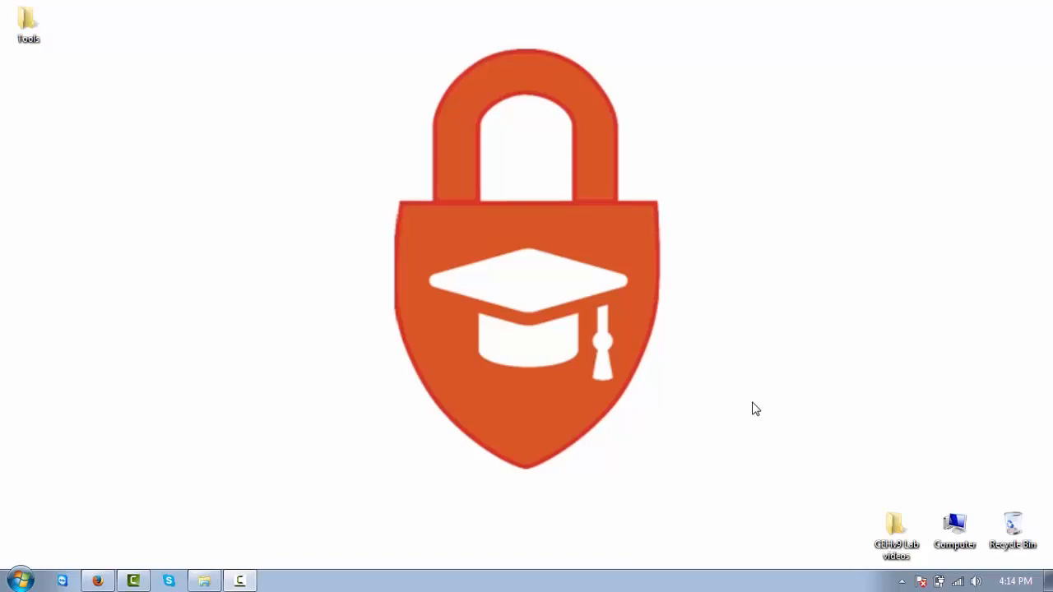
{"action": "mouse_move", "coordinate": [599, 454]}
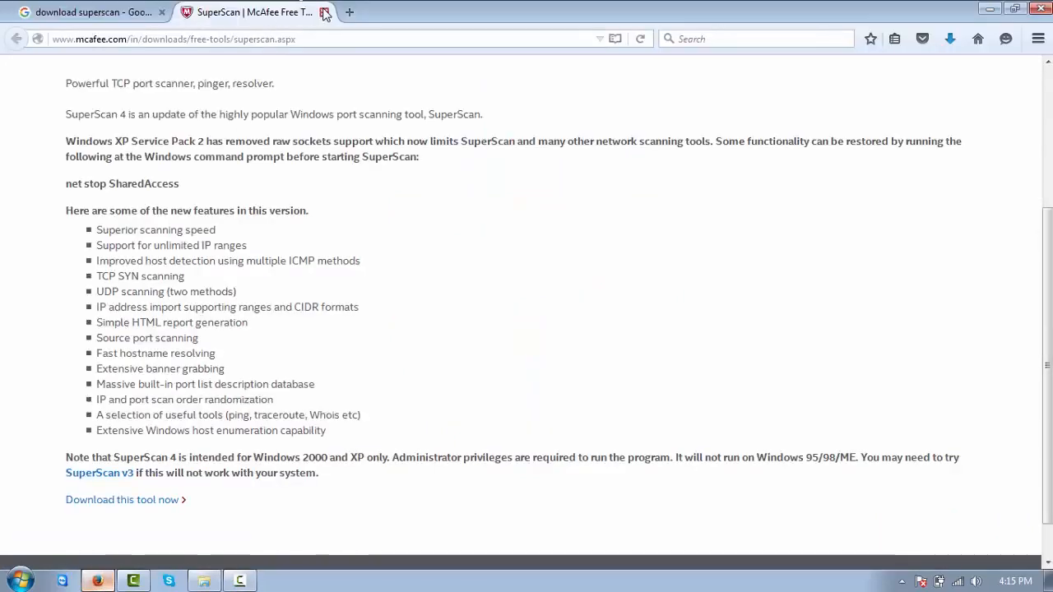
- Run a Google search for 'download hyena' and reach the SystemTools result
{"action": "left_click", "coordinate": [324, 11]}
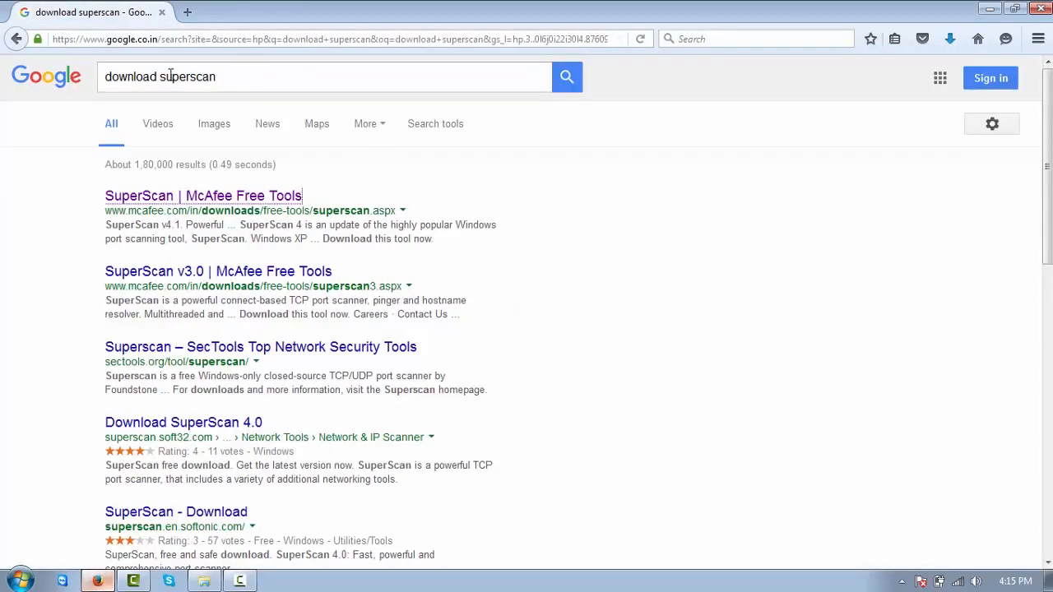
{"action": "left_click", "coordinate": [326, 77]}
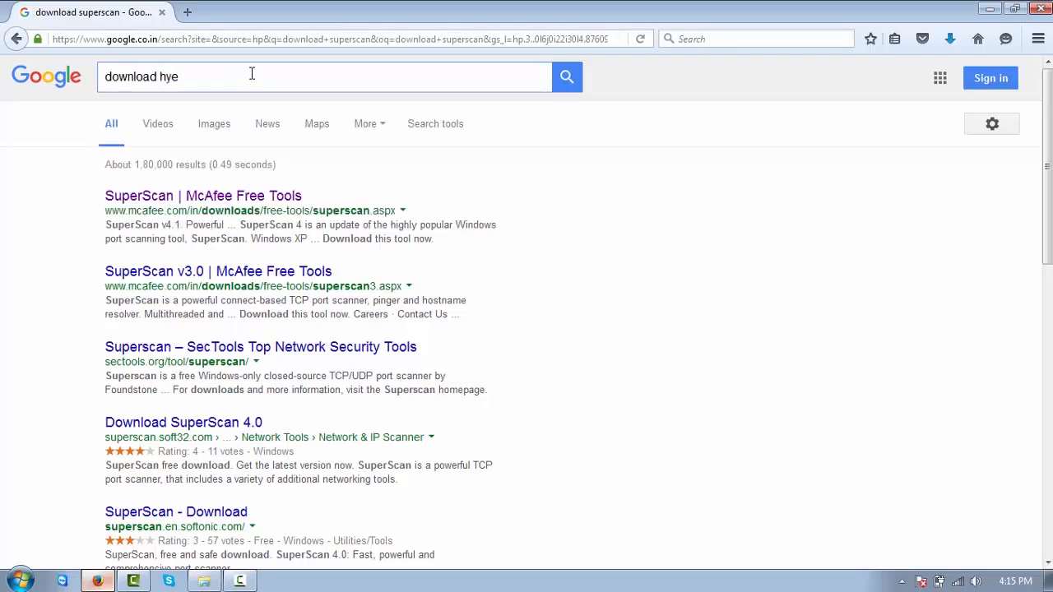
{"action": "key", "text": "BackSpace"}
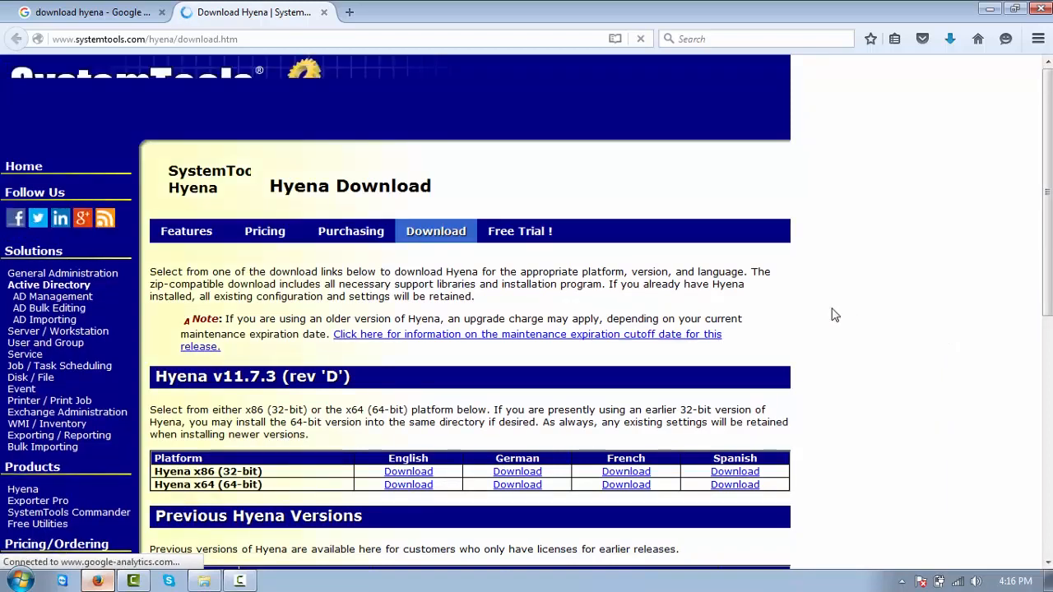
{"action": "mouse_move", "coordinate": [590, 340]}
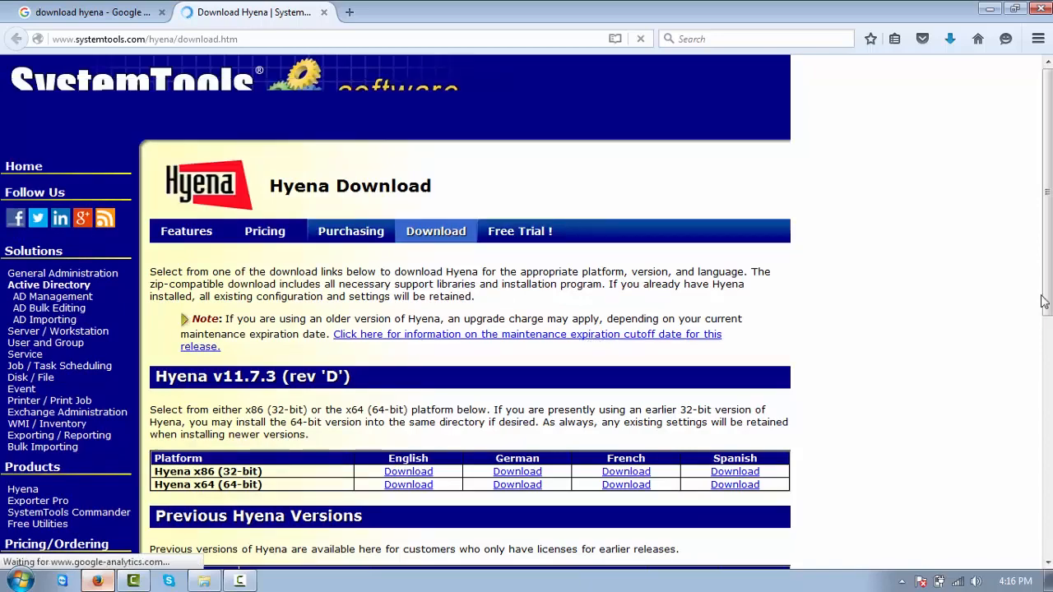
{"action": "scroll", "scroll_direction": "down", "scroll_amount": 3}
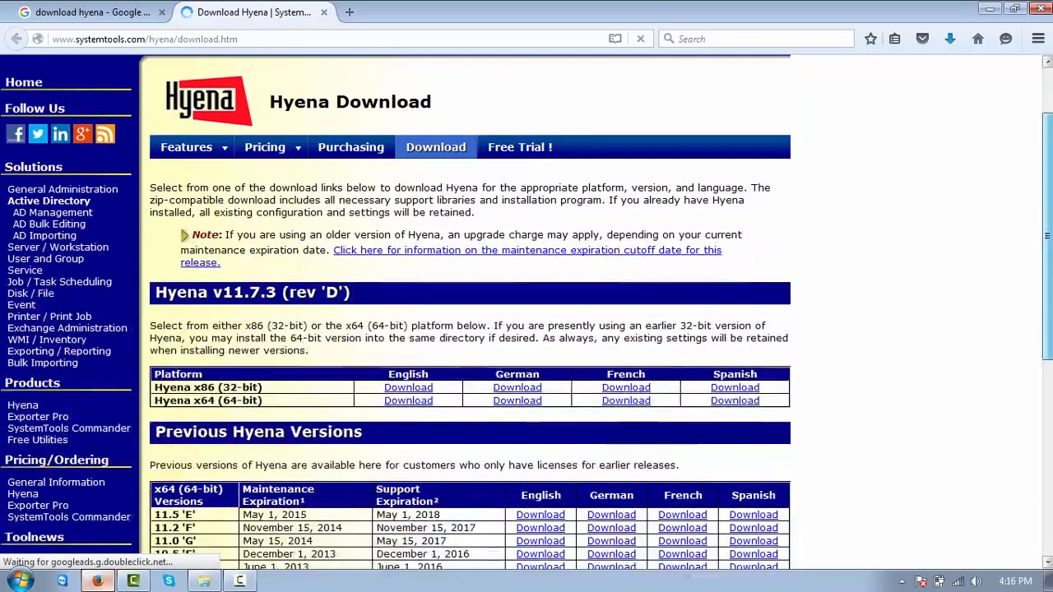
{"action": "scroll", "scroll_direction": "down", "scroll_amount": 3}
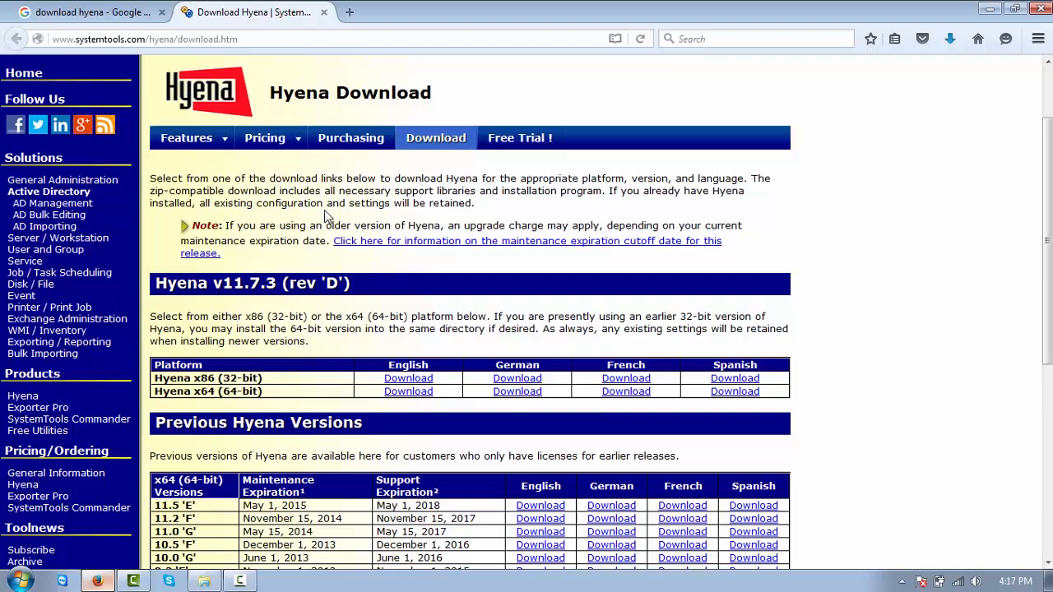
- Review the Hyena v11.7 overview page's description and feature list, returning to the top
{"action": "left_click", "coordinate": [186, 138]}
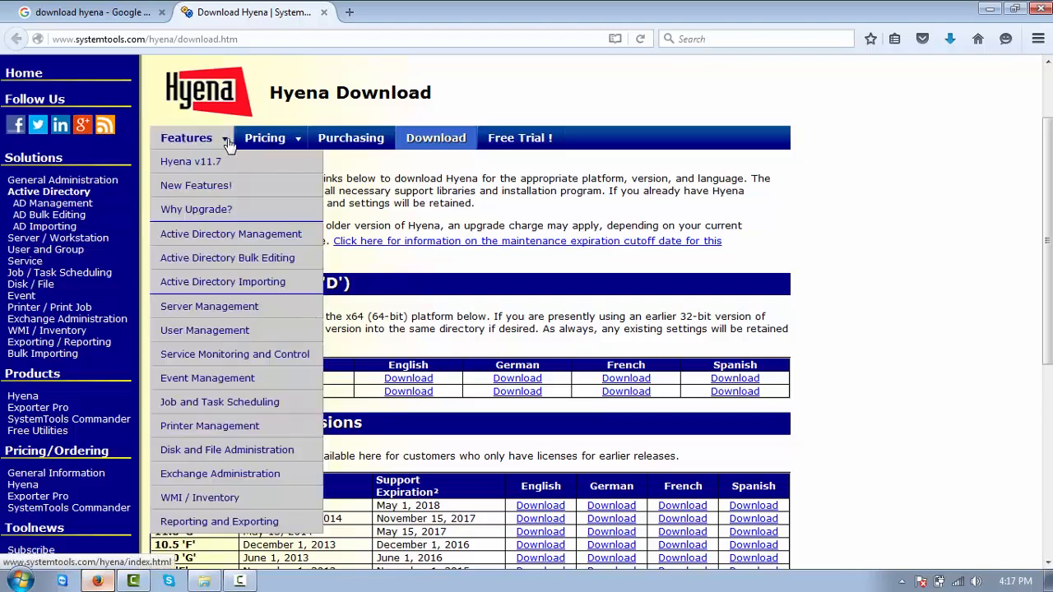
{"action": "mouse_move", "coordinate": [204, 161]}
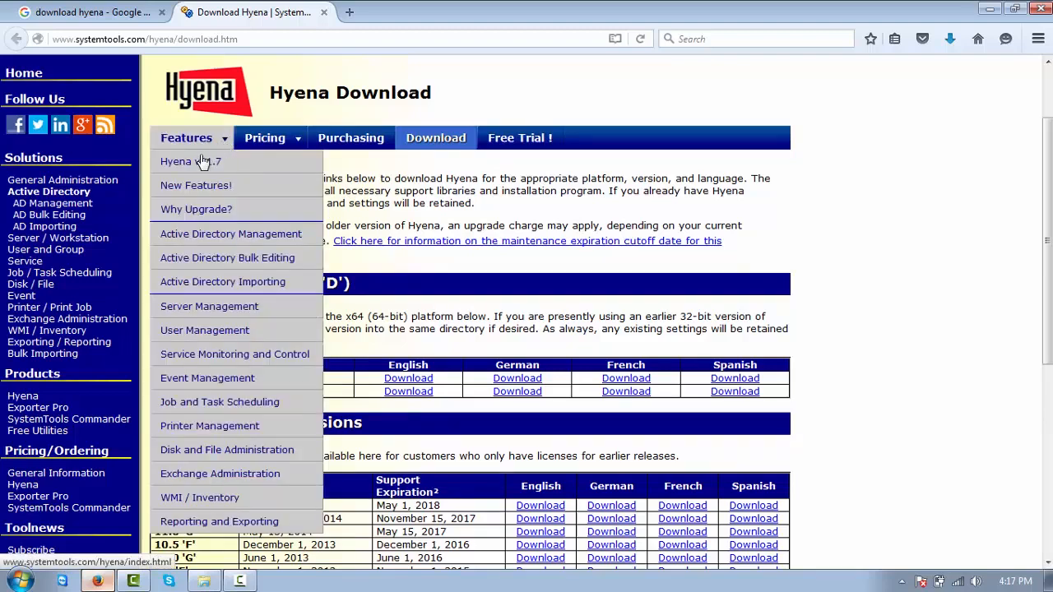
{"action": "mouse_move", "coordinate": [191, 161]}
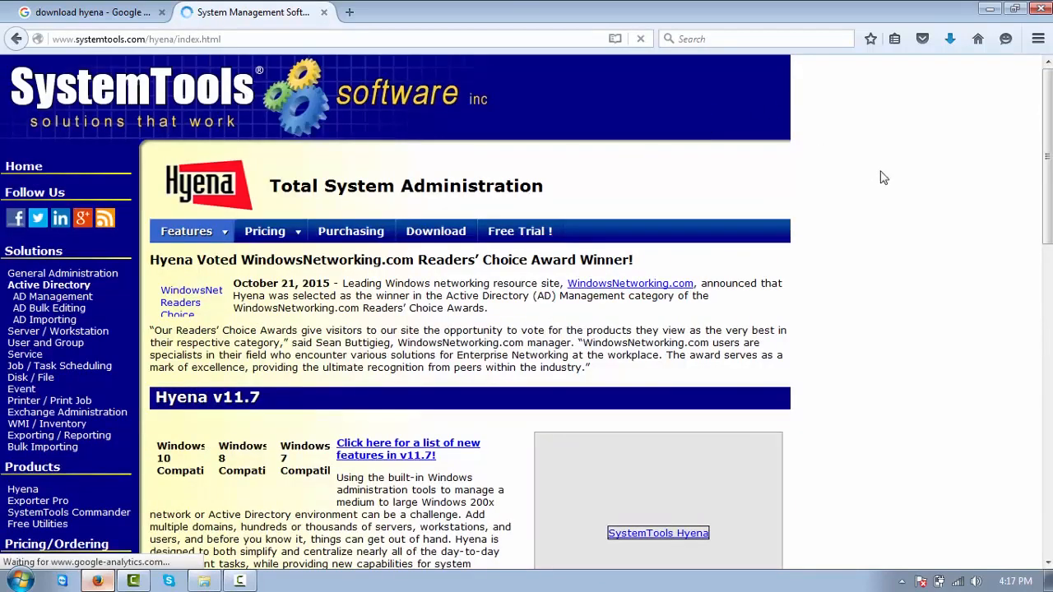
{"action": "scroll", "scroll_direction": "down", "scroll_amount": 3}
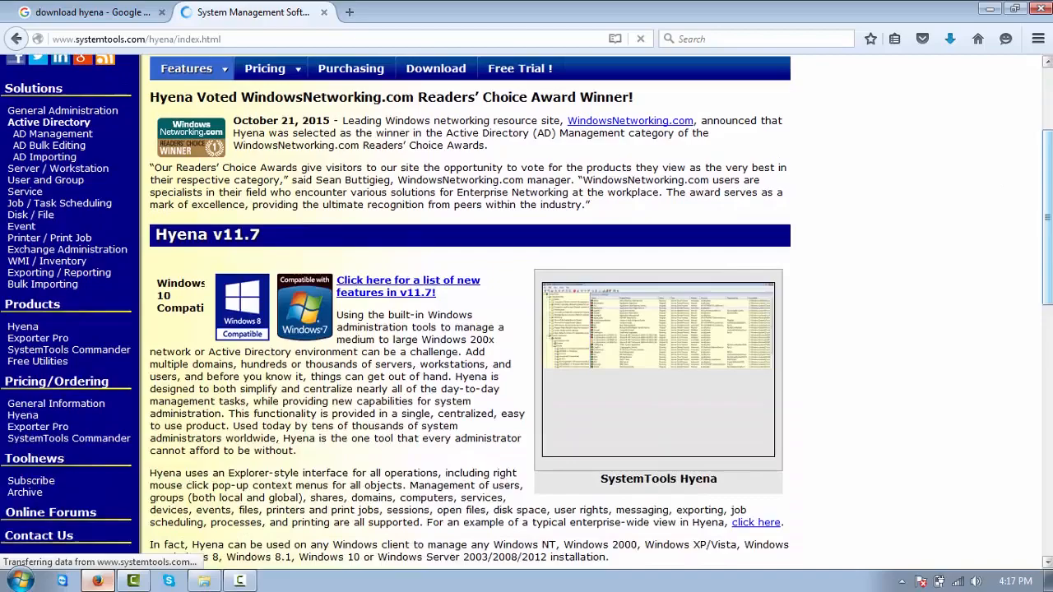
{"action": "scroll", "scroll_direction": "down", "scroll_amount": 3}
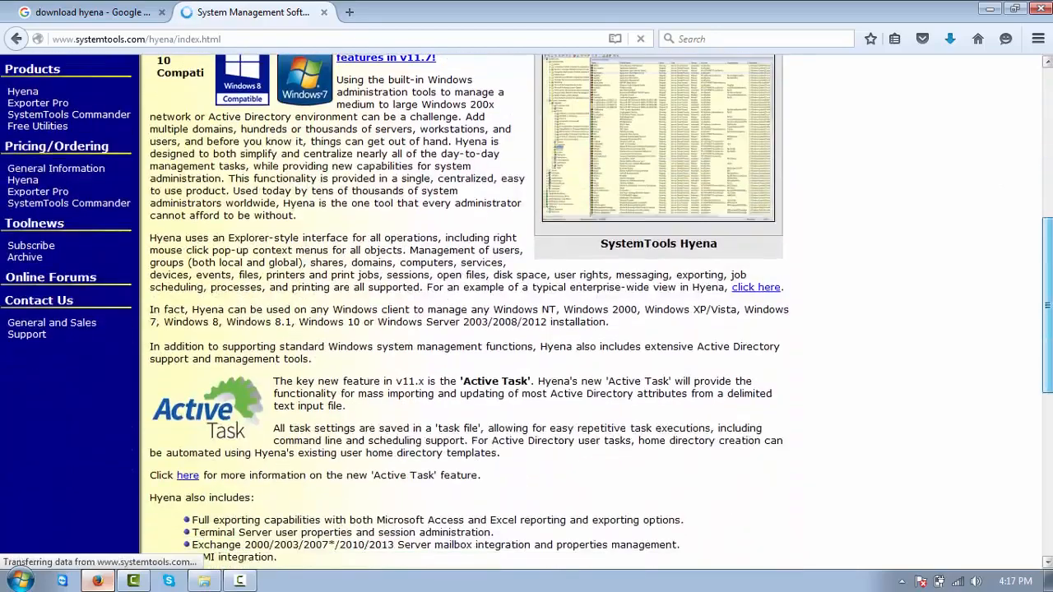
{"action": "scroll", "scroll_direction": "down", "scroll_amount": 3}
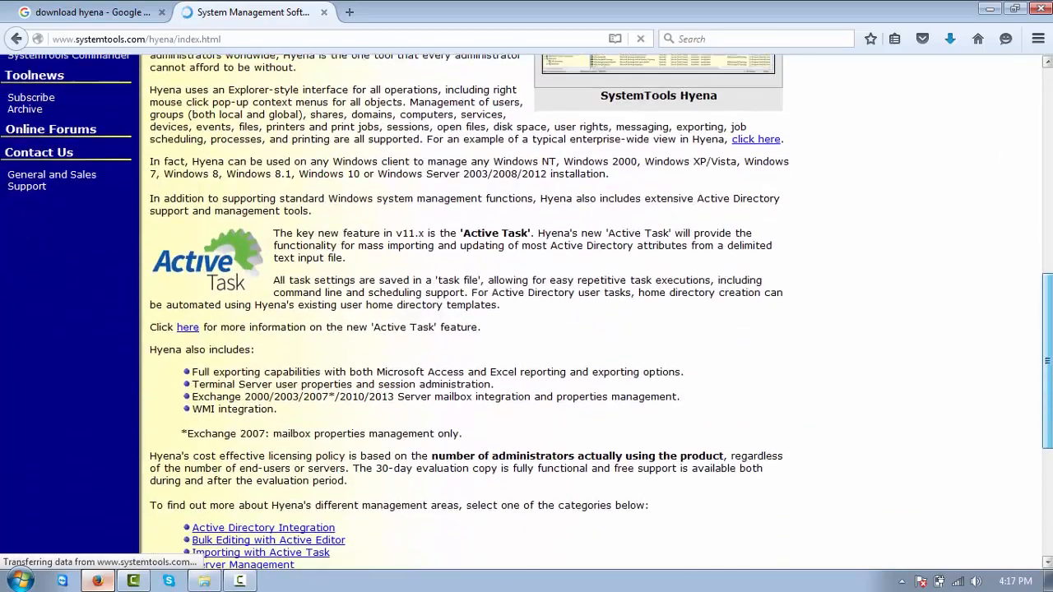
{"action": "scroll", "scroll_direction": "down", "scroll_amount": 3}
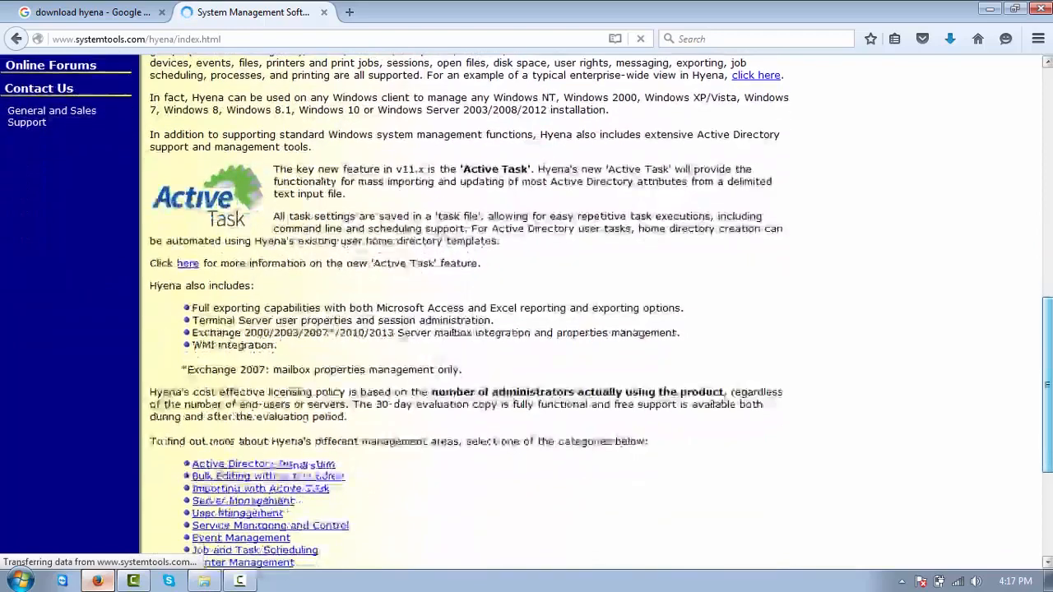
{"action": "scroll", "scroll_direction": "down", "scroll_amount": 3}
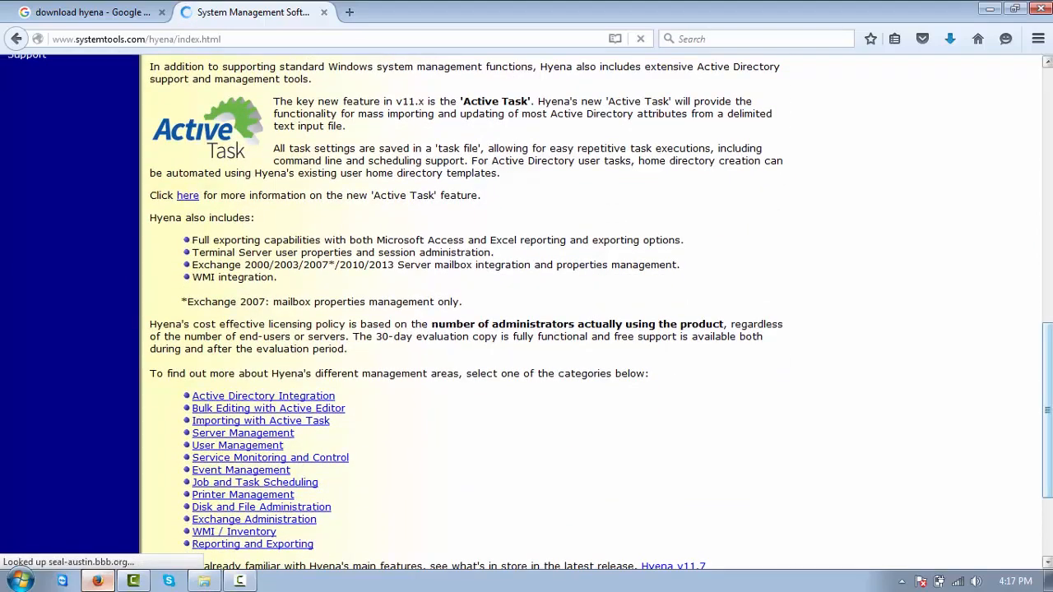
{"action": "scroll", "scroll_direction": "down", "scroll_amount": 3}
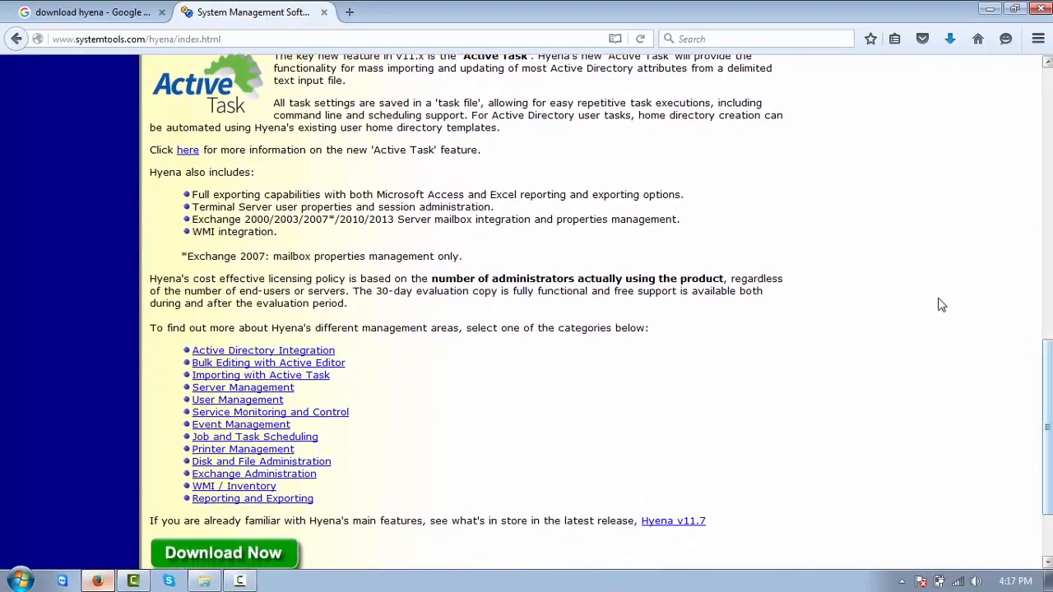
{"action": "mouse_move", "coordinate": [268, 363]}
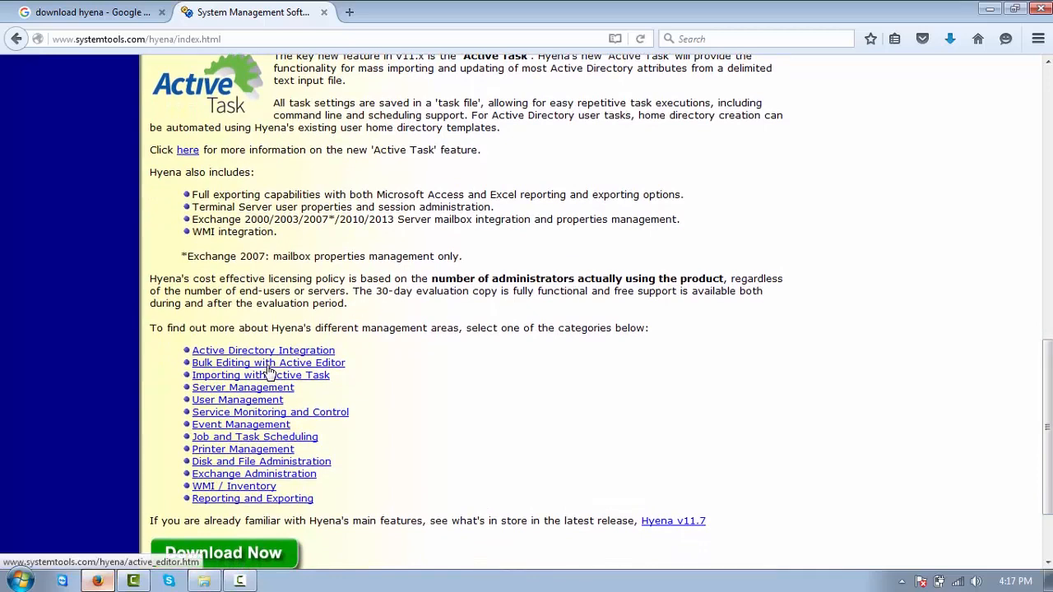
{"action": "mouse_move", "coordinate": [365, 377]}
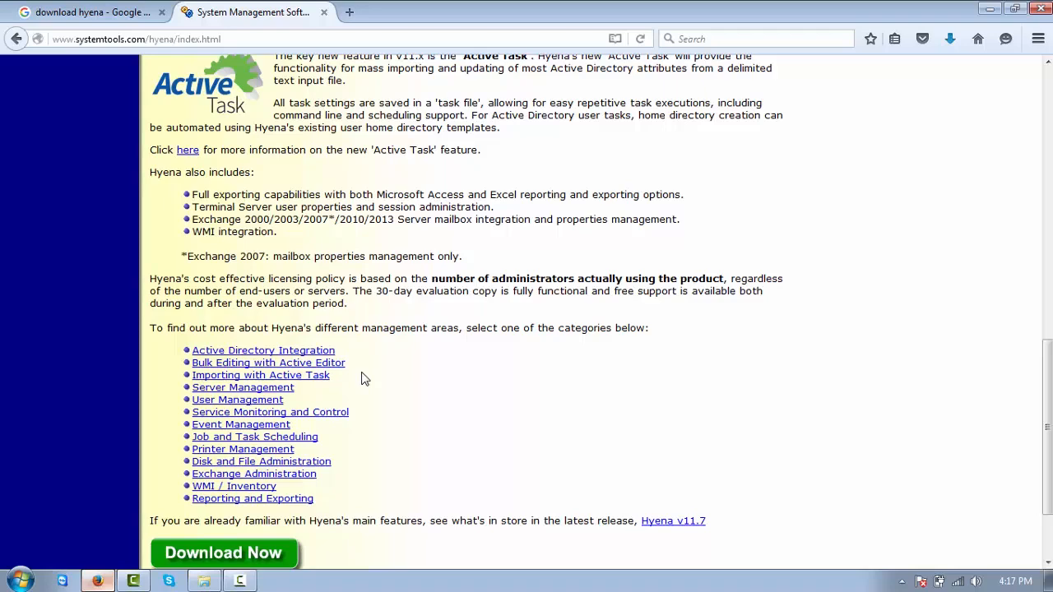
{"action": "mouse_move", "coordinate": [393, 369]}
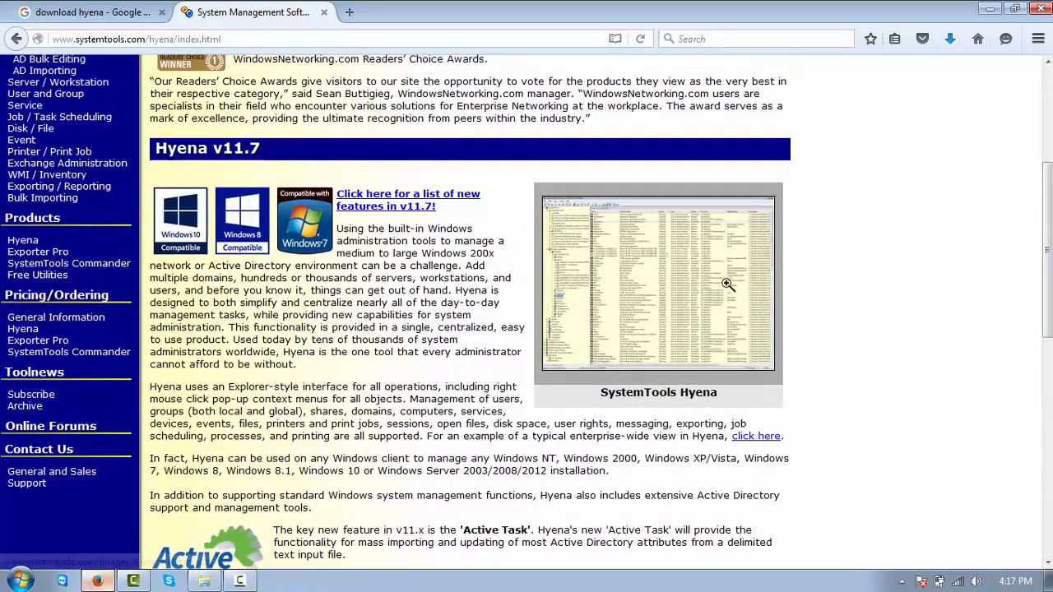
{"action": "mouse_move", "coordinate": [727, 284]}
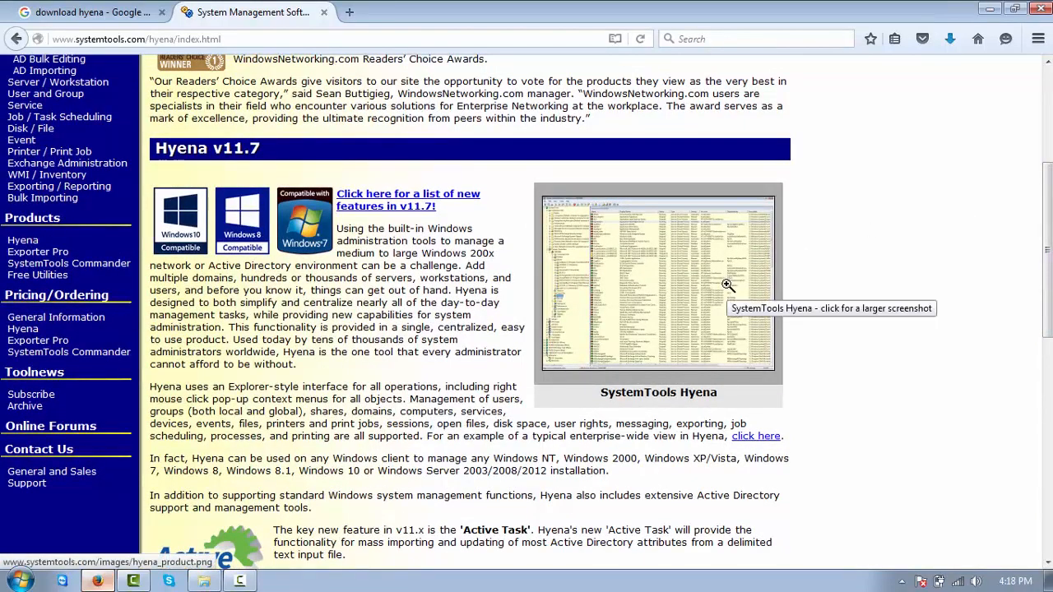
{"action": "mouse_move", "coordinate": [704, 300]}
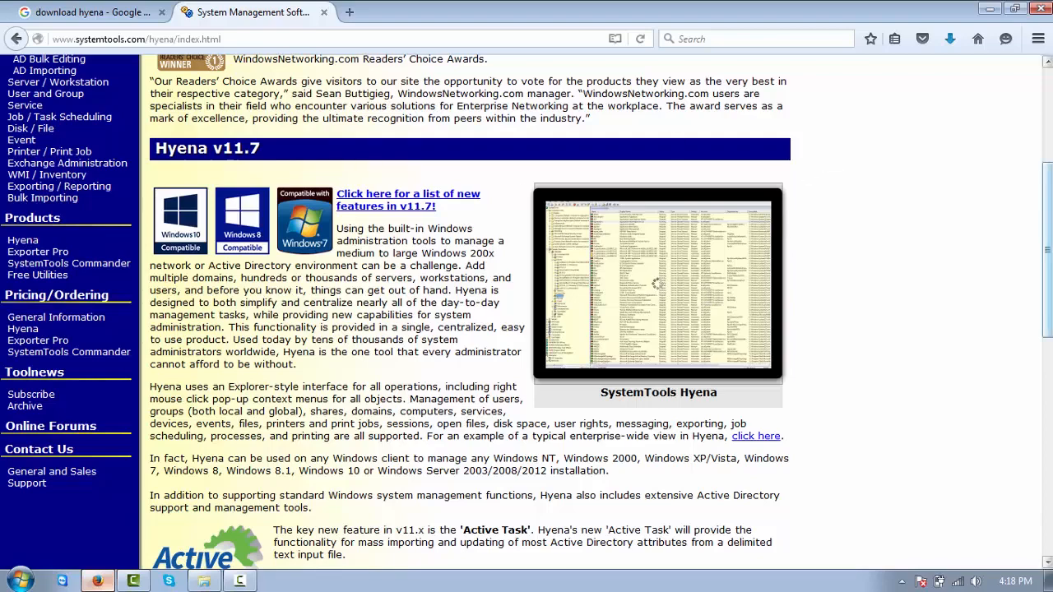
{"action": "scroll", "scroll_direction": "up", "scroll_amount": 3}
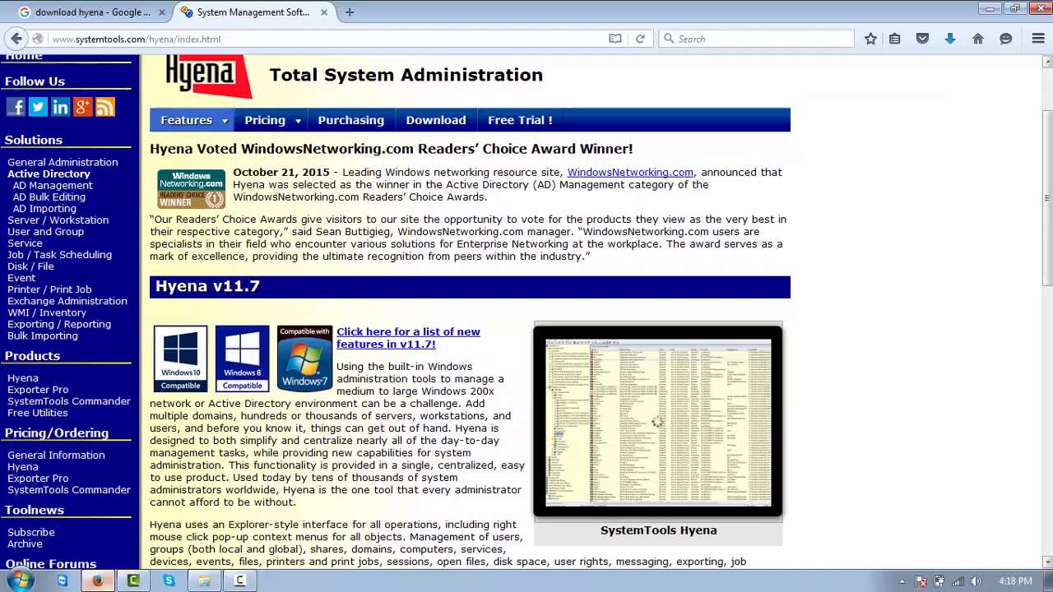
{"action": "left_click", "coordinate": [658, 421]}
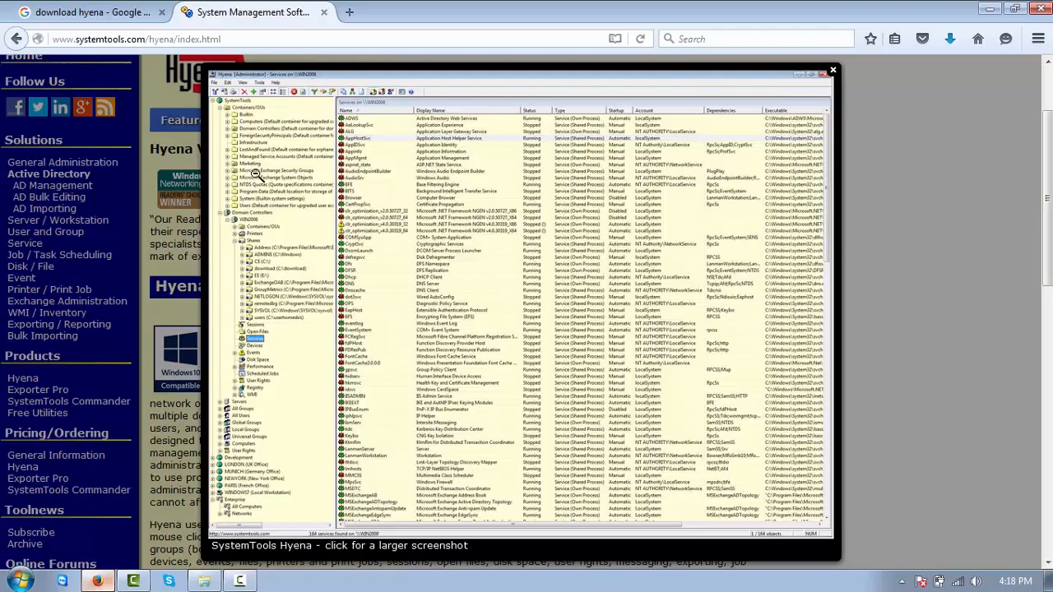
{"action": "mouse_move", "coordinate": [278, 260]}
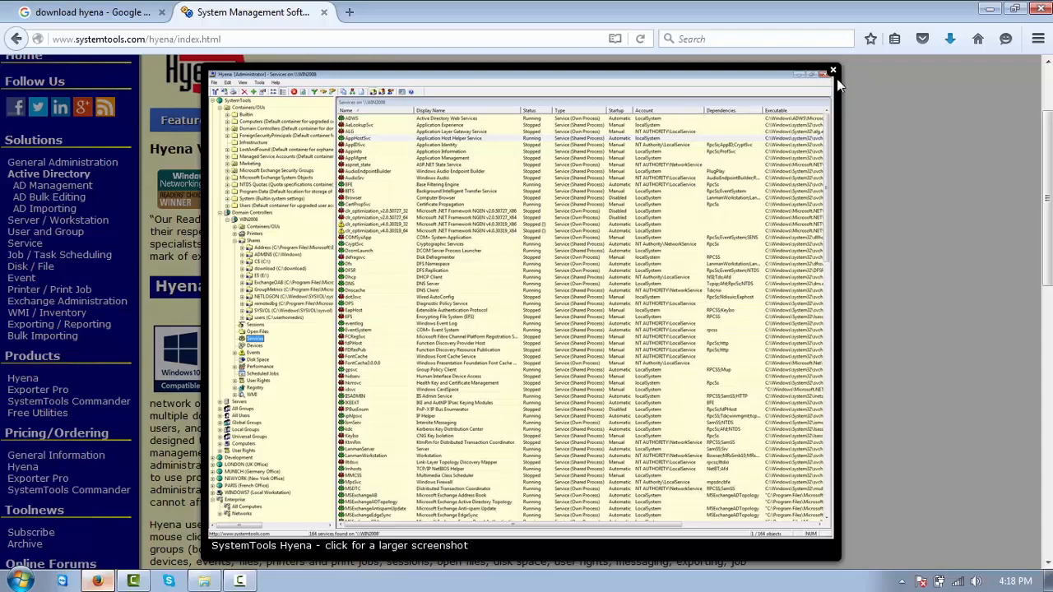
{"action": "left_click", "coordinate": [833, 69]}
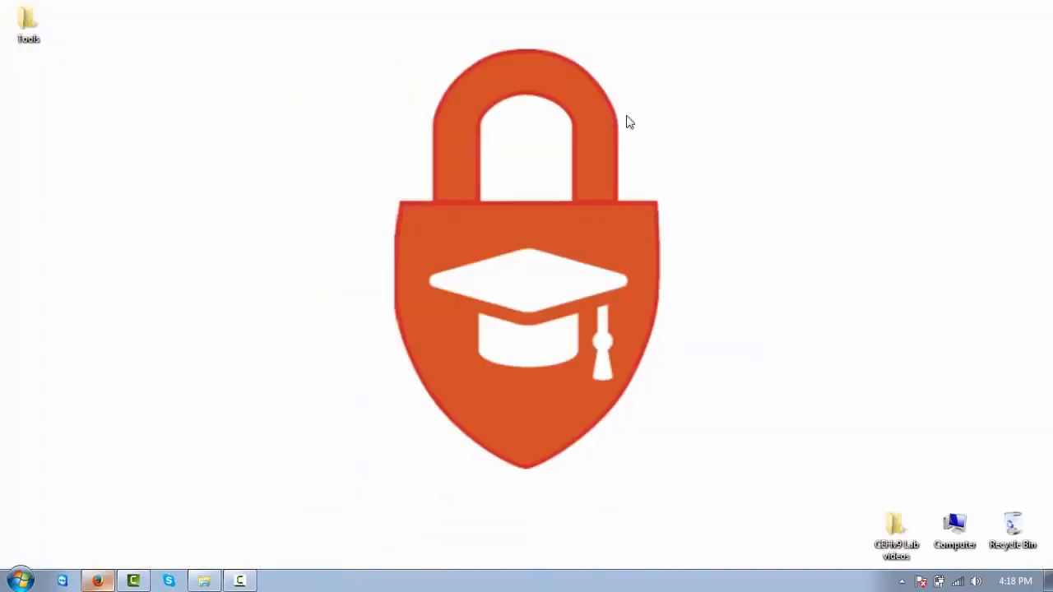
{"action": "mouse_move", "coordinate": [207, 133]}
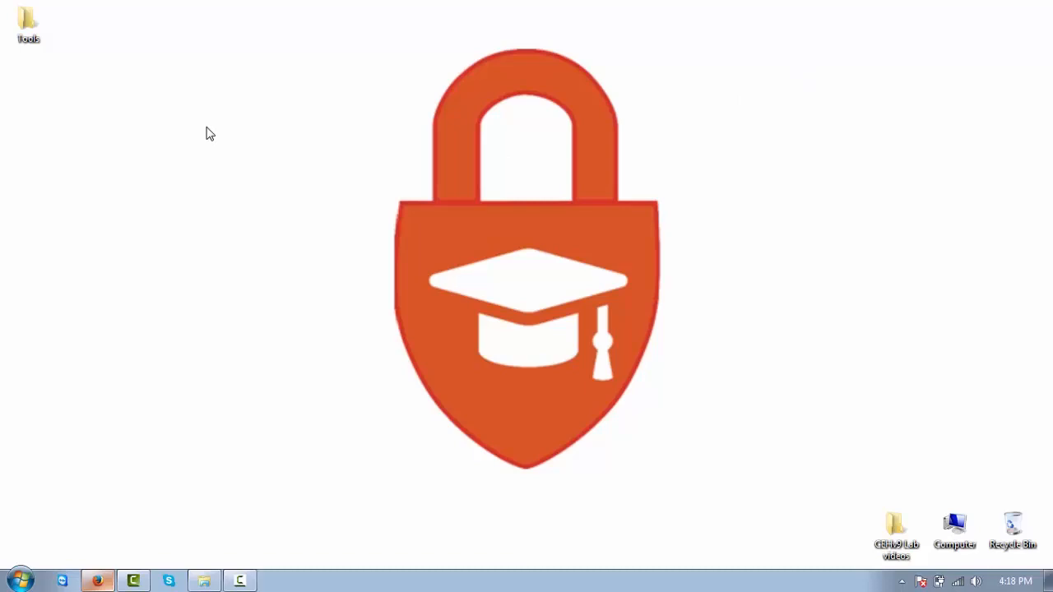
- Check the Hyena_English_x64 installer inside Tools\Hyena, then return to the browser
{"action": "double_click", "coordinate": [28, 20]}
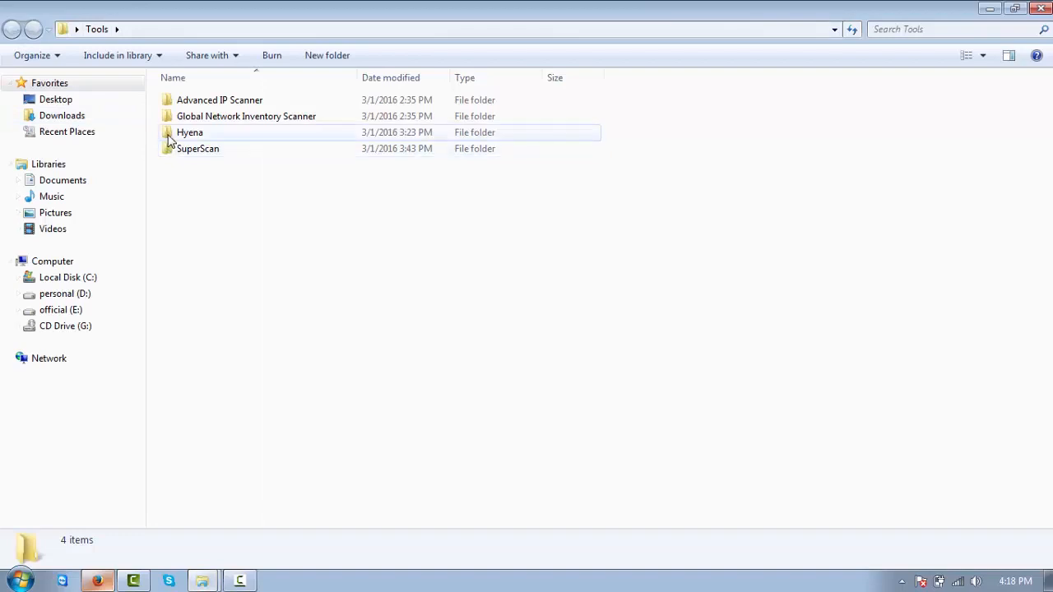
{"action": "double_click", "coordinate": [189, 132]}
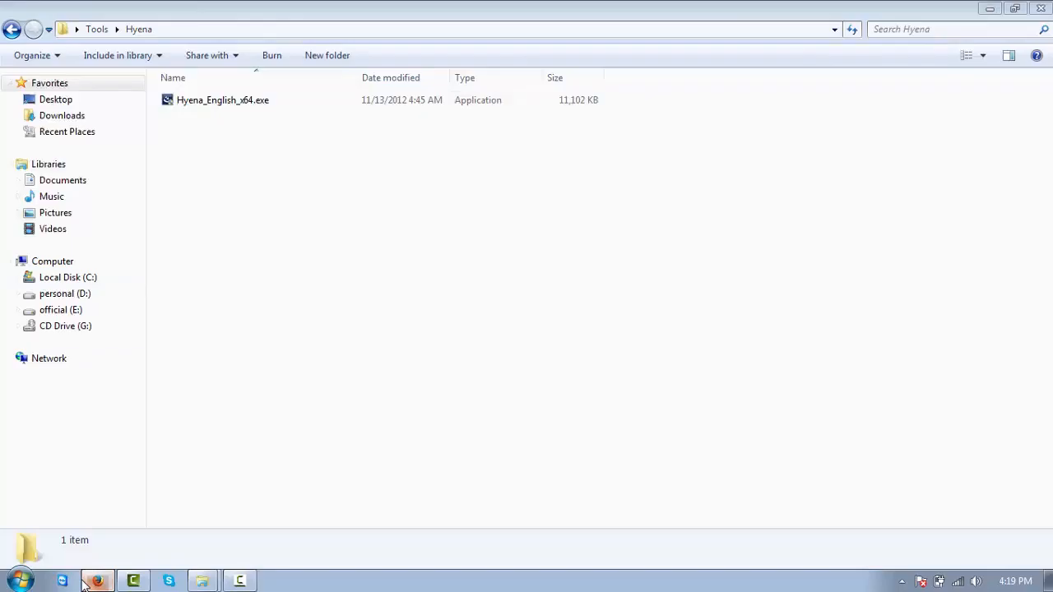
{"action": "left_click", "coordinate": [99, 580]}
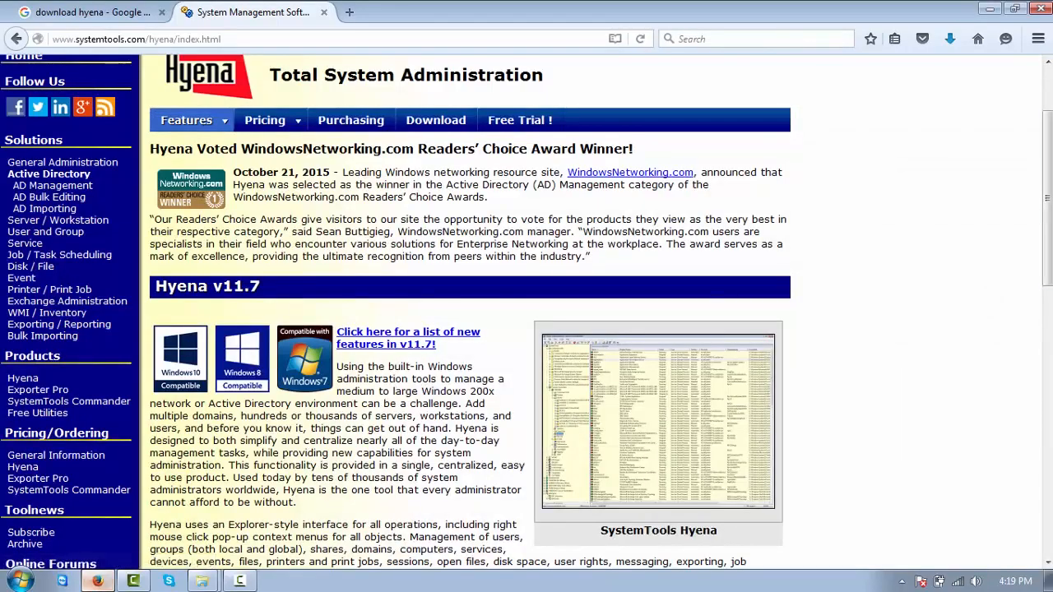
{"action": "mouse_move", "coordinate": [487, 130]}
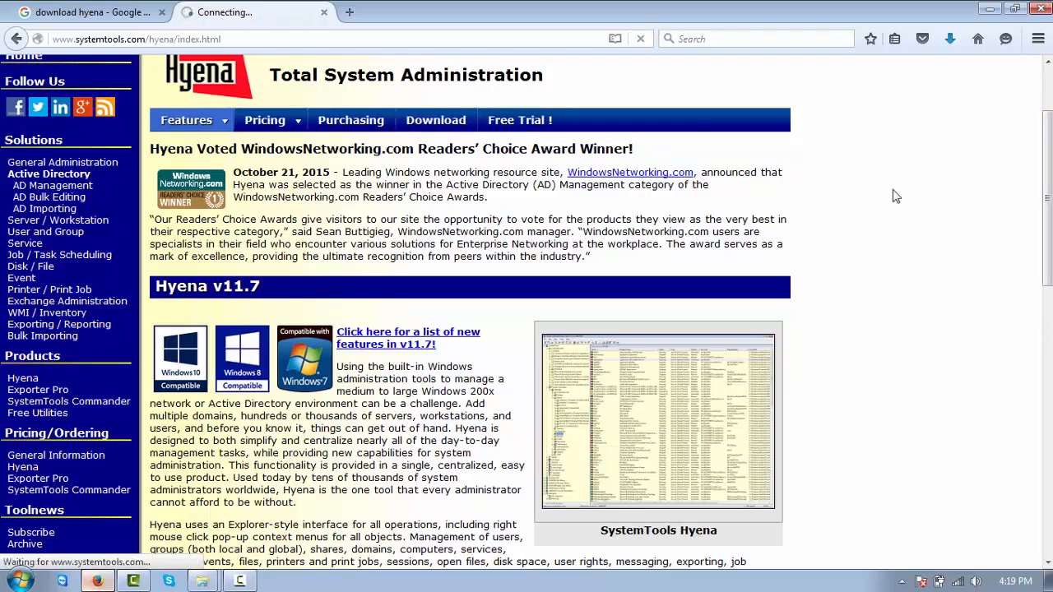
- Request the English Hyena x86 (32-bit) download from the v11.7.3 download table
{"action": "left_click", "coordinate": [434, 118]}
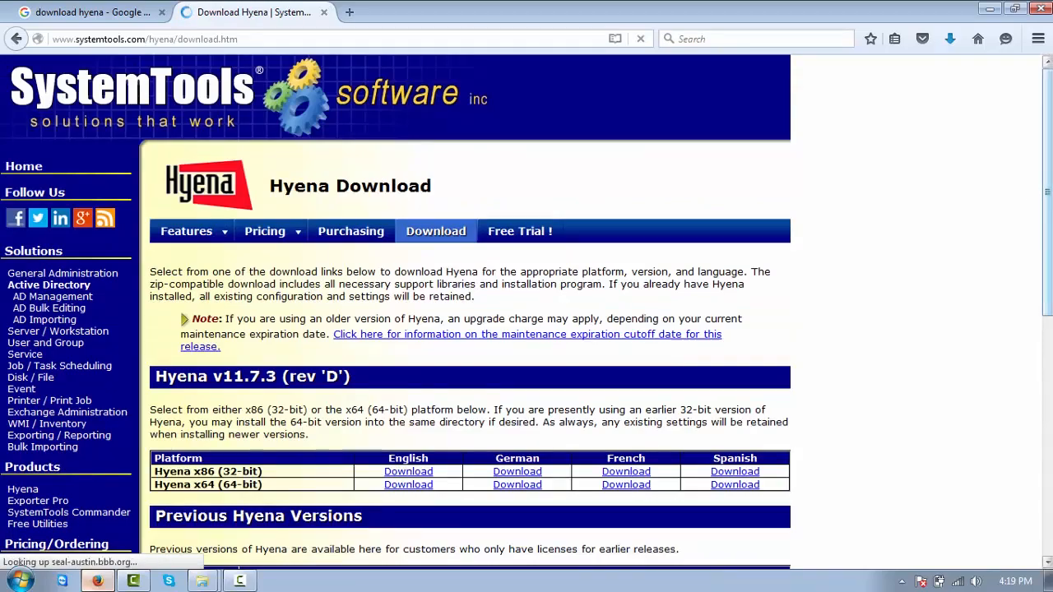
{"action": "scroll", "scroll_direction": "down", "scroll_amount": 3}
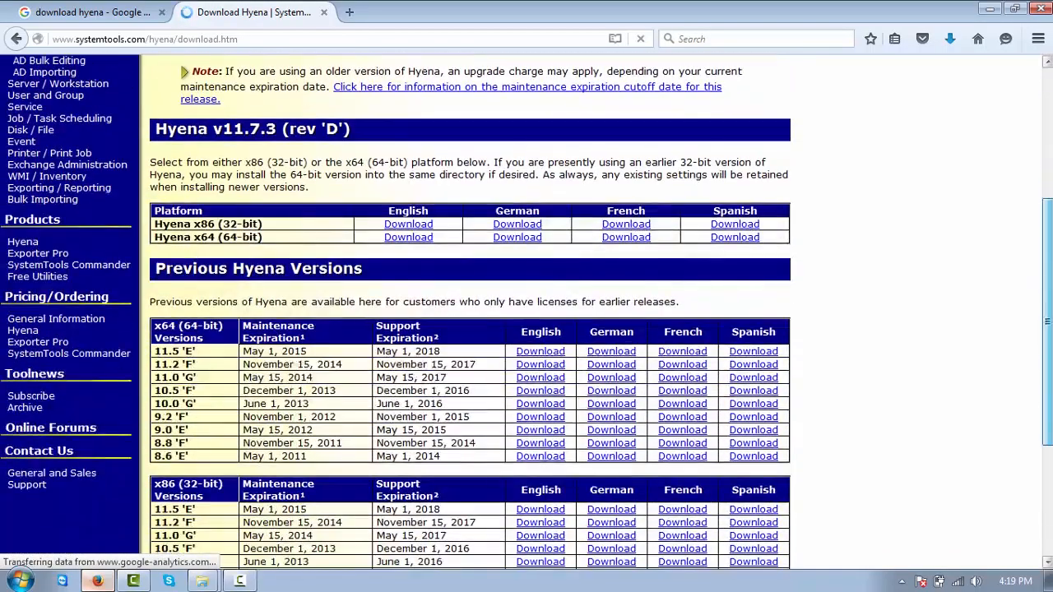
{"action": "scroll", "scroll_direction": "down", "scroll_amount": 3}
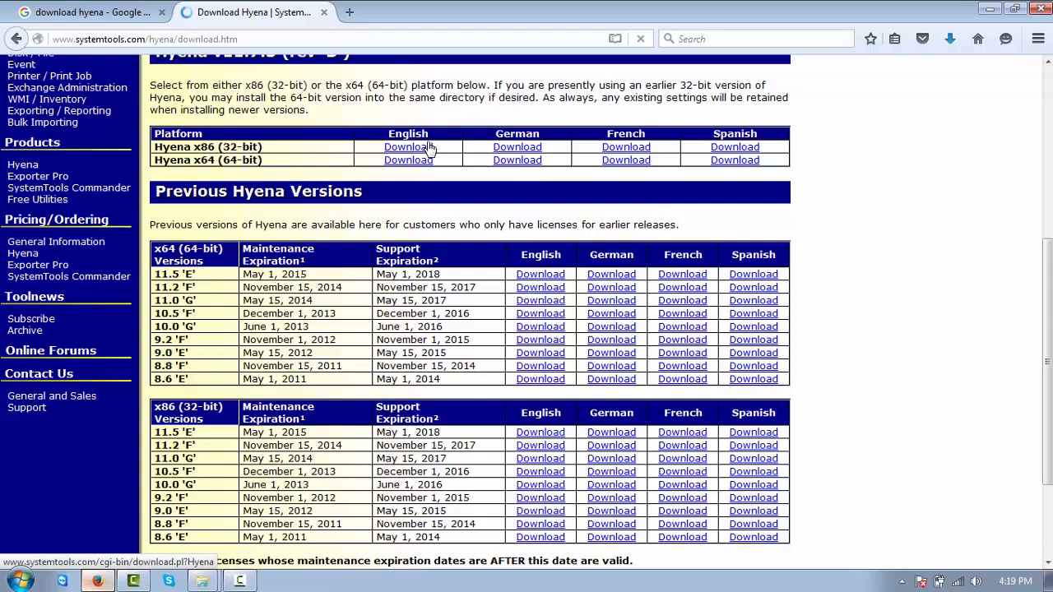
{"action": "left_click", "coordinate": [408, 146]}
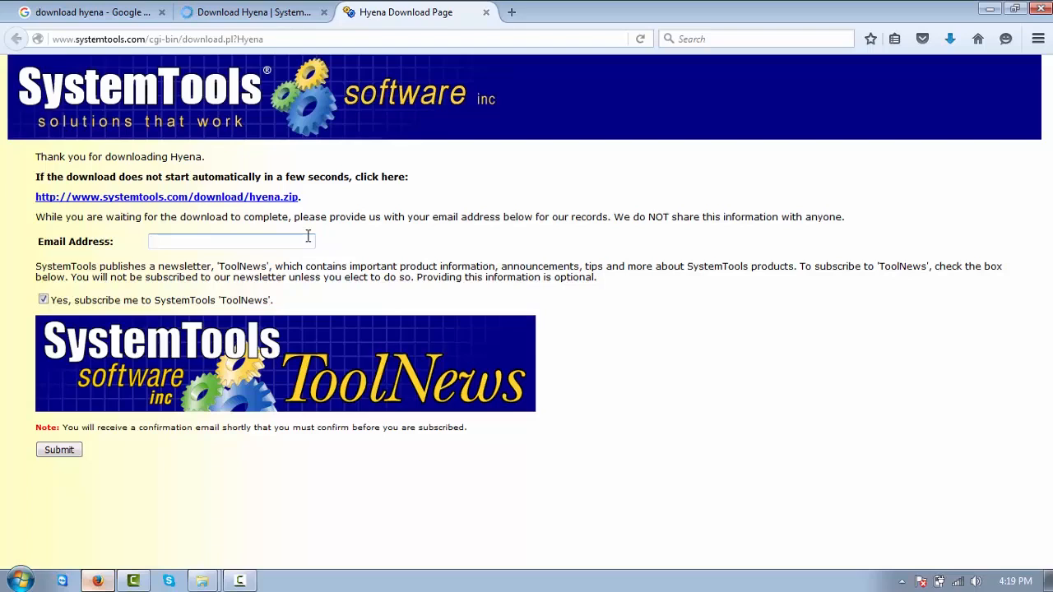
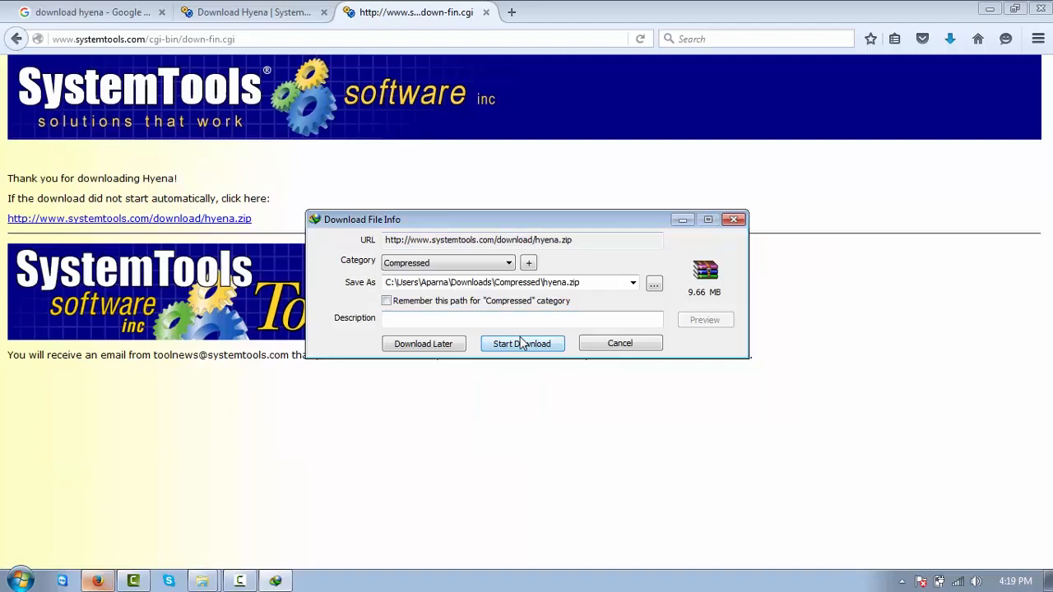
- Start the hyena.zip download in IDM and watch its progress from the desktop
{"action": "left_click", "coordinate": [521, 344]}
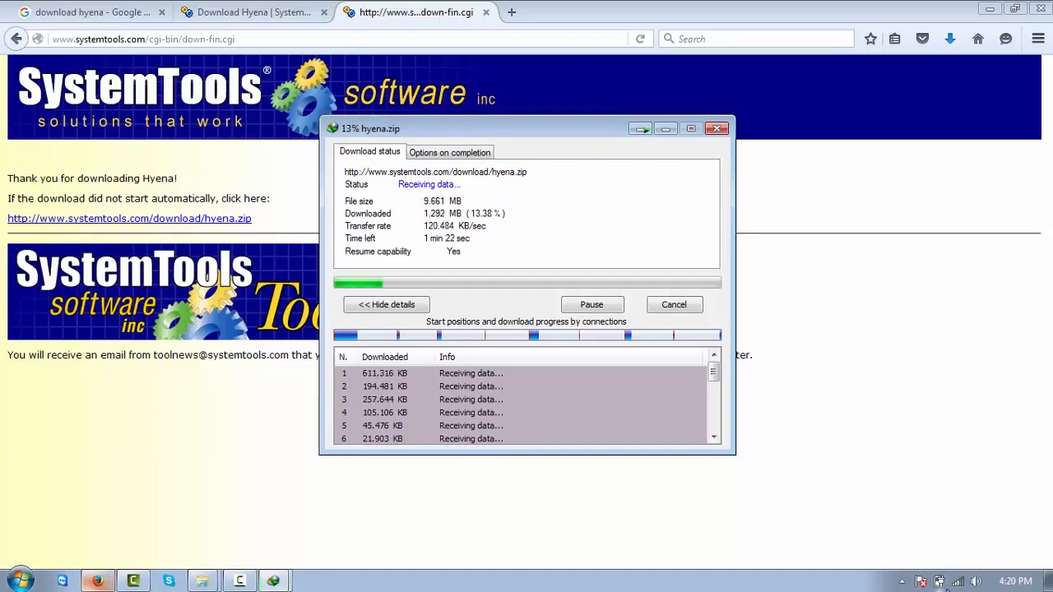
{"action": "left_click", "coordinate": [957, 581]}
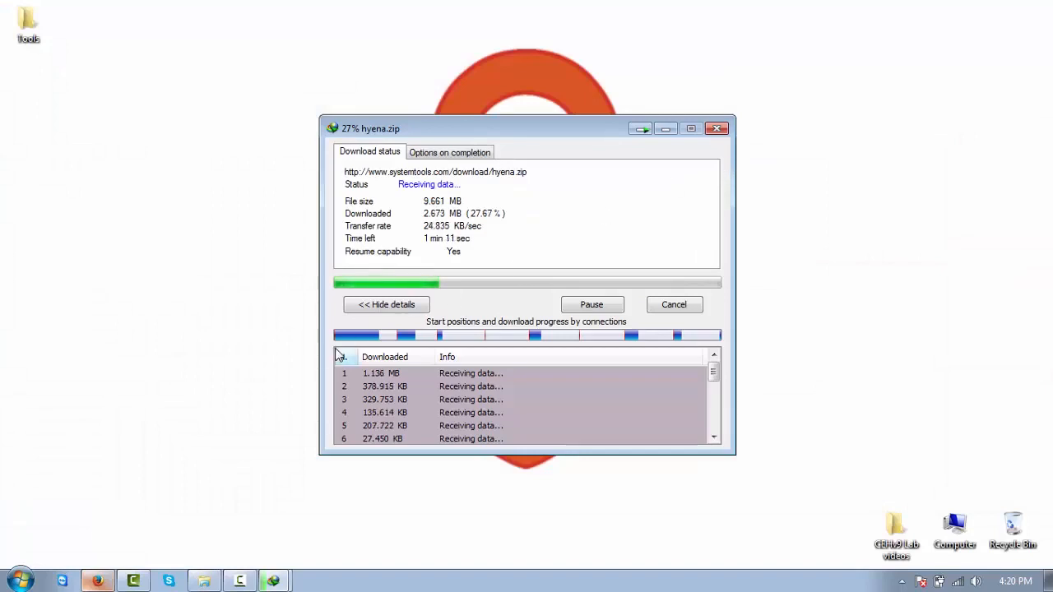
{"action": "right_click", "coordinate": [122, 154]}
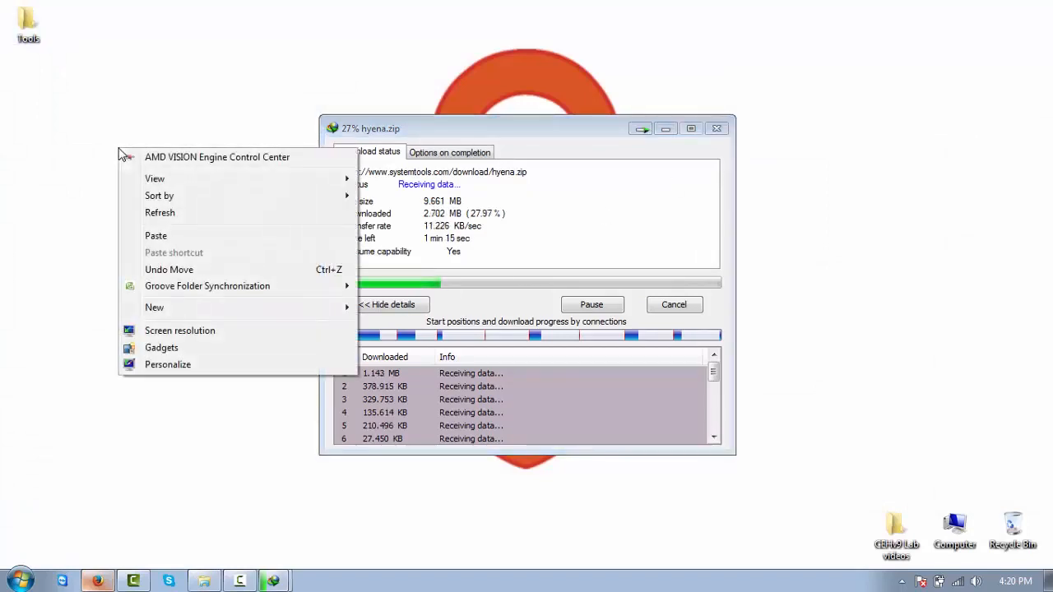
{"action": "left_click", "coordinate": [162, 223]}
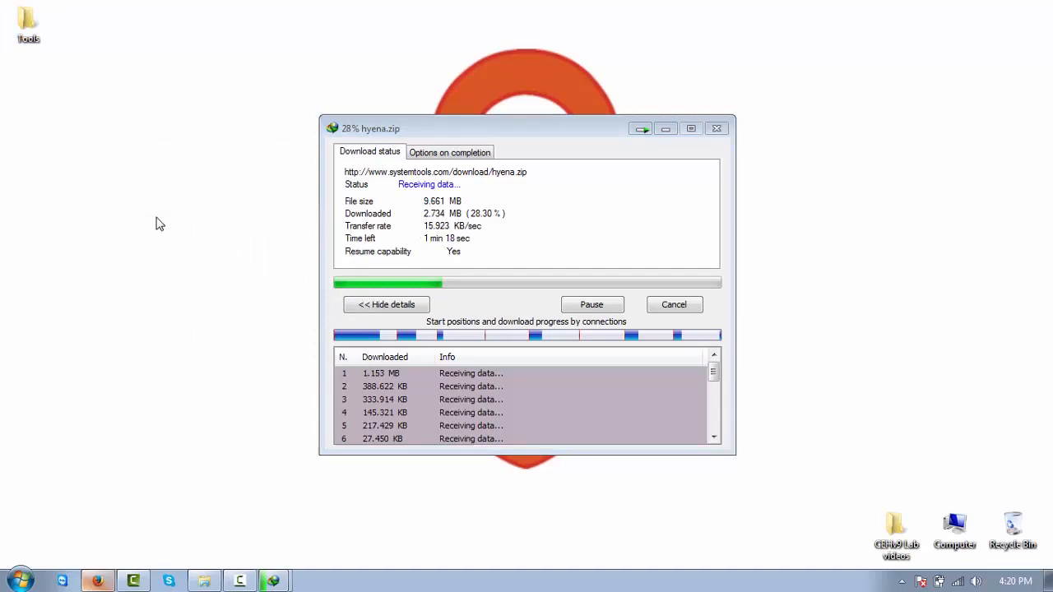
{"action": "right_click", "coordinate": [161, 224]}
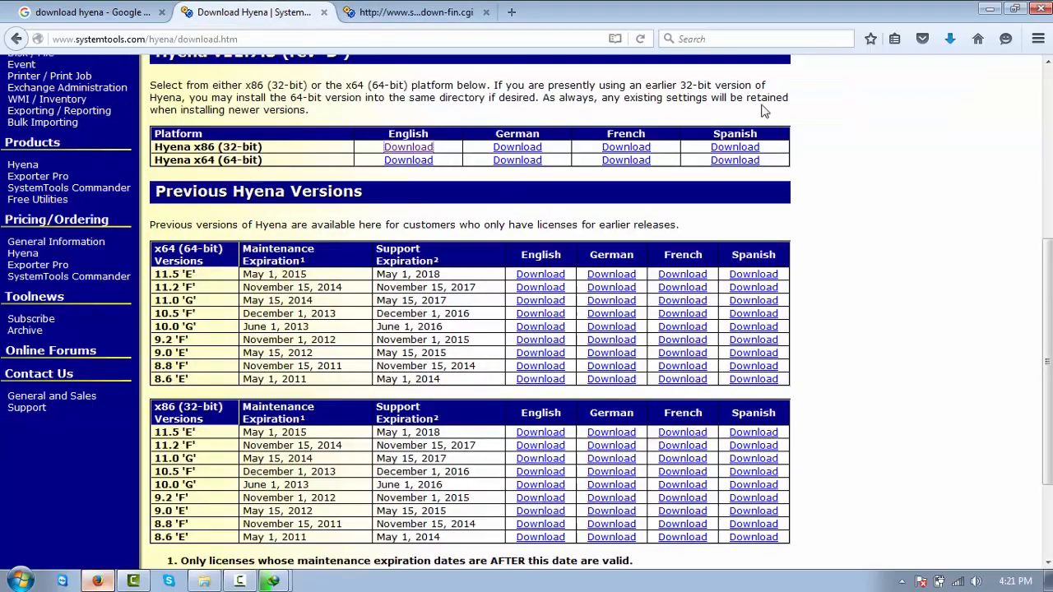
- Return to the top of the Hyena download page listing current and previous versions
{"action": "scroll", "scroll_direction": "up", "scroll_amount": 3}
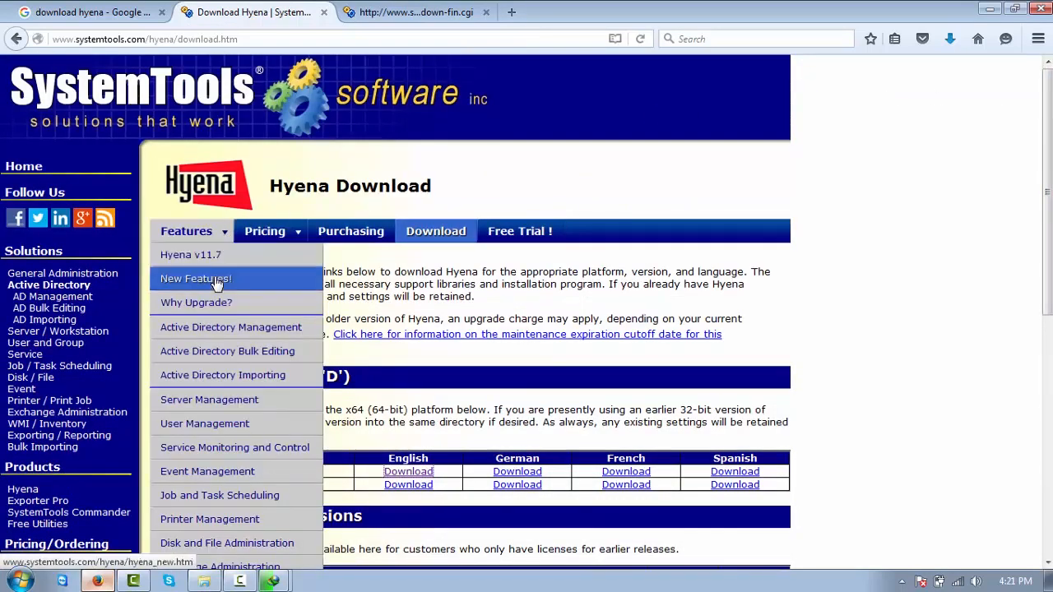
{"action": "mouse_move", "coordinate": [209, 400]}
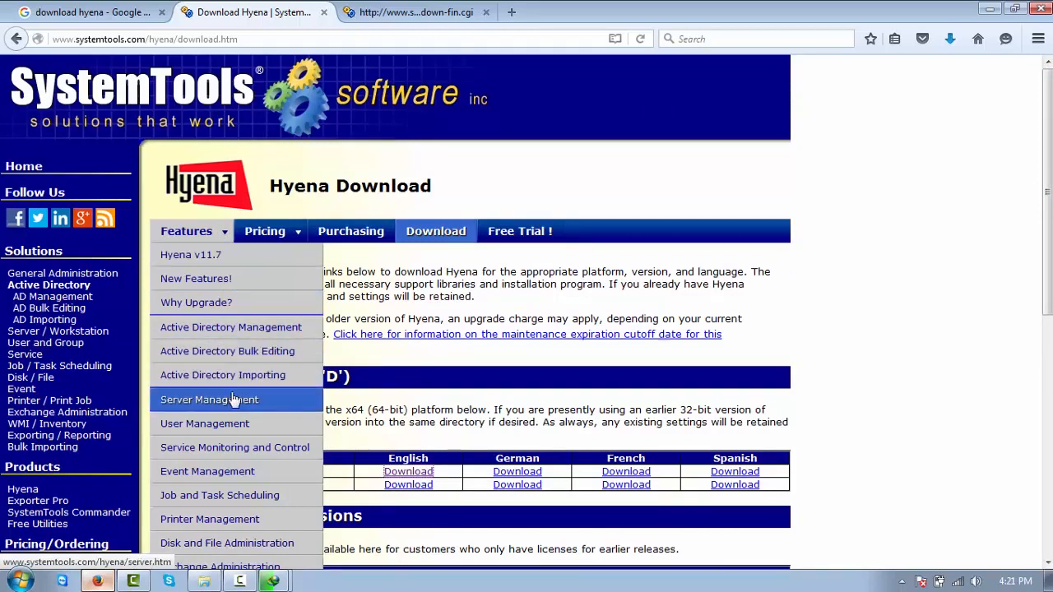
{"action": "mouse_move", "coordinate": [207, 470]}
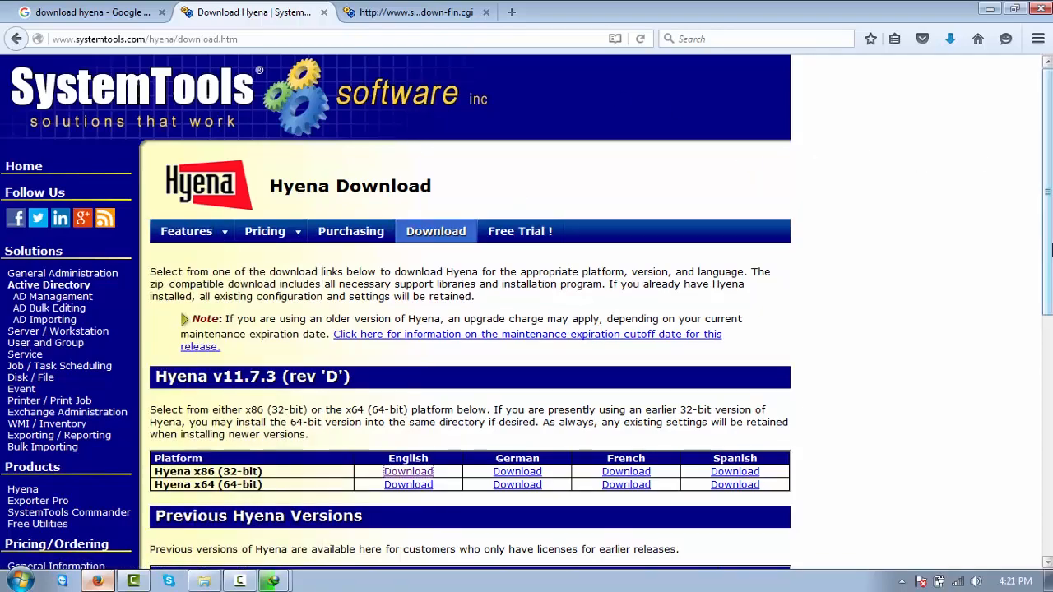
{"action": "scroll", "scroll_direction": "down", "scroll_amount": 3}
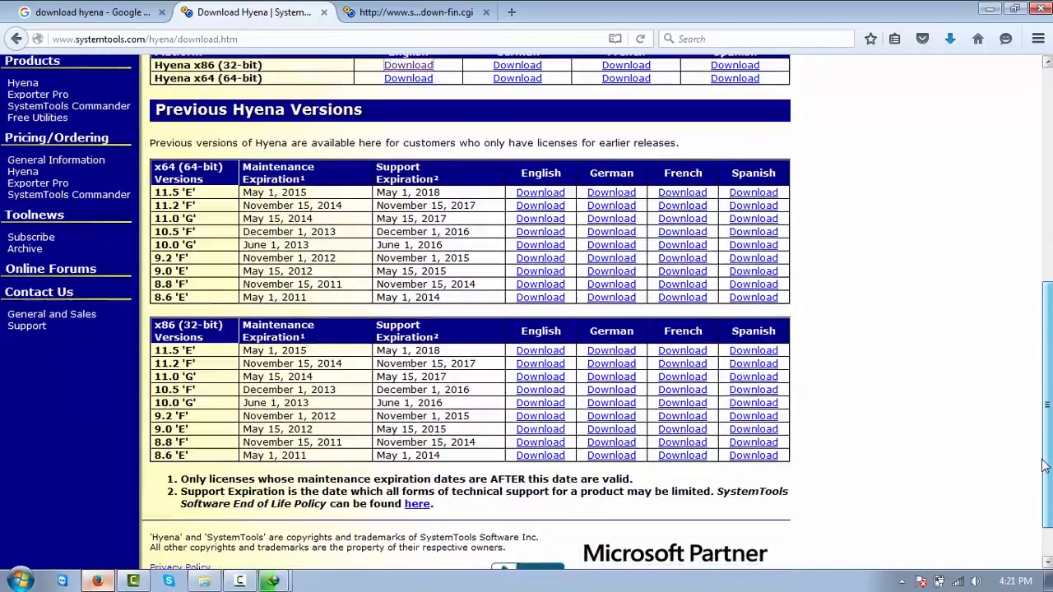
{"action": "scroll", "scroll_direction": "down", "scroll_amount": 3}
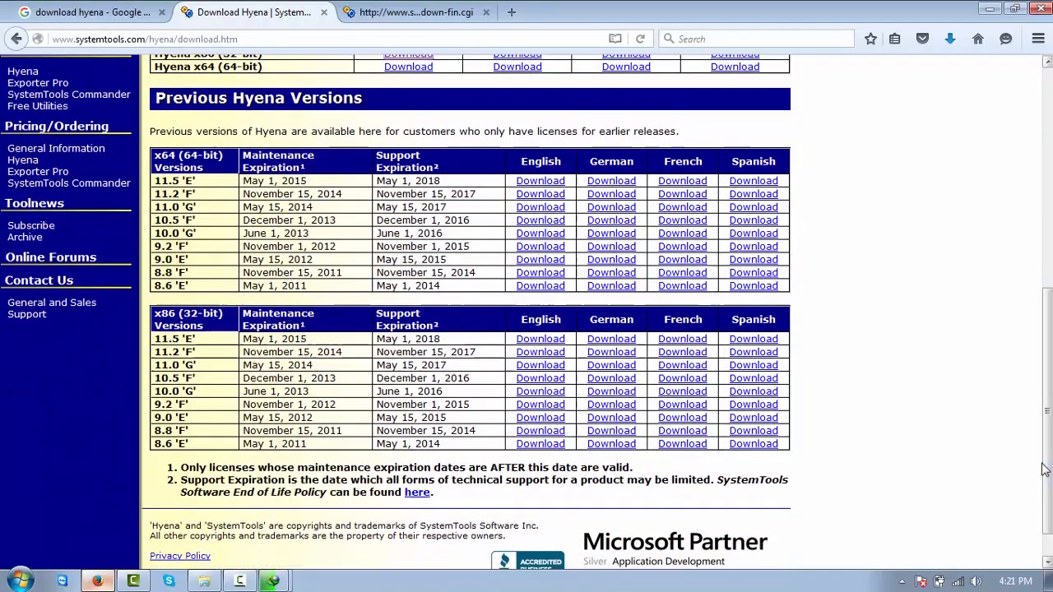
{"action": "scroll", "scroll_direction": "down", "scroll_amount": 3}
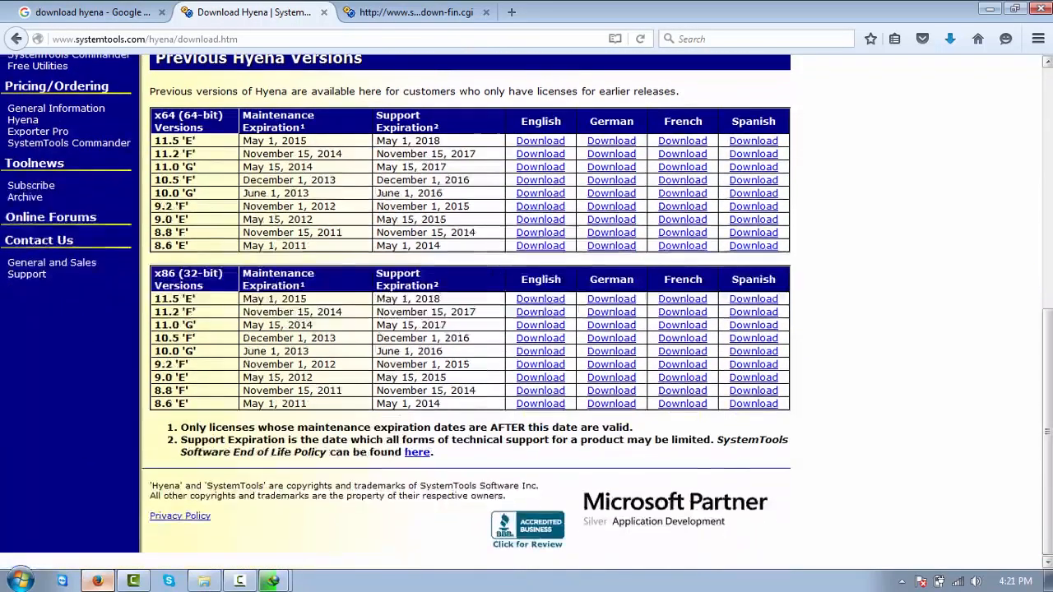
{"action": "mouse_move", "coordinate": [579, 503]}
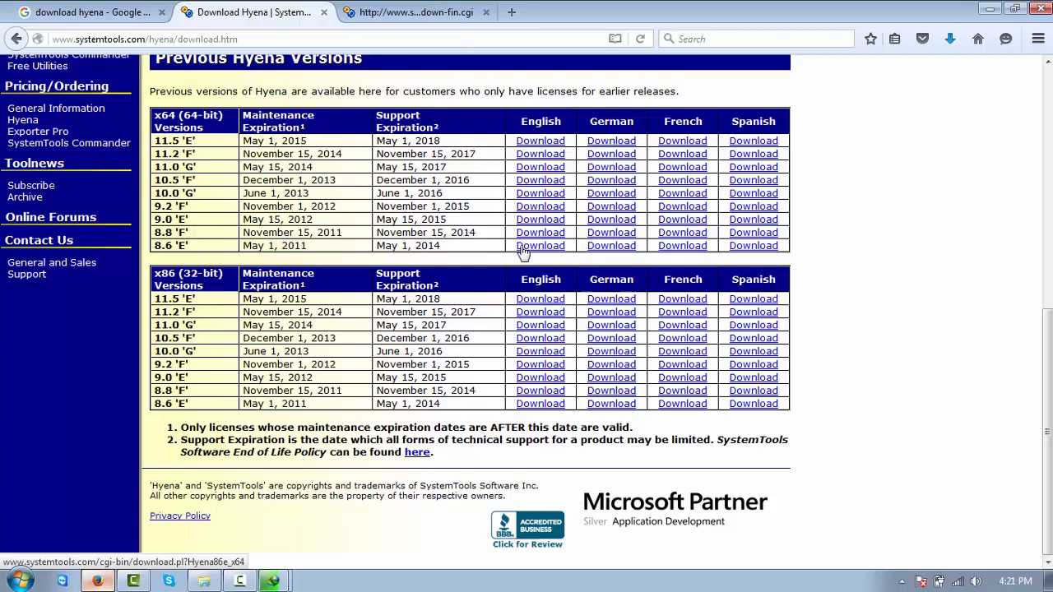
{"action": "left_click", "coordinate": [540, 245]}
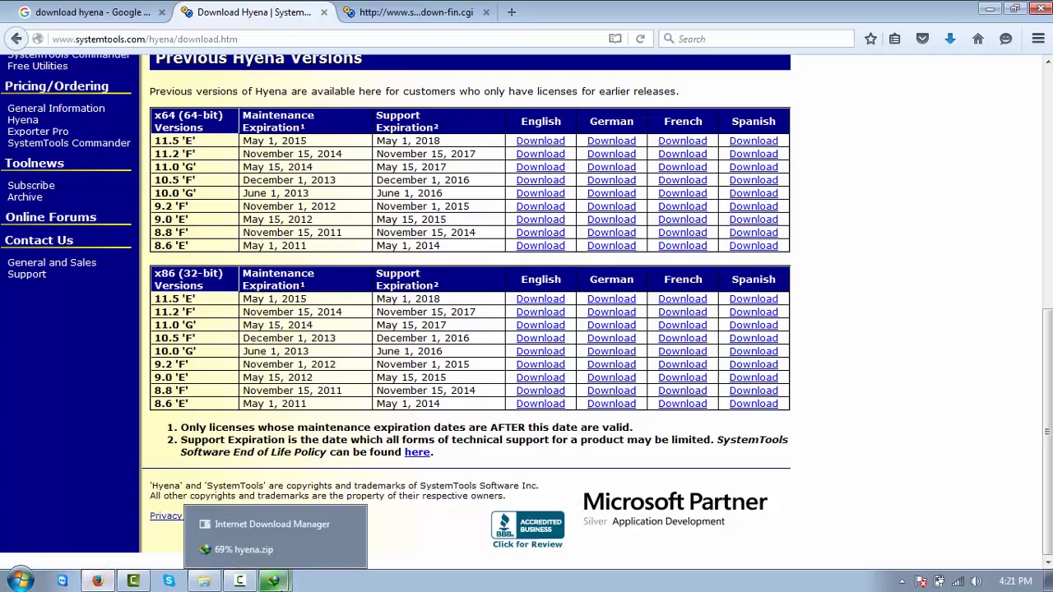
{"action": "mouse_move", "coordinate": [311, 518]}
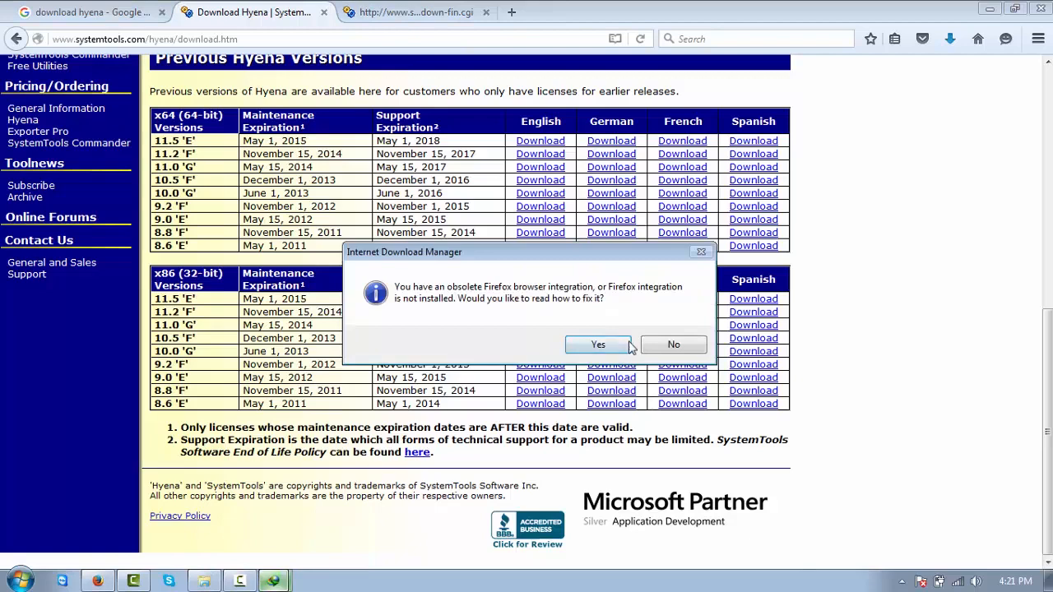
- Accept the Firefox integration fix and show the finished hyena.zip in its download folder
{"action": "left_click", "coordinate": [673, 343]}
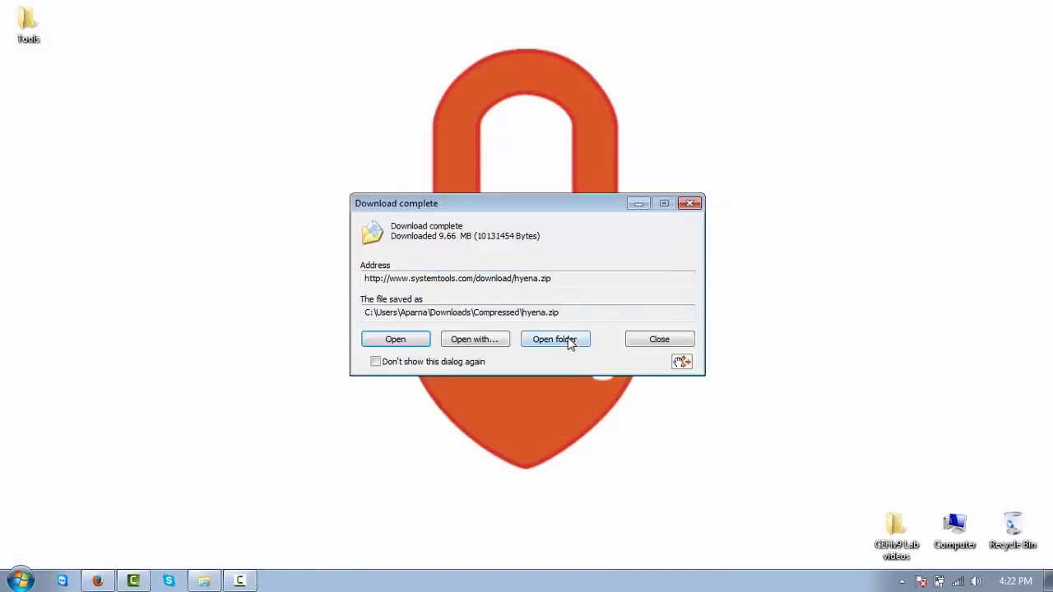
{"action": "left_click", "coordinate": [657, 339]}
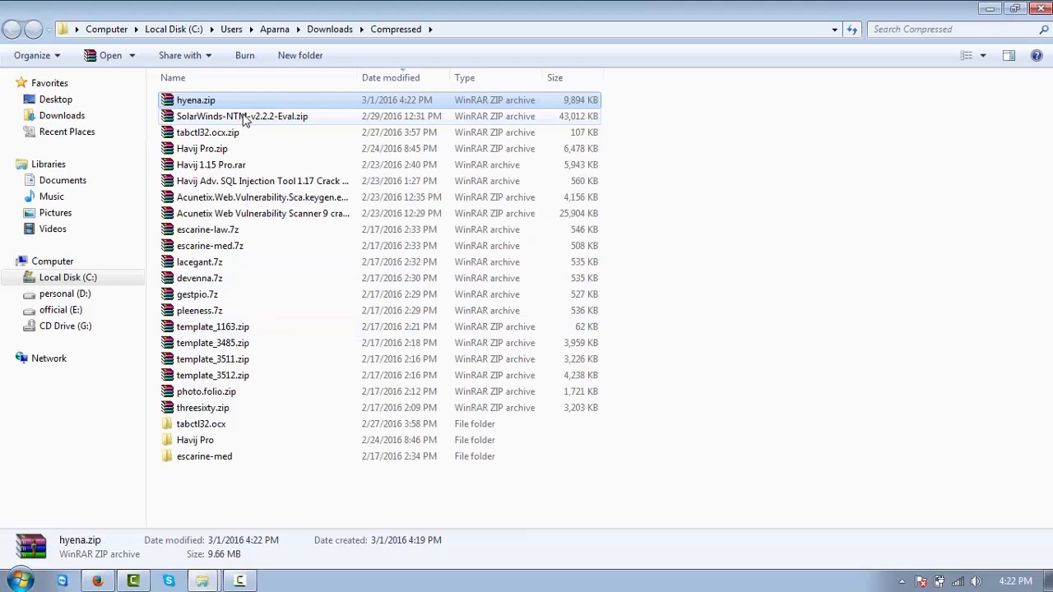
- Extract hyena.zip into a hyena folder and launch Hyena_English_x86.exe from it
{"action": "right_click", "coordinate": [196, 100]}
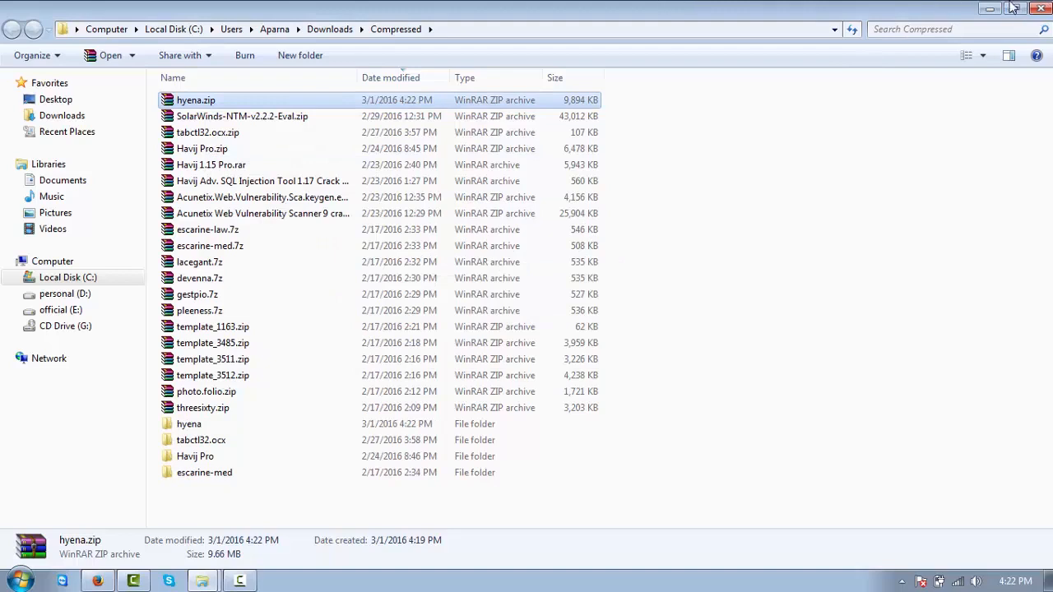
{"action": "left_click", "coordinate": [1000, 8]}
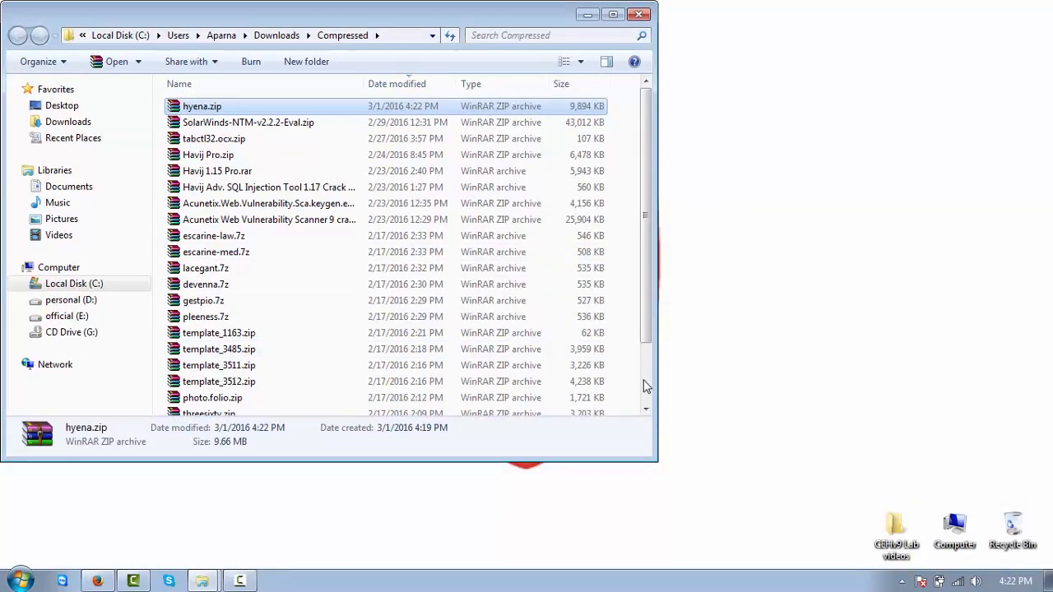
{"action": "scroll", "scroll_direction": "down", "scroll_amount": 3}
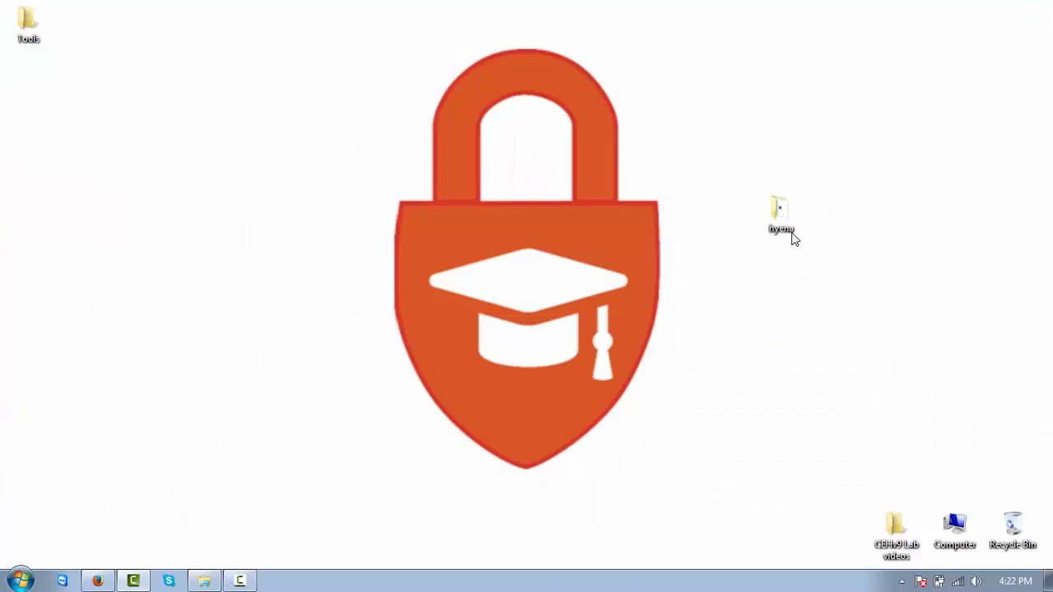
{"action": "double_click", "coordinate": [780, 211]}
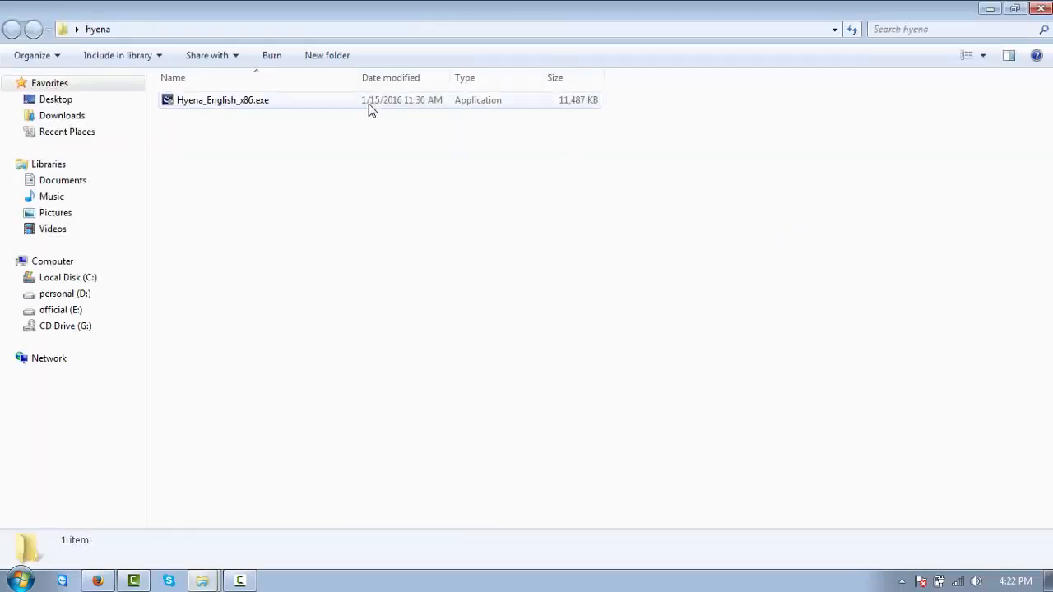
{"action": "left_click", "coordinate": [222, 100]}
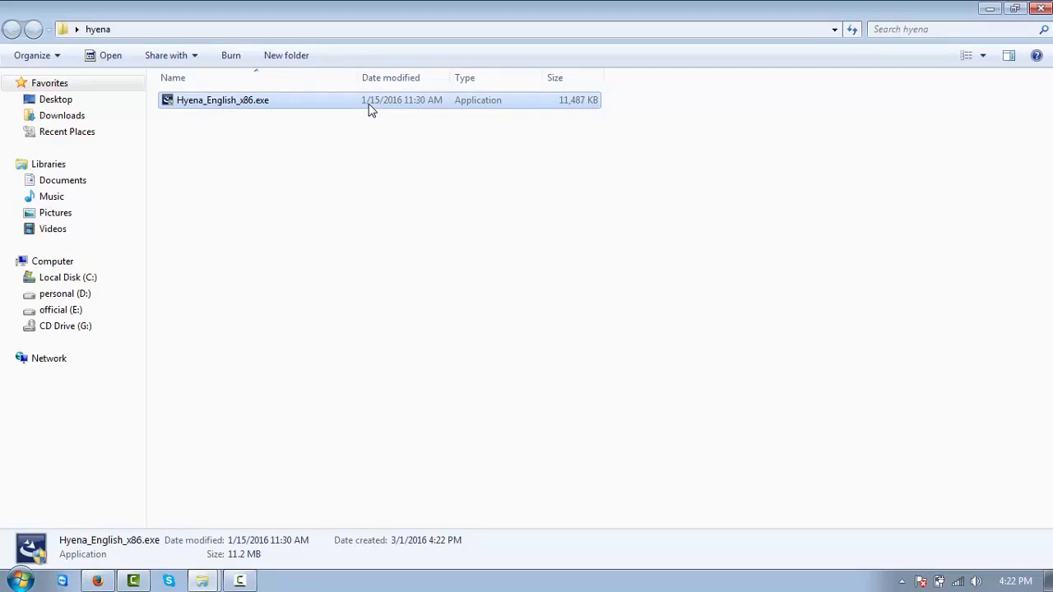
{"action": "mouse_move", "coordinate": [596, 336]}
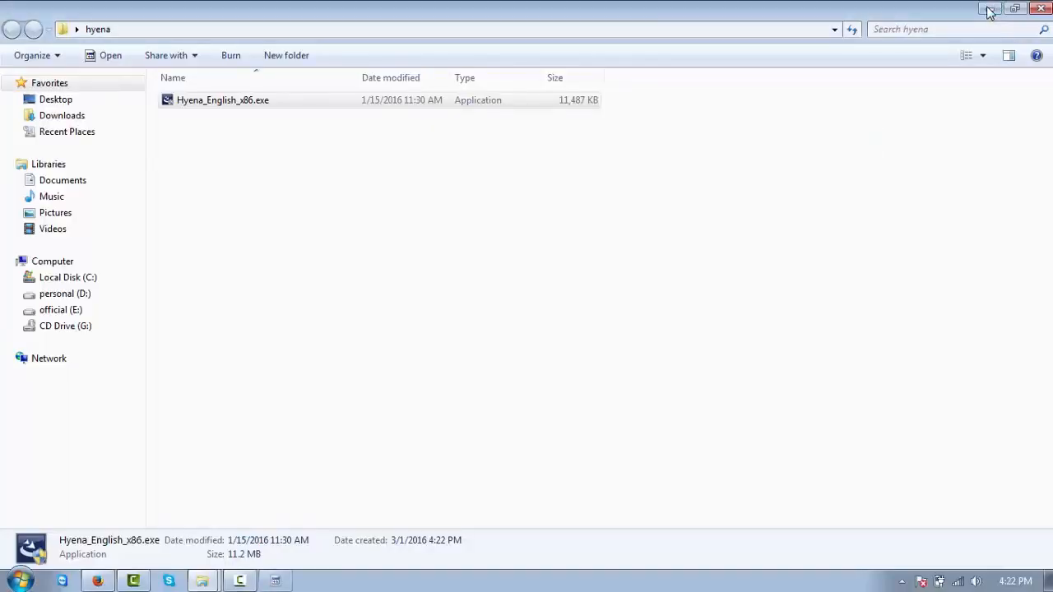
{"action": "double_click", "coordinate": [222, 100]}
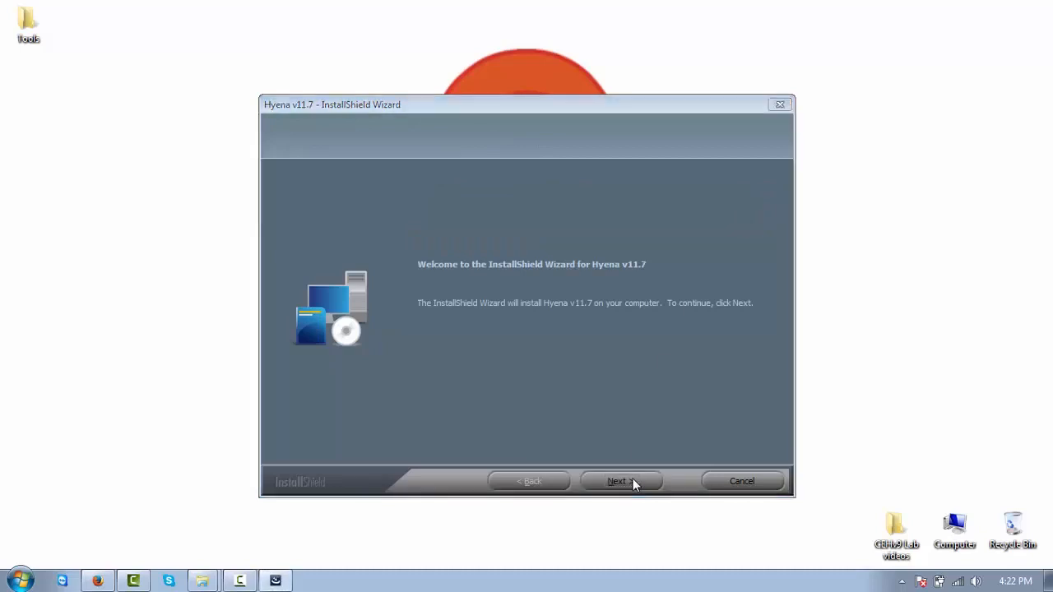
- Accept the licence and install Hyena v11.7 to C:\Program Files\Hyena, finishing the wizard
{"action": "left_click", "coordinate": [618, 480]}
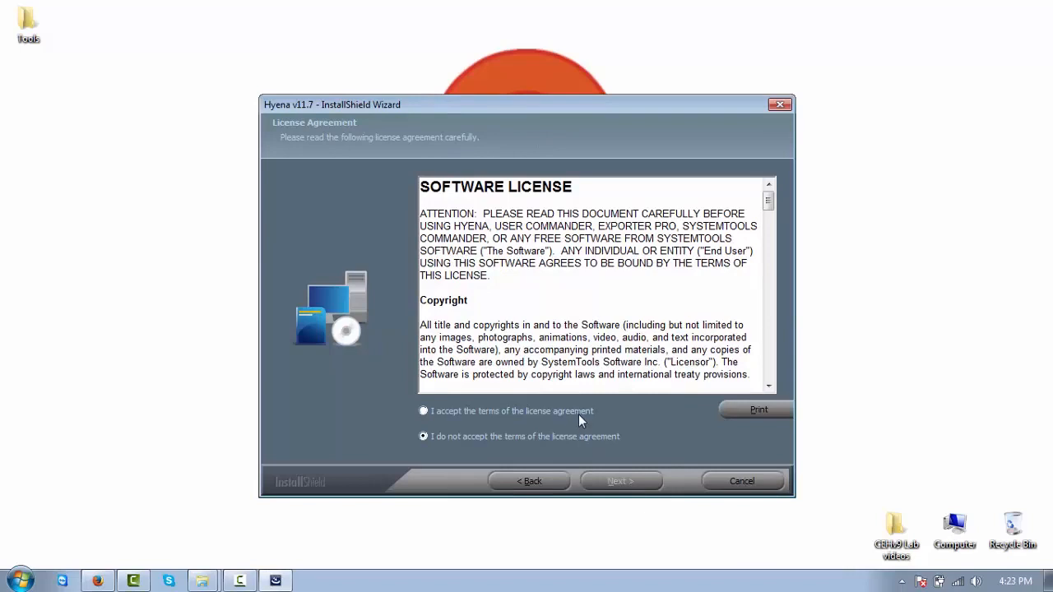
{"action": "left_click", "coordinate": [424, 411]}
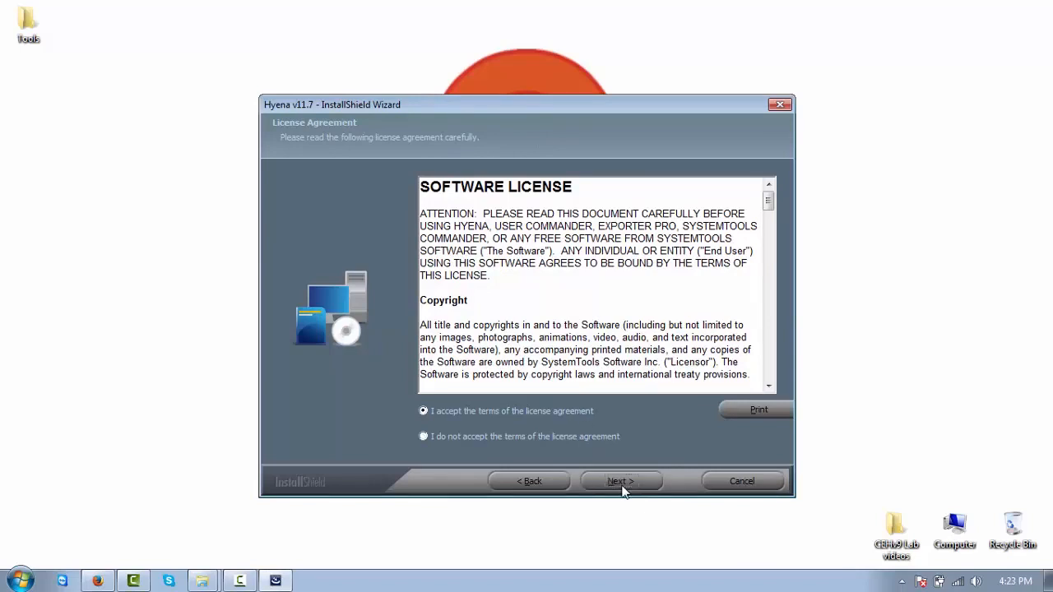
{"action": "left_click", "coordinate": [620, 480]}
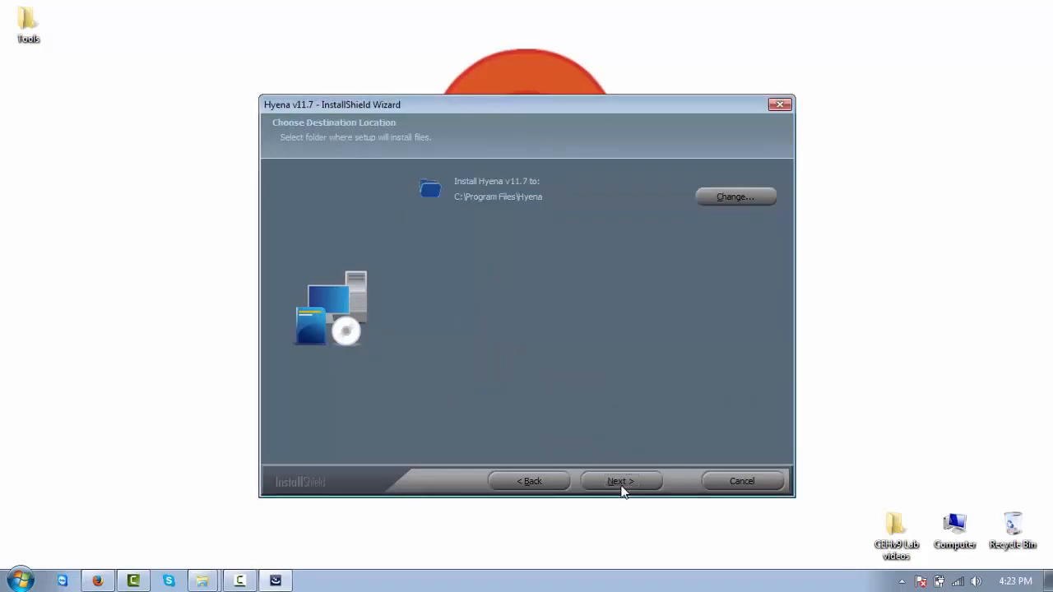
{"action": "left_click", "coordinate": [618, 480]}
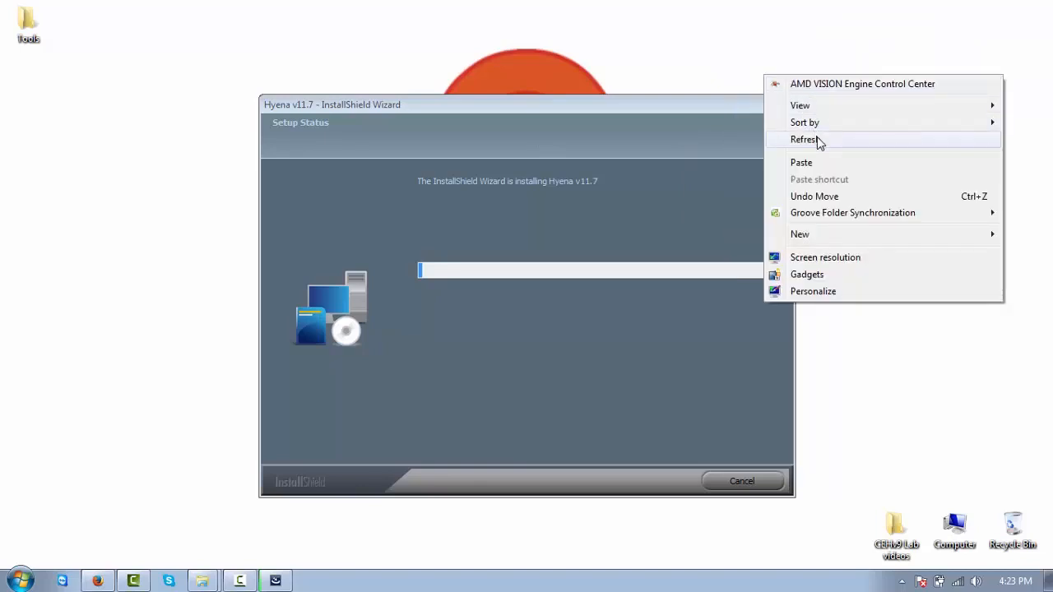
{"action": "left_click", "coordinate": [805, 138]}
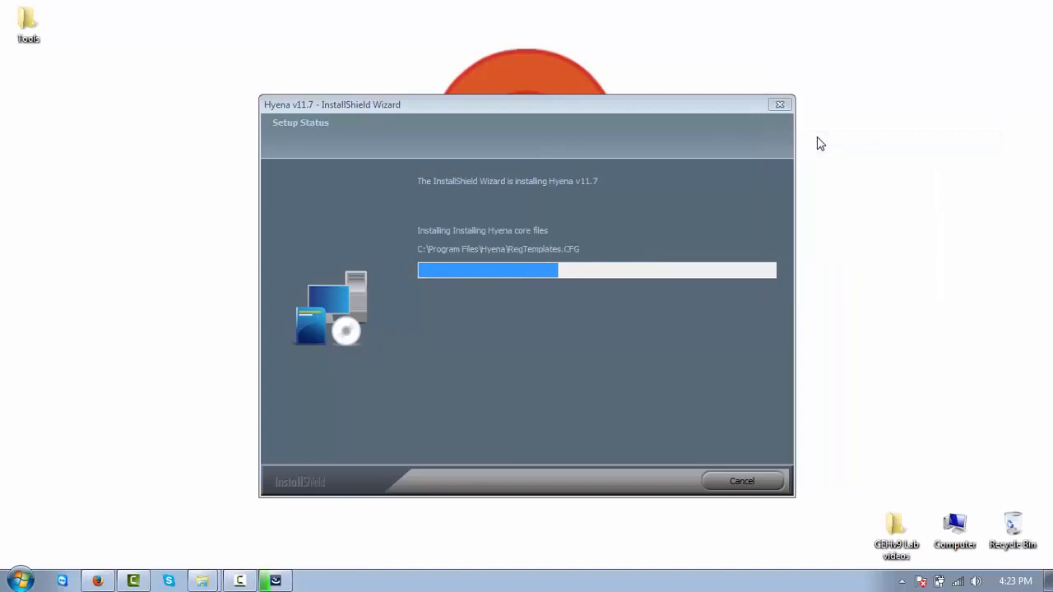
{"action": "right_click", "coordinate": [819, 141]}
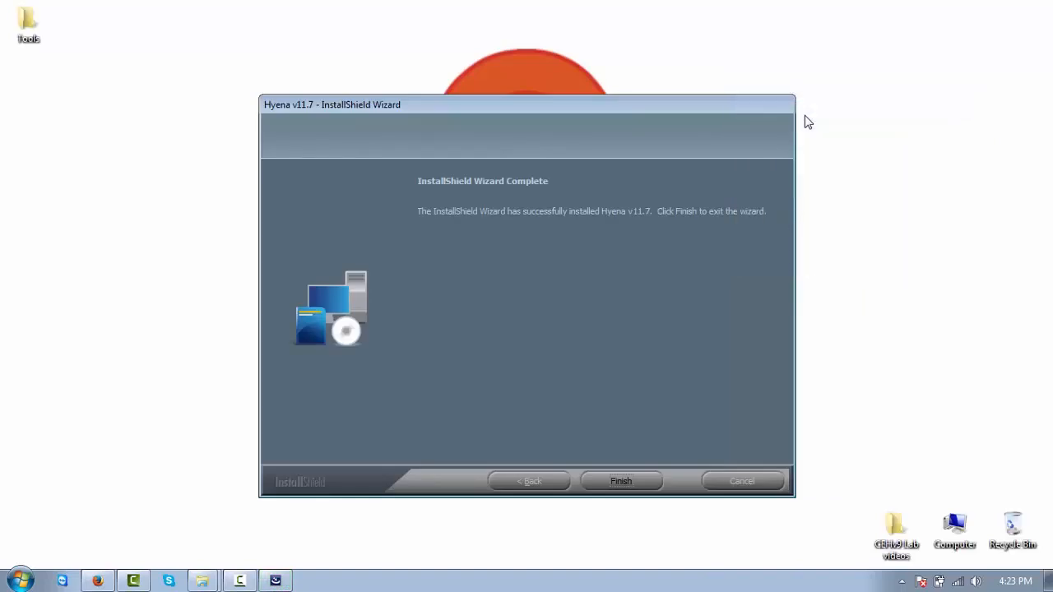
{"action": "mouse_move", "coordinate": [691, 245]}
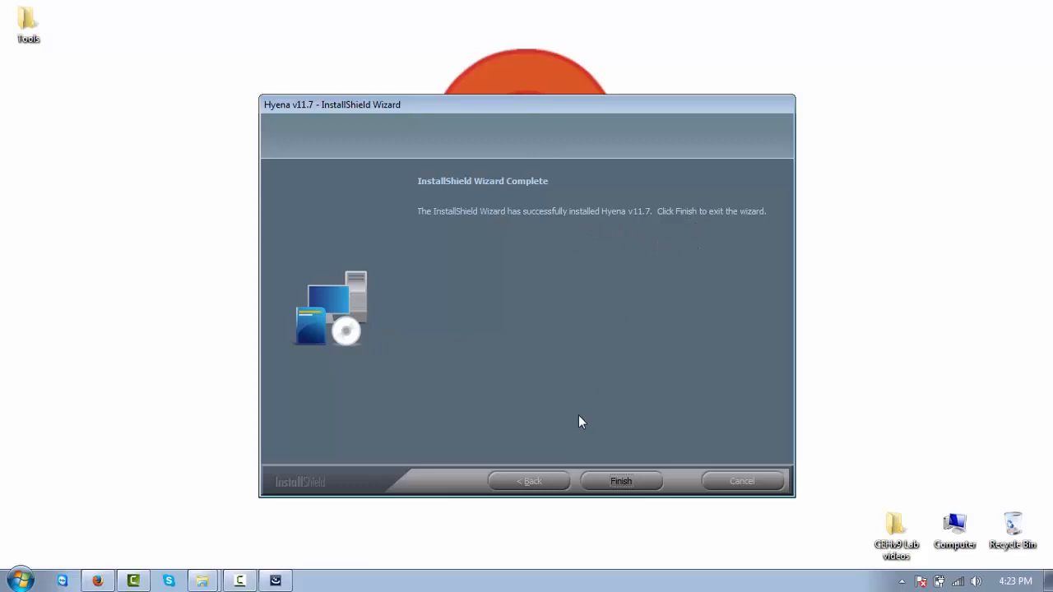
{"action": "left_click", "coordinate": [620, 481]}
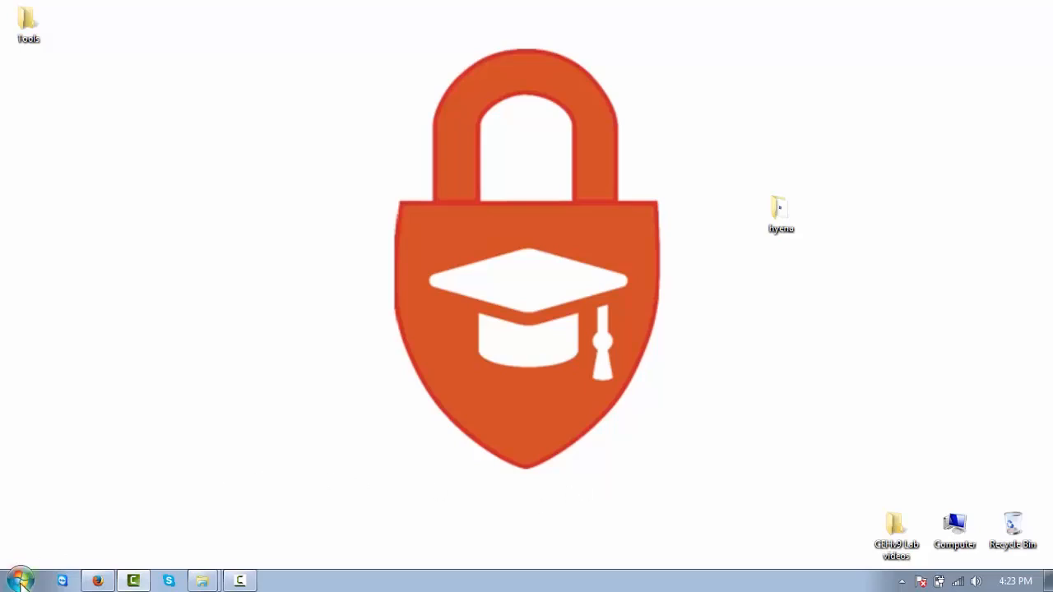
- Launch Hyena from the Start menu search for 'hye'
{"action": "left_click", "coordinate": [15, 579]}
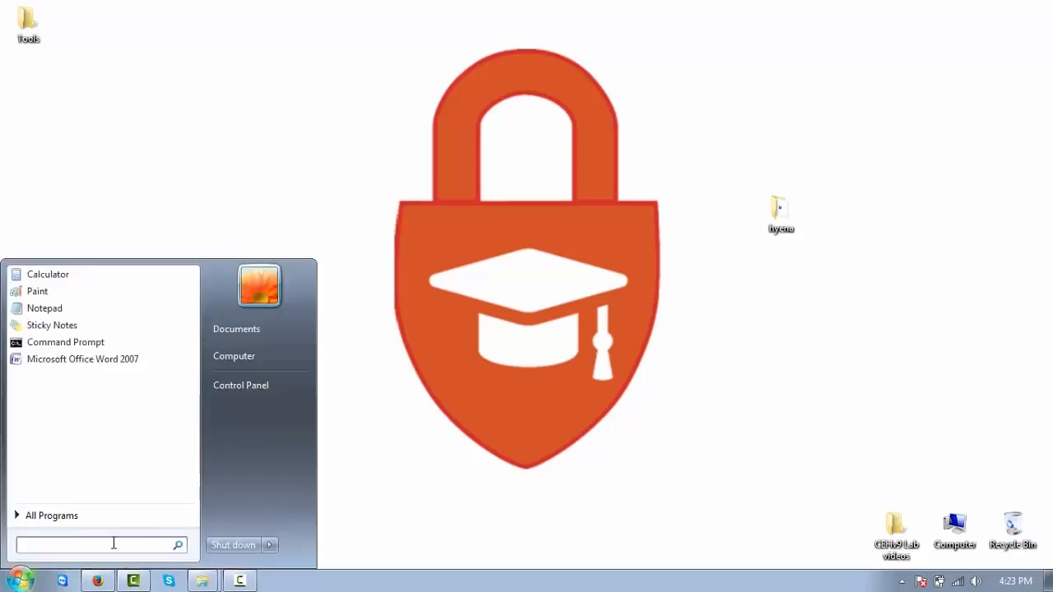
{"action": "type", "text": "hye"}
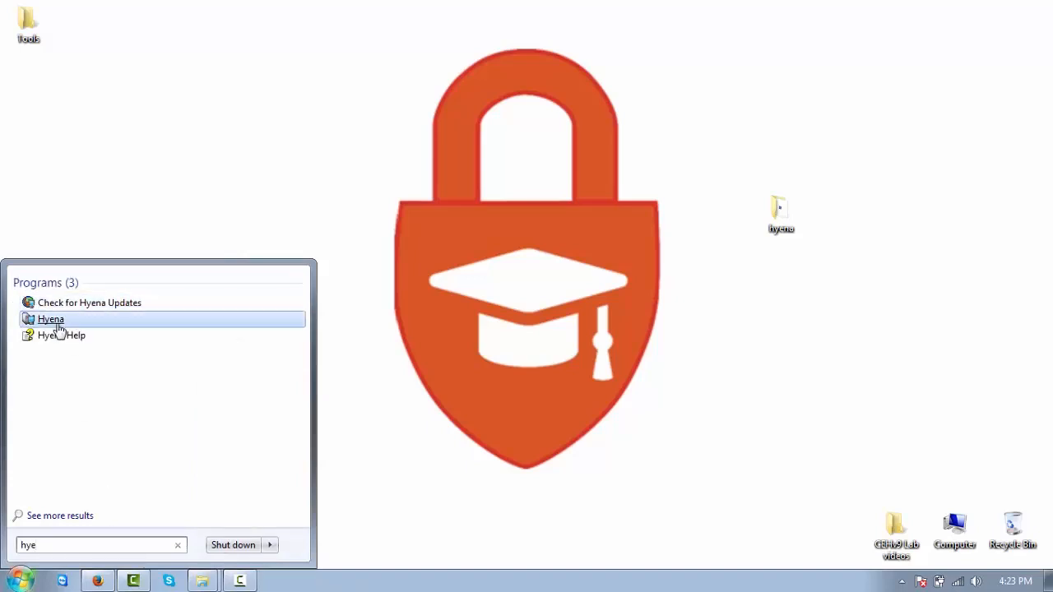
{"action": "left_click", "coordinate": [49, 319]}
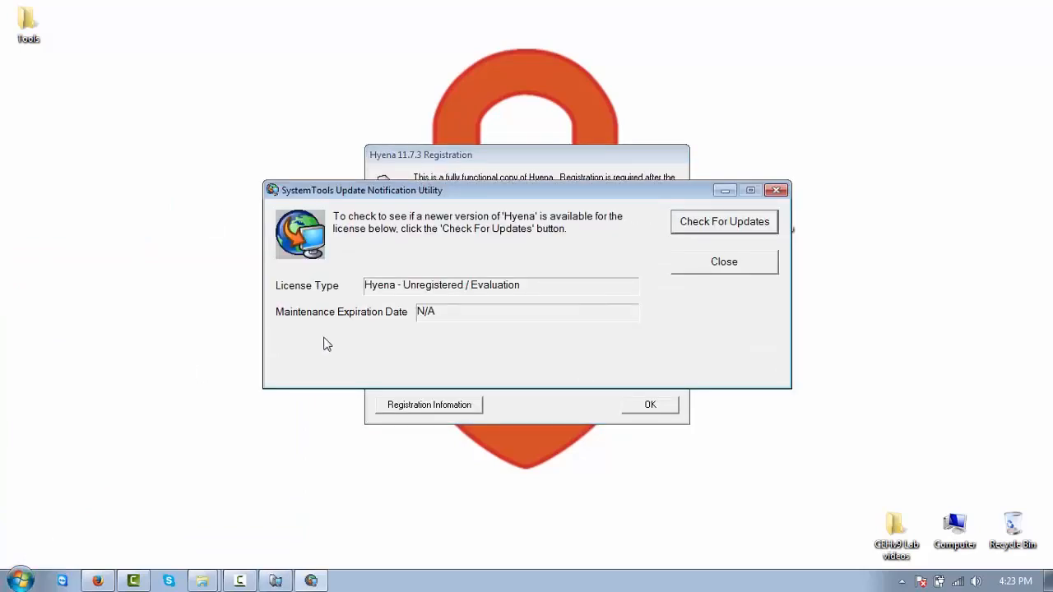
{"action": "mouse_move", "coordinate": [683, 263]}
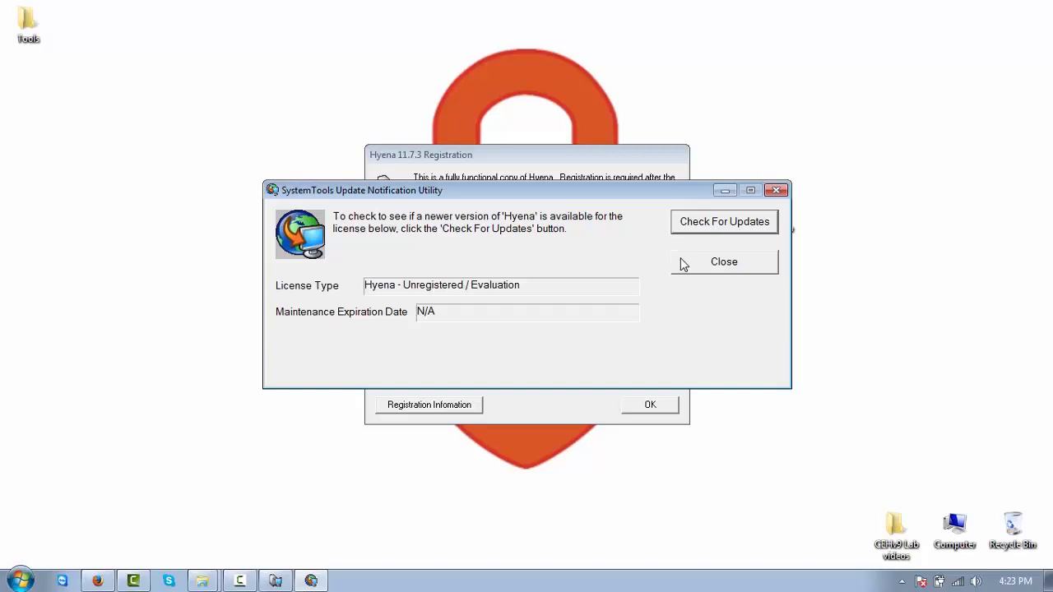
- Dismiss the update utility, continue the unregistered evaluation and answer the newsletter prompt
{"action": "left_click", "coordinate": [724, 261]}
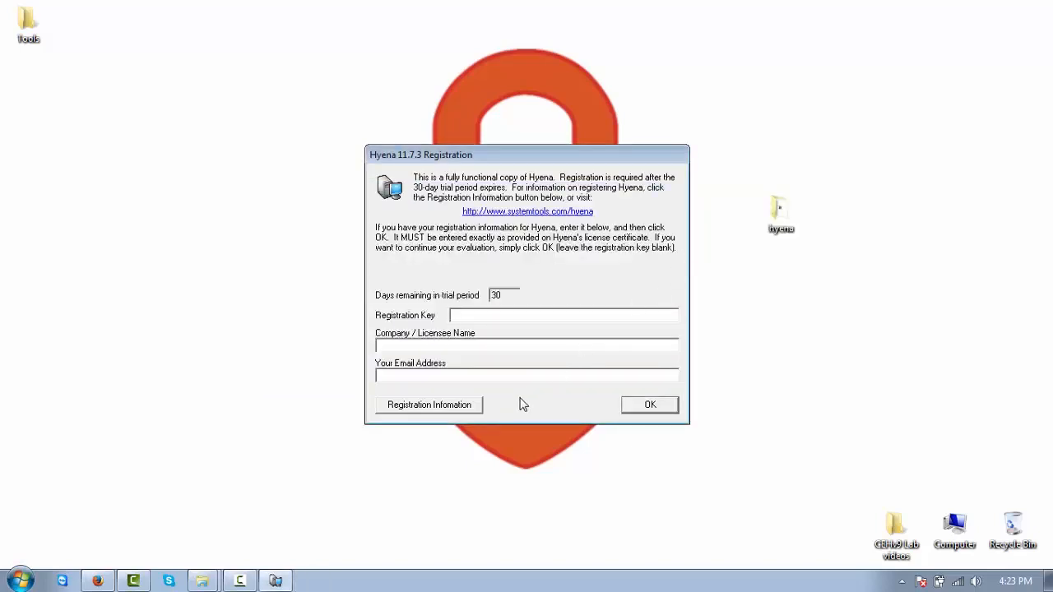
{"action": "left_click", "coordinate": [562, 316]}
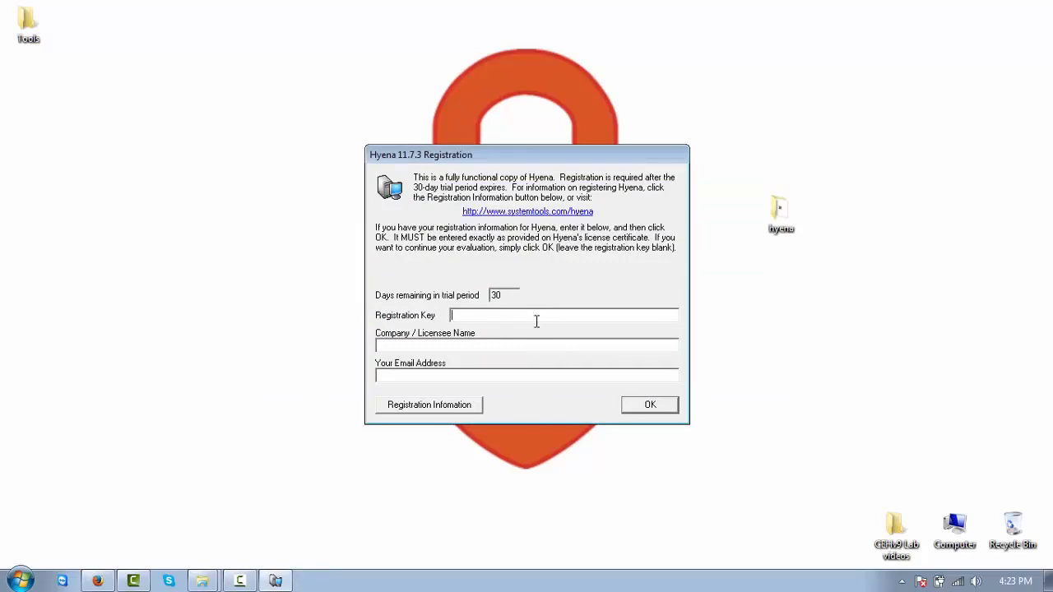
{"action": "mouse_move", "coordinate": [506, 371]}
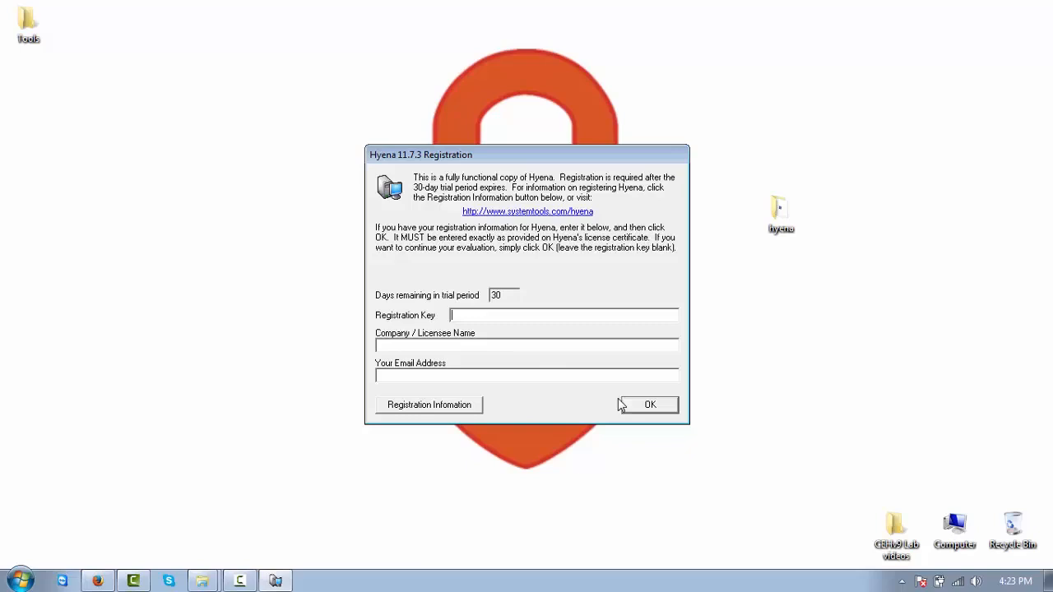
{"action": "left_click", "coordinate": [648, 405]}
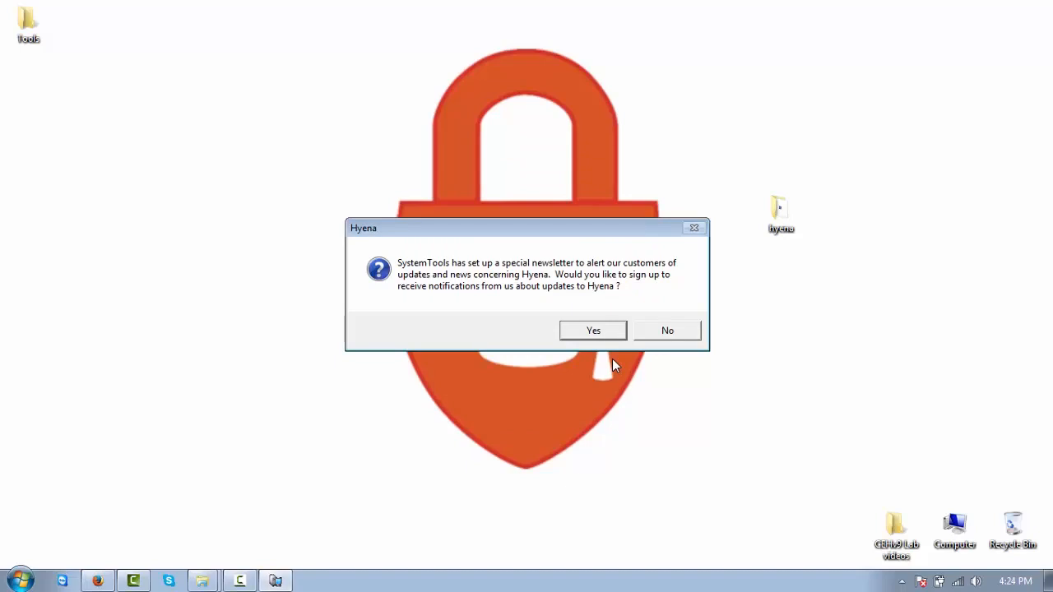
{"action": "left_click", "coordinate": [668, 329]}
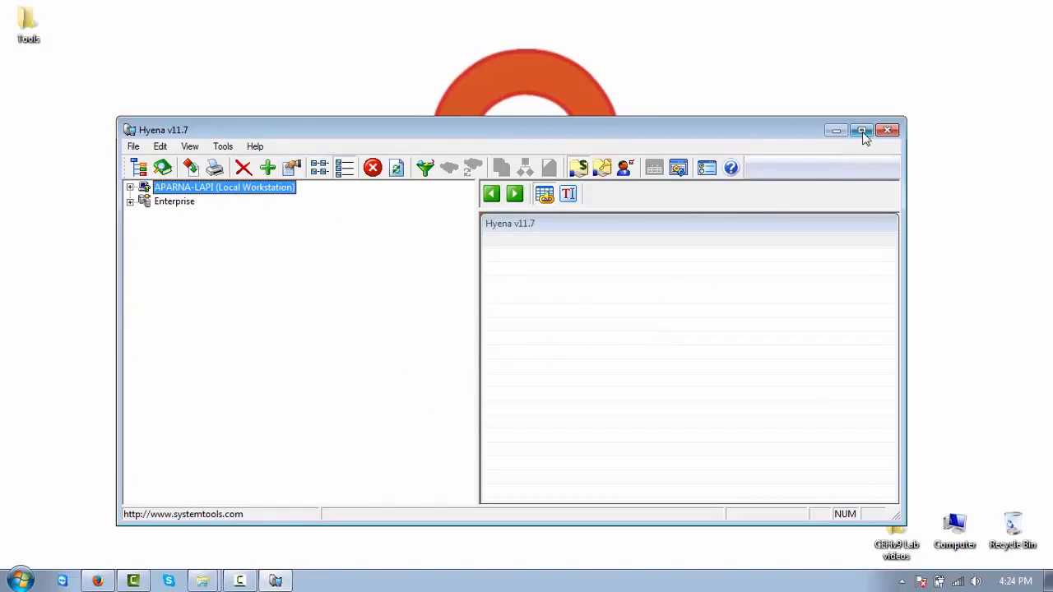
- Maximize Hyena and expand the local workstation into its drives, connections, users and local groups
{"action": "left_click", "coordinate": [862, 129]}
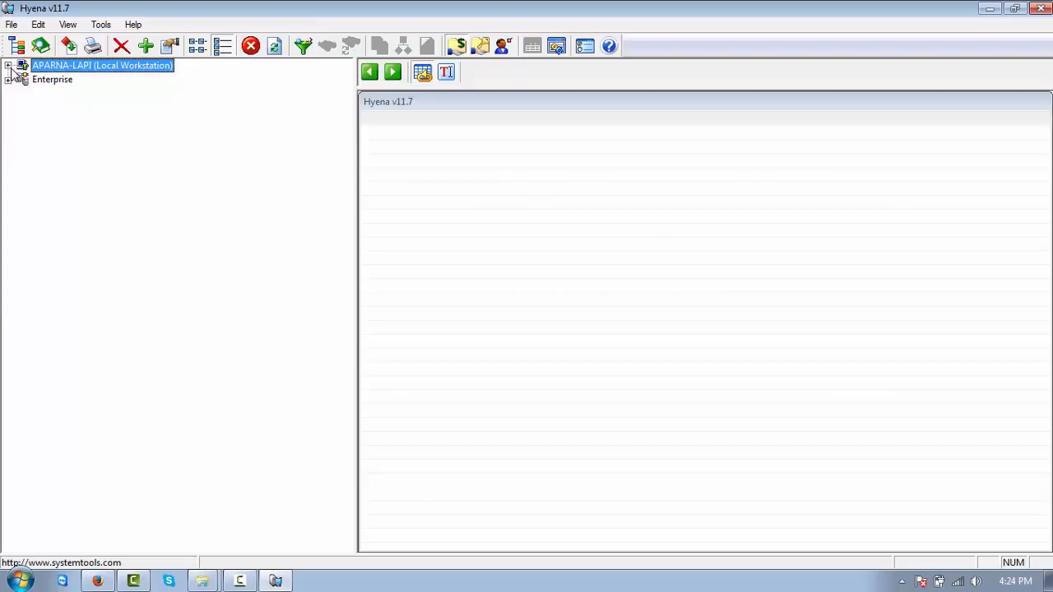
{"action": "left_click", "coordinate": [7, 66]}
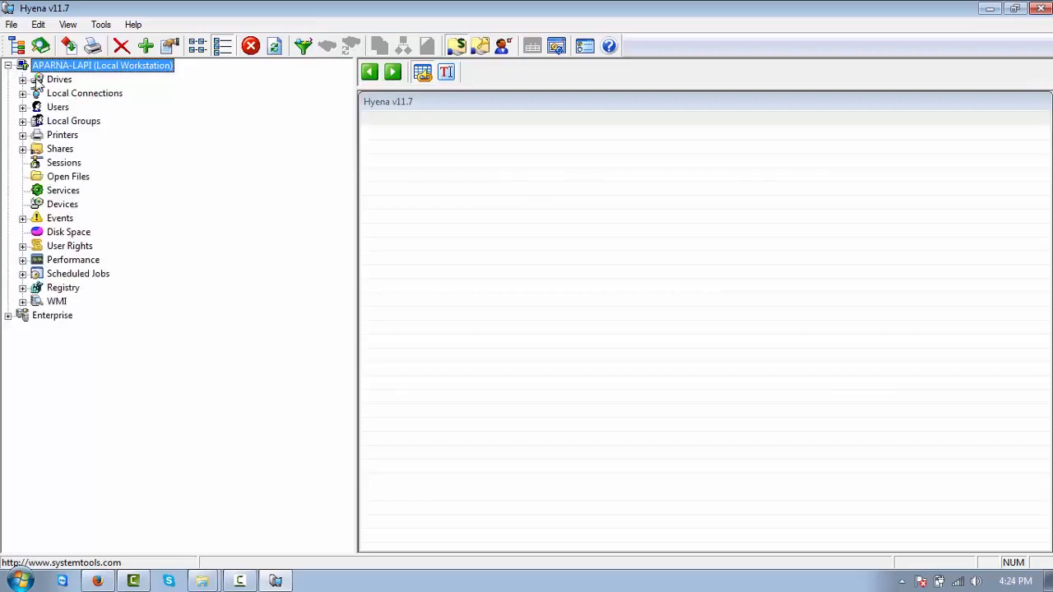
{"action": "left_click", "coordinate": [23, 79]}
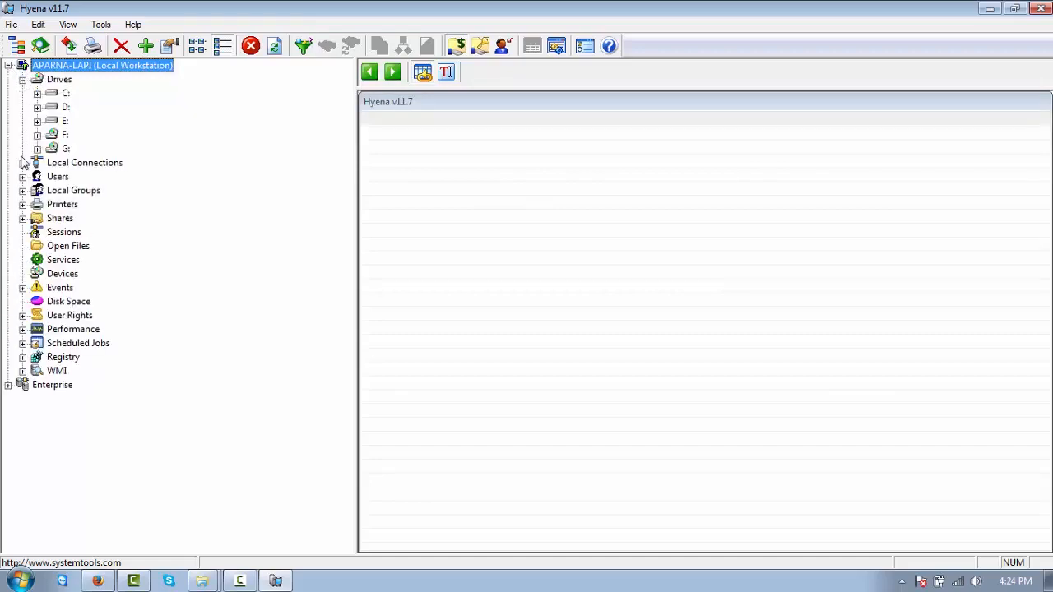
{"action": "left_click", "coordinate": [23, 163]}
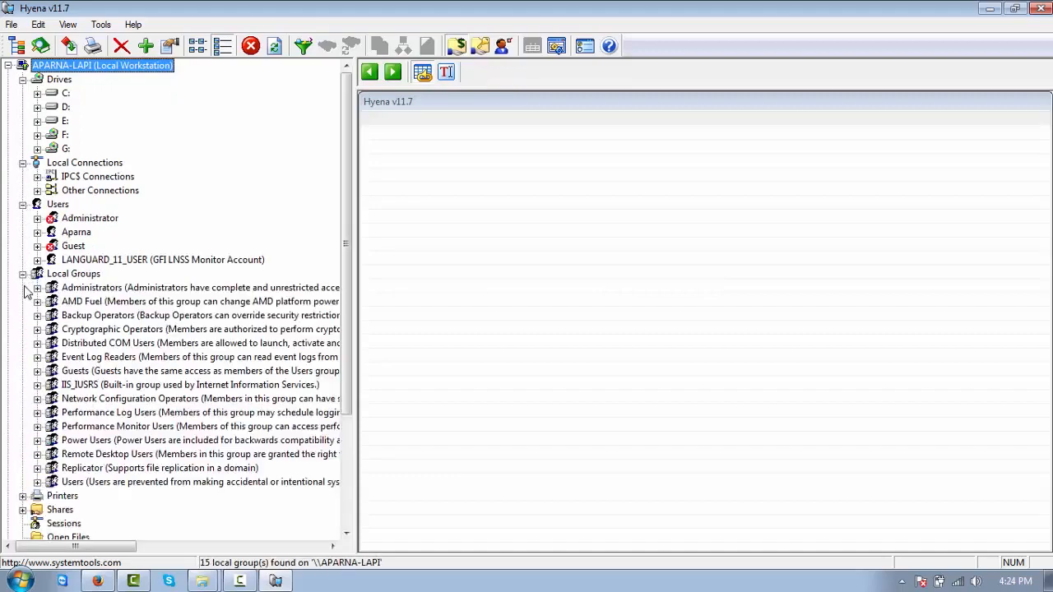
- Expand the installed printers branch and continue down to the registry hives
{"action": "scroll", "scroll_direction": "down", "scroll_amount": 3}
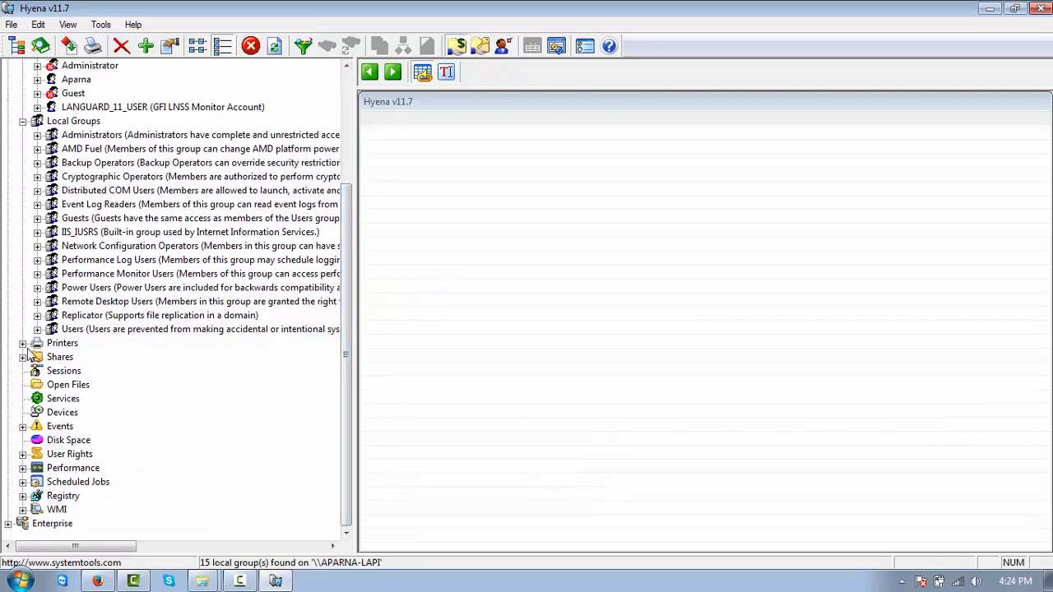
{"action": "left_click", "coordinate": [23, 343]}
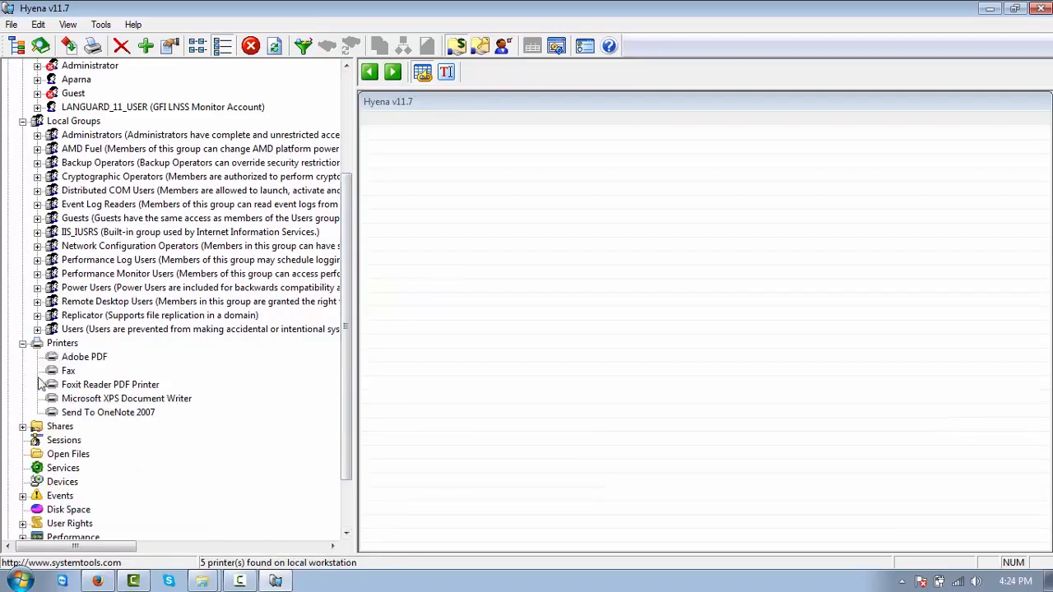
{"action": "scroll", "scroll_direction": "down", "scroll_amount": 3}
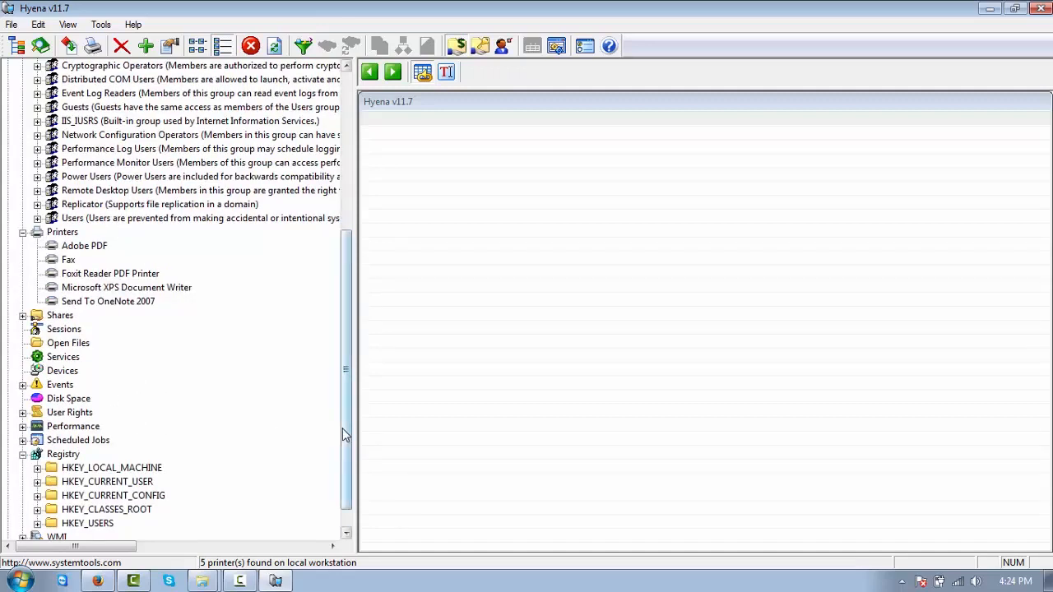
{"action": "scroll", "scroll_direction": "down", "scroll_amount": 3}
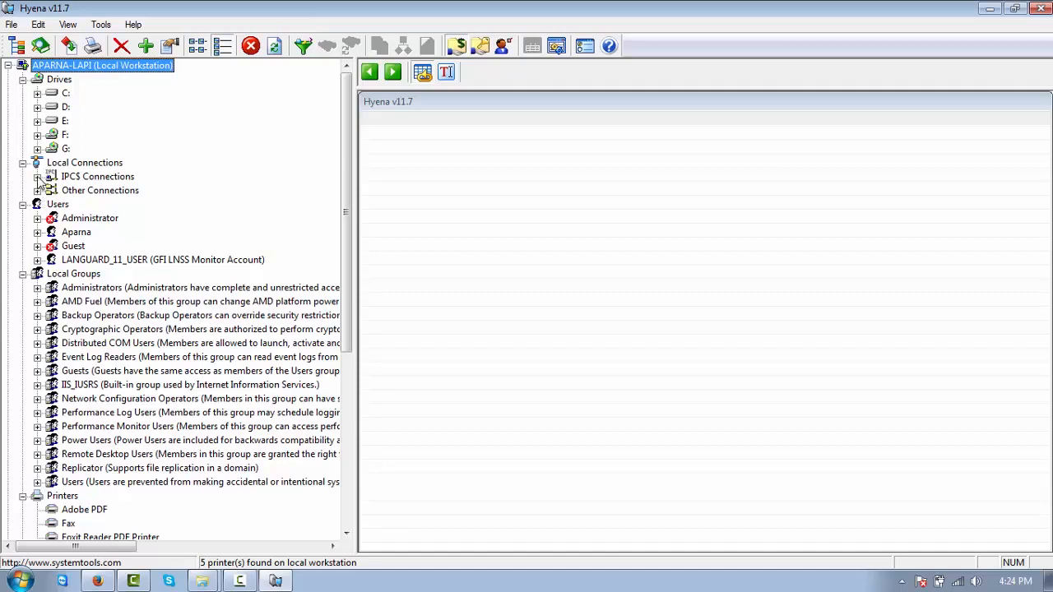
- Browse down the tree past the IPC$ connection and dismiss the Task Scheduler access-denied error
{"action": "left_click", "coordinate": [38, 176]}
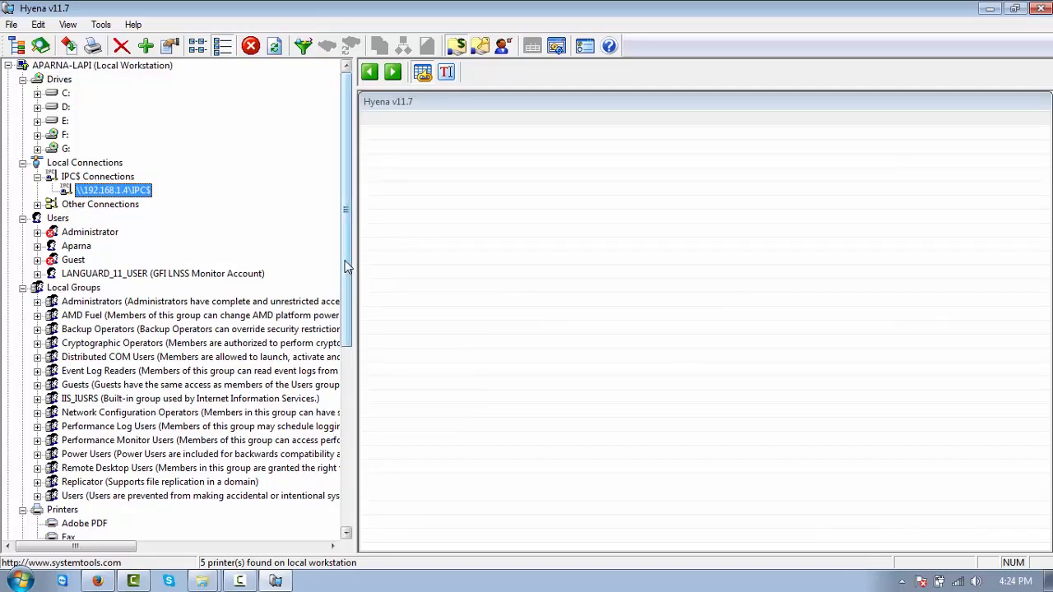
{"action": "scroll", "scroll_direction": "down", "scroll_amount": 3}
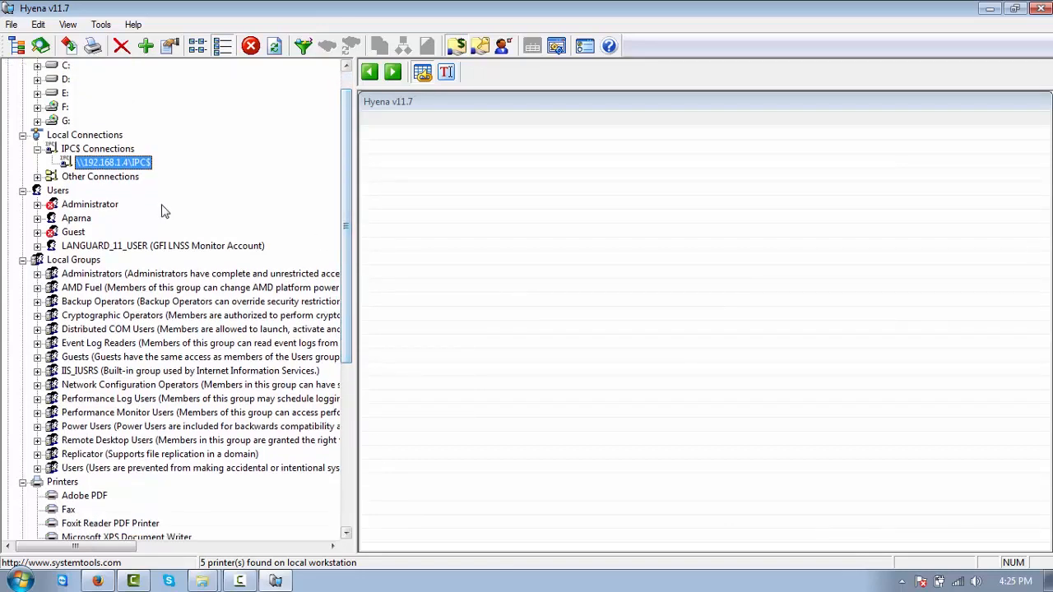
{"action": "mouse_move", "coordinate": [344, 171]}
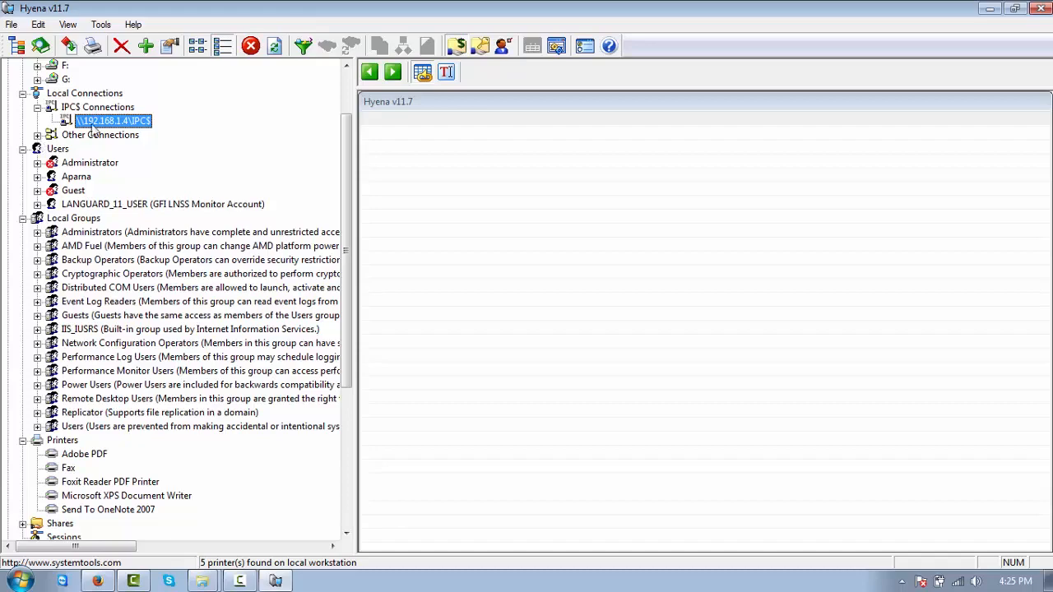
{"action": "scroll", "scroll_direction": "down", "scroll_amount": 3}
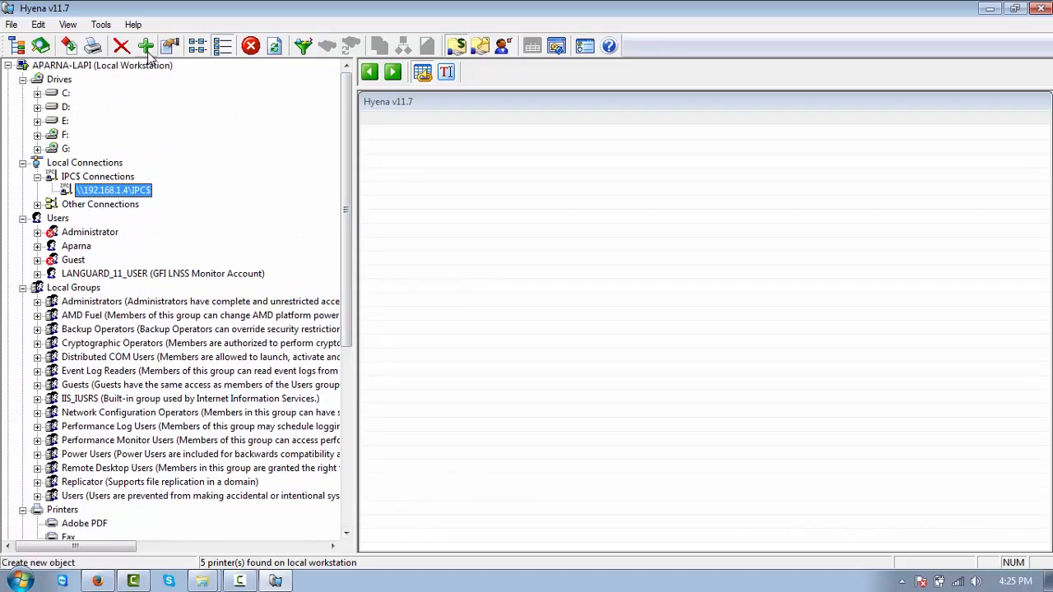
{"action": "mouse_move", "coordinate": [144, 46]}
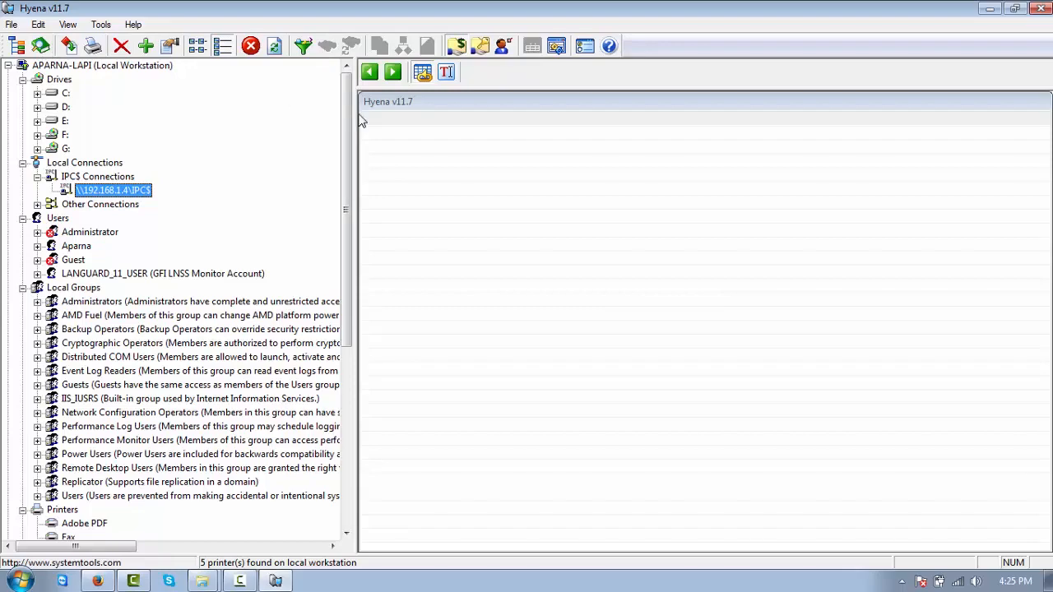
{"action": "scroll", "scroll_direction": "down", "scroll_amount": 3}
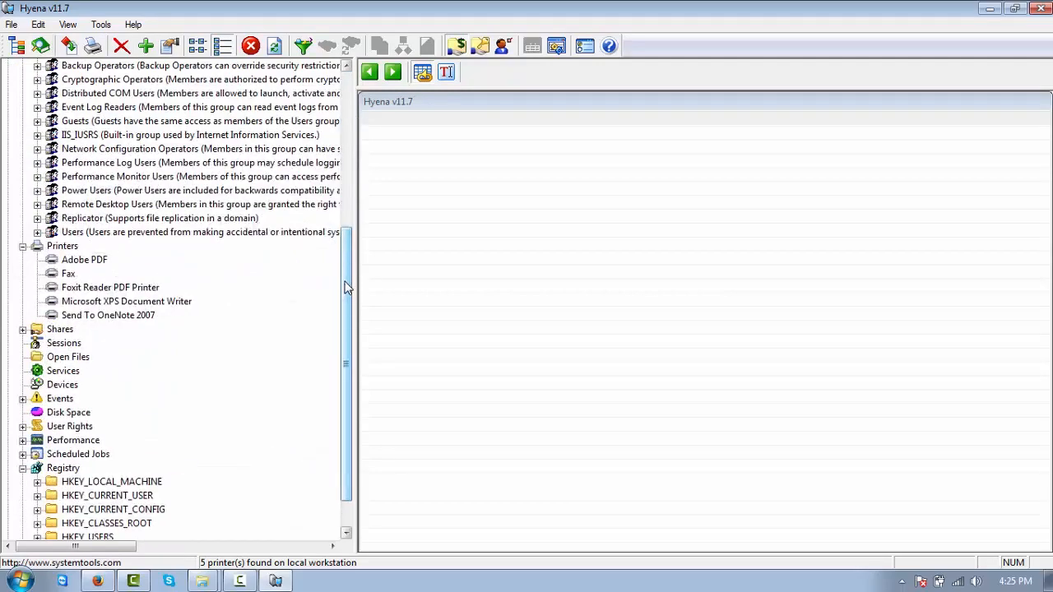
{"action": "scroll", "scroll_direction": "down", "scroll_amount": 3}
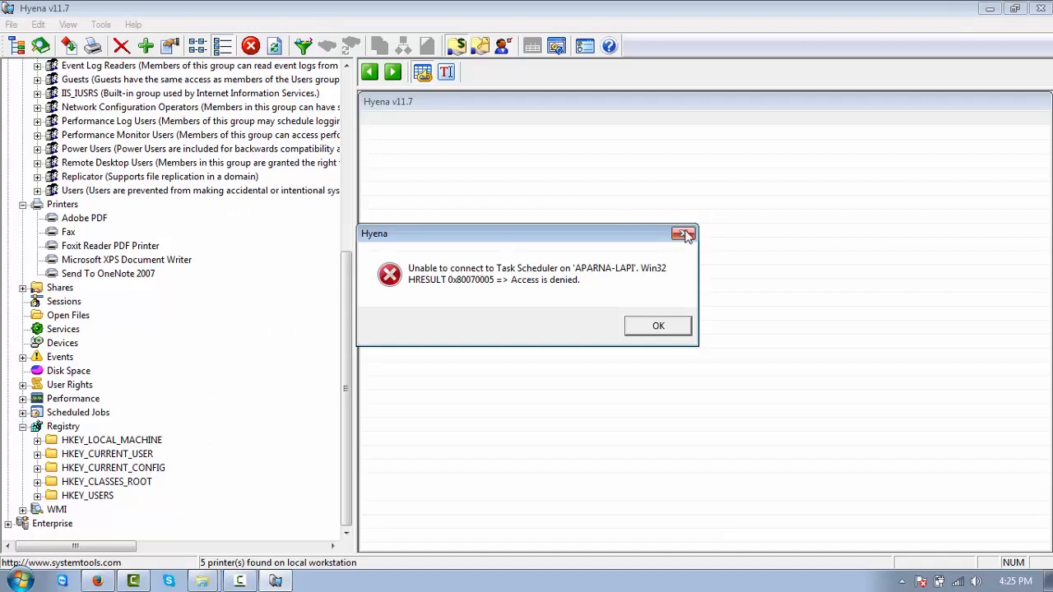
{"action": "left_click", "coordinate": [684, 233]}
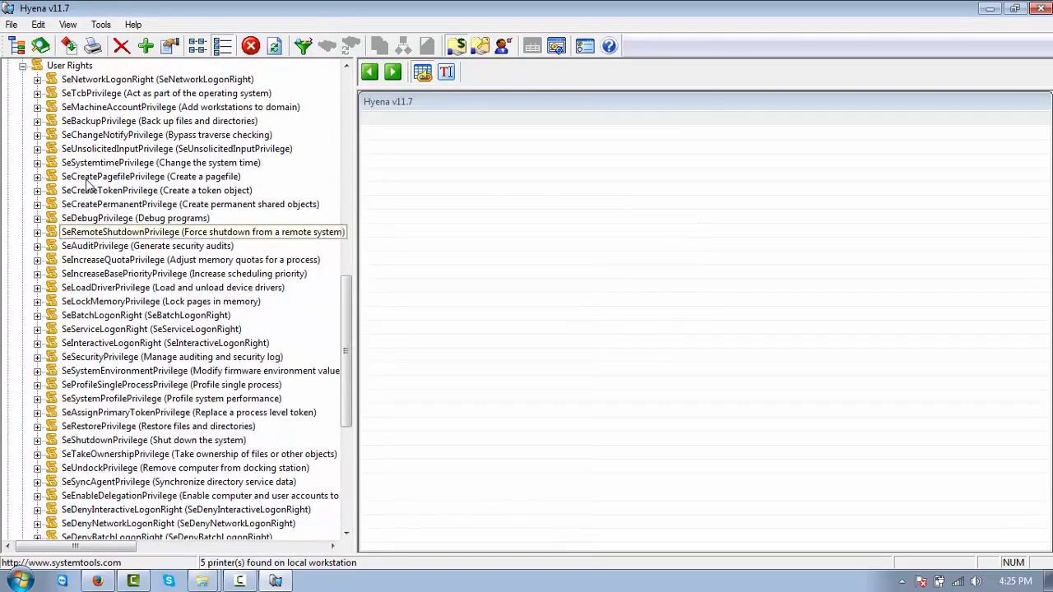
- Expand Performance into its Process, Network, System, Memory, PhysicalDisk, Processor and Server categories
{"action": "scroll", "scroll_direction": "down", "scroll_amount": 3}
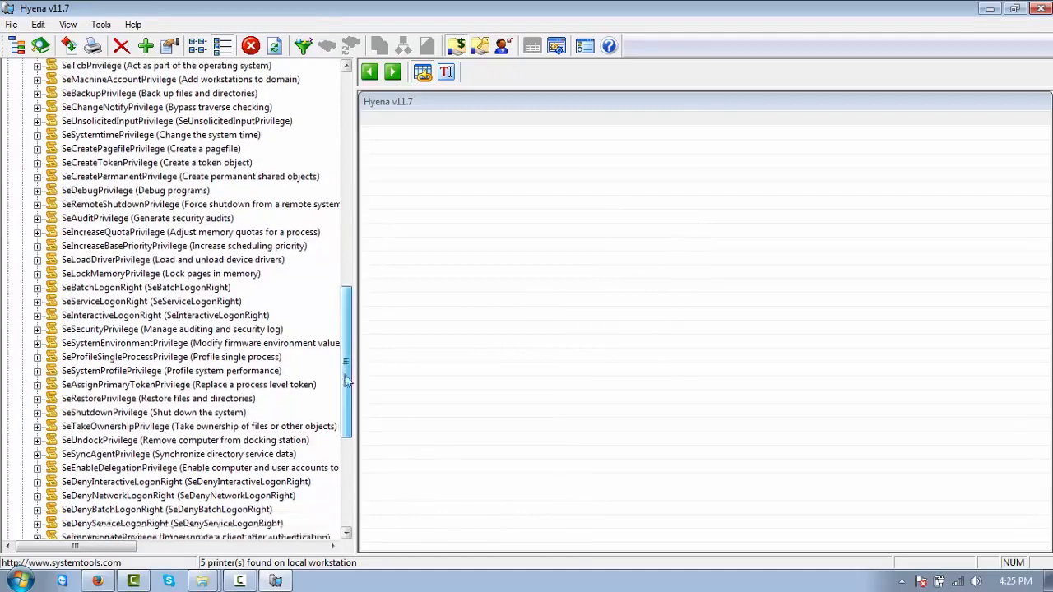
{"action": "scroll", "scroll_direction": "down", "scroll_amount": 3}
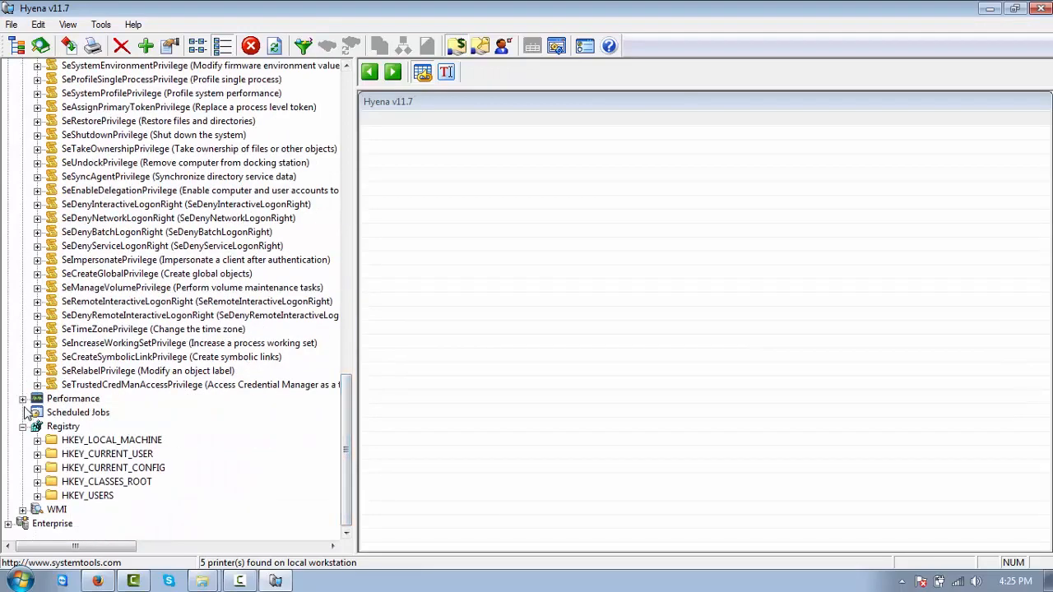
{"action": "left_click", "coordinate": [23, 398]}
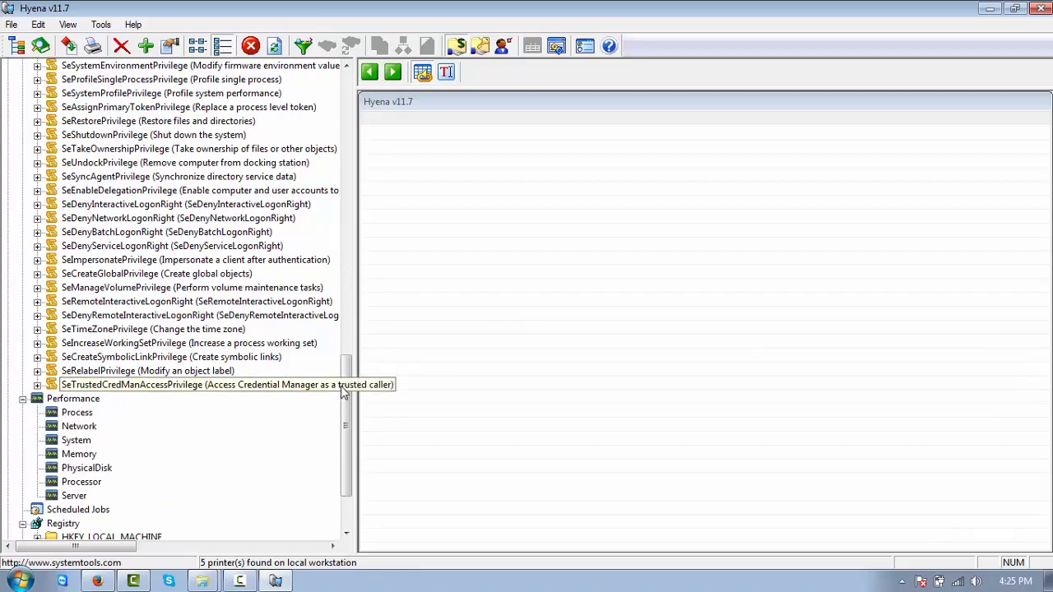
{"action": "scroll", "scroll_direction": "down", "scroll_amount": 3}
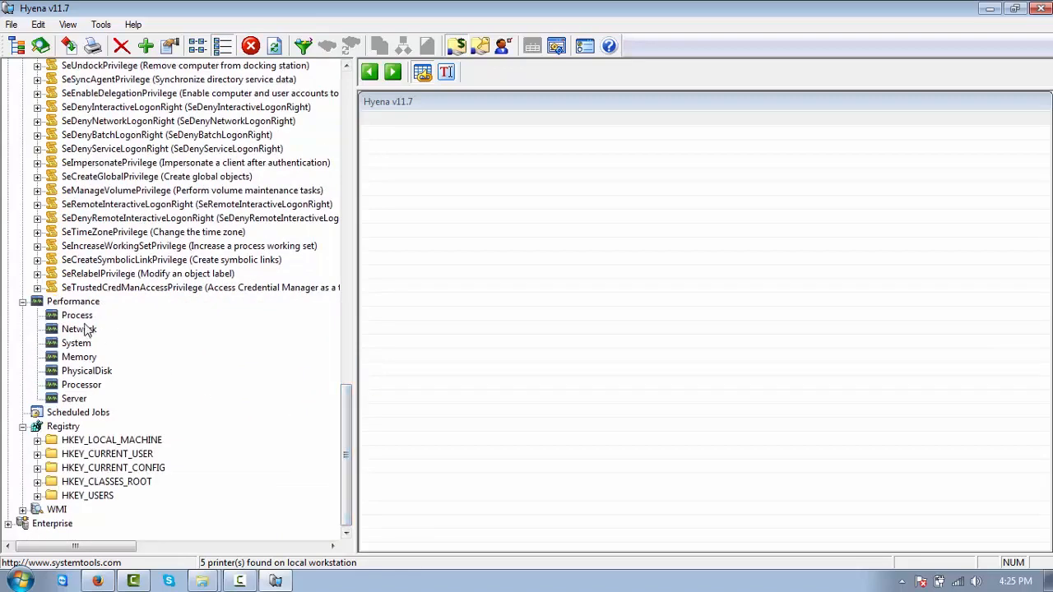
- View and reload the running Process instances, then show the Network interface counters
{"action": "left_click", "coordinate": [75, 316]}
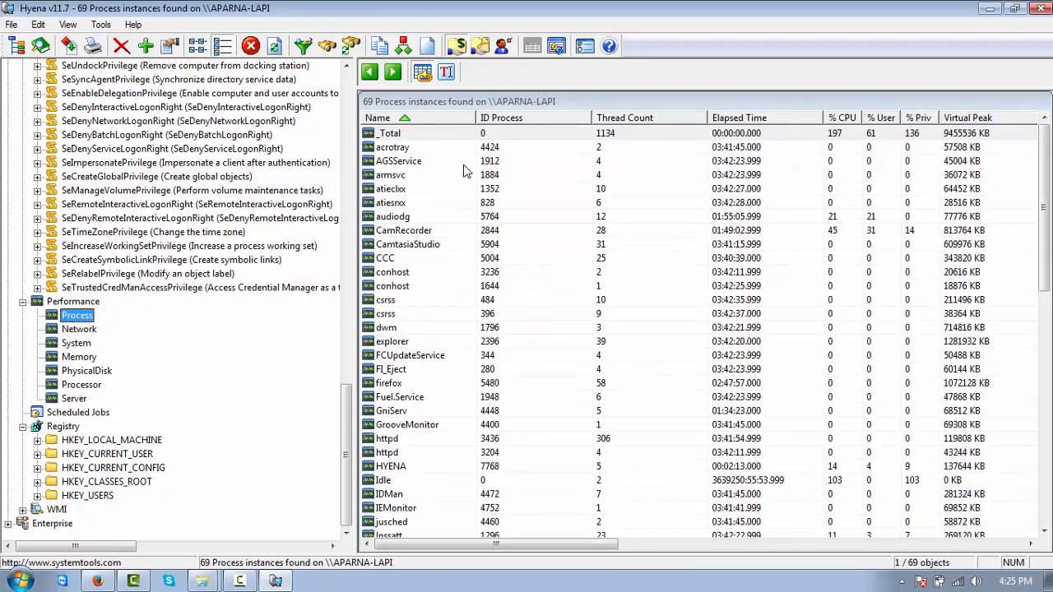
{"action": "left_click", "coordinate": [391, 187]}
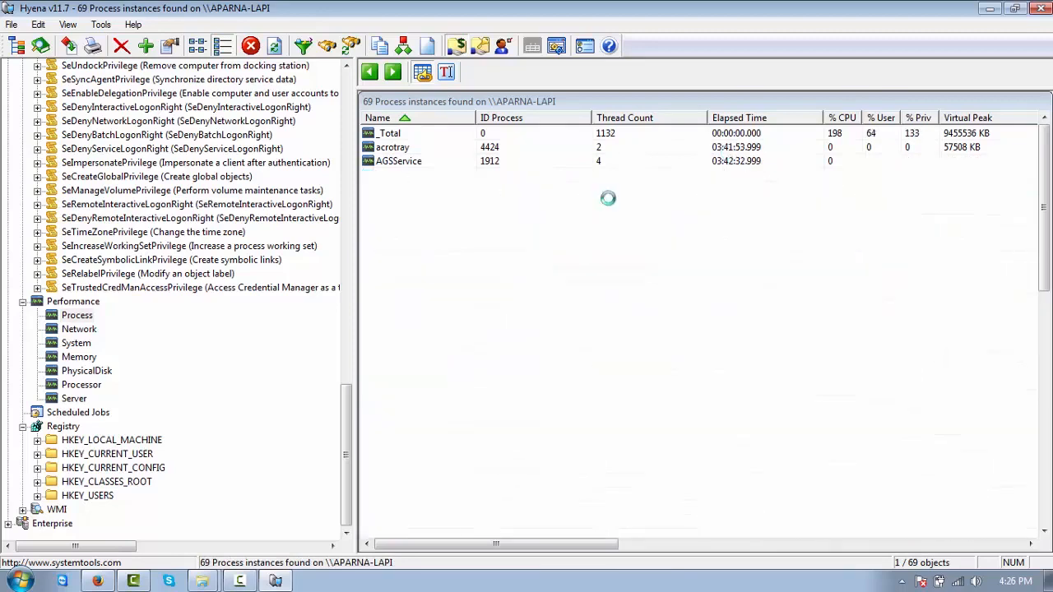
{"action": "left_click", "coordinate": [78, 329]}
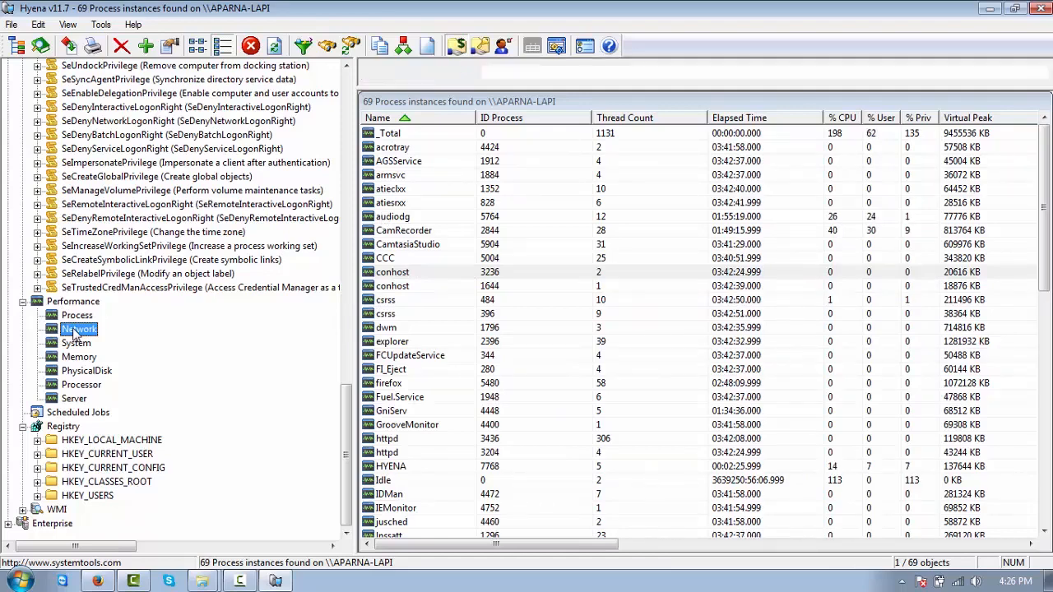
{"action": "left_click", "coordinate": [79, 328]}
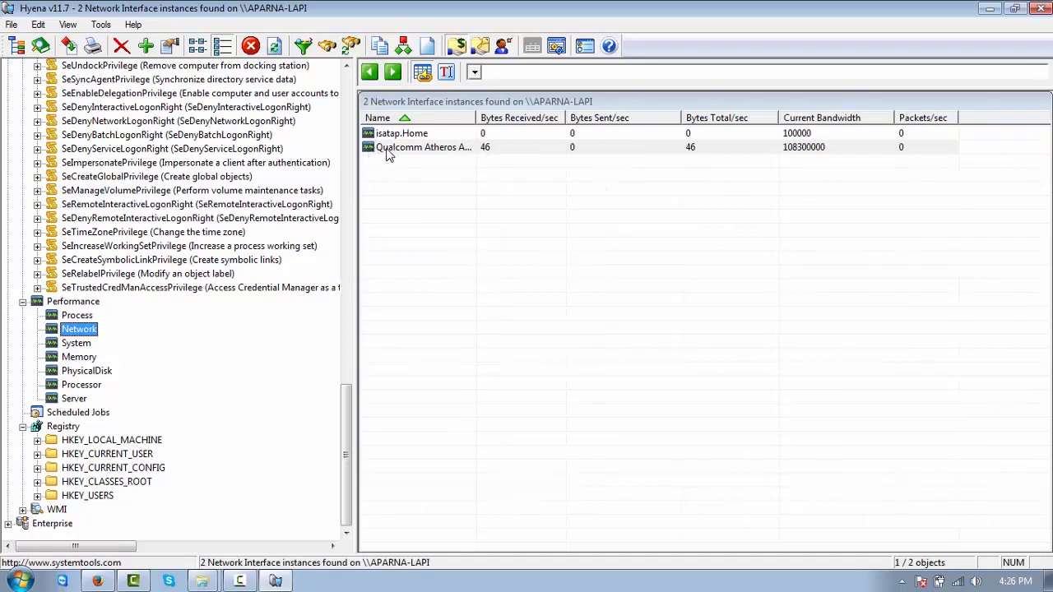
{"action": "mouse_move", "coordinate": [154, 359]}
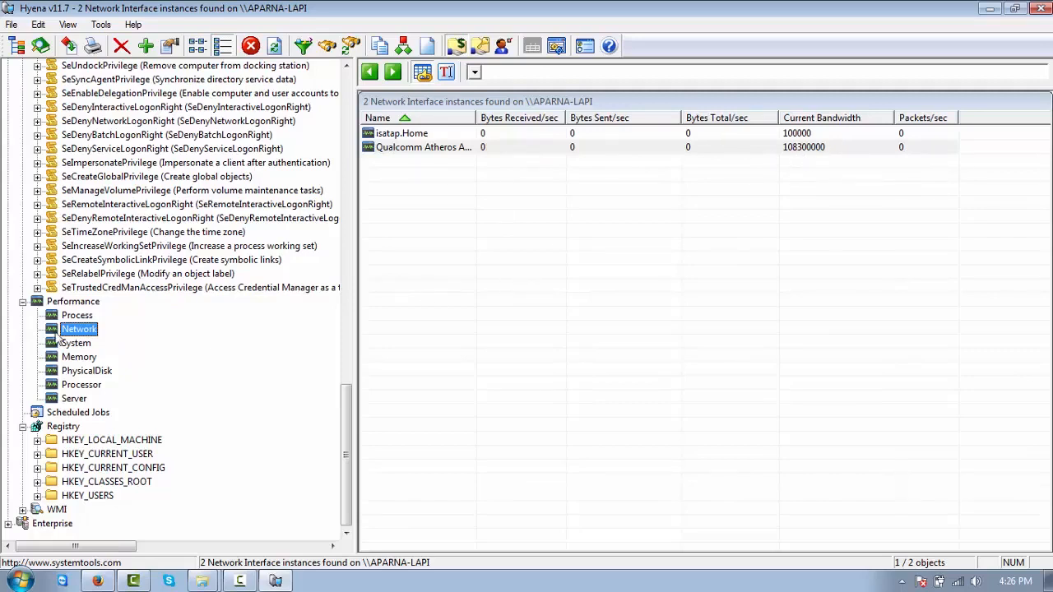
- Browse the System, Memory, PhysicalDisk, Processor and Server performance counters in turn
{"action": "left_click", "coordinate": [76, 344]}
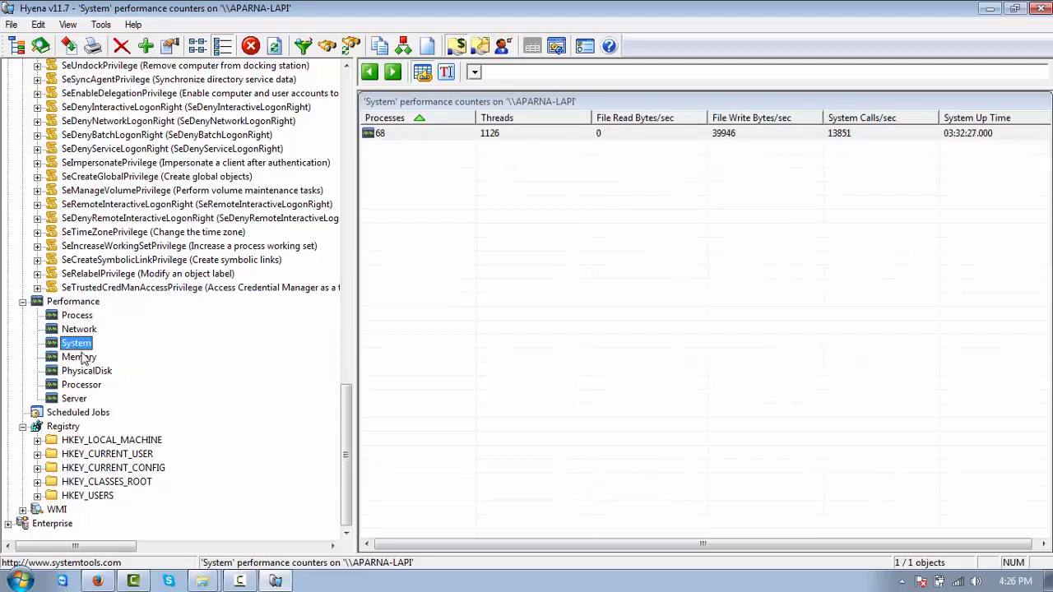
{"action": "left_click", "coordinate": [79, 356]}
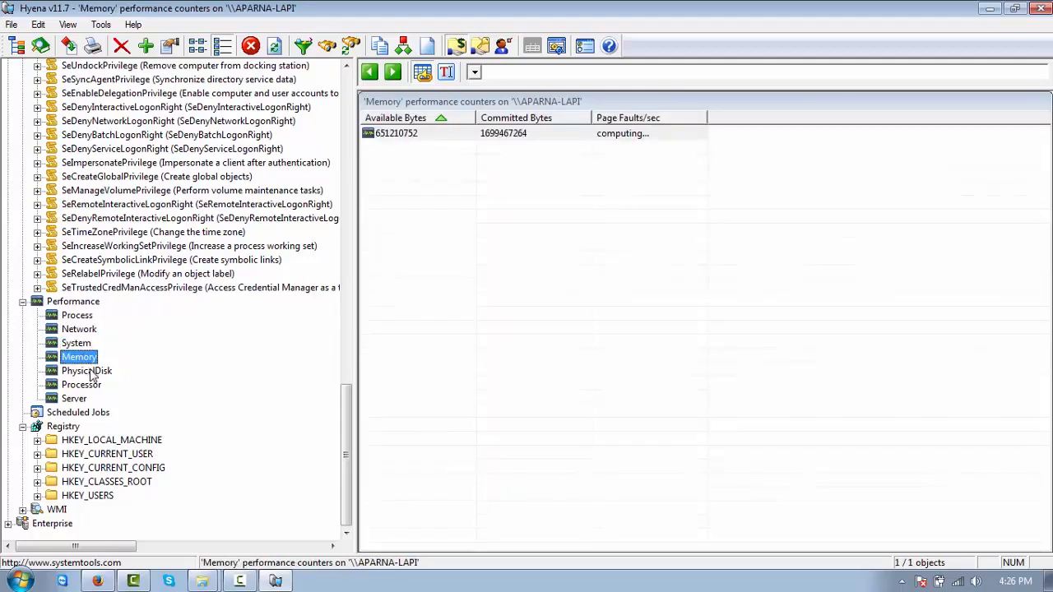
{"action": "left_click", "coordinate": [85, 370]}
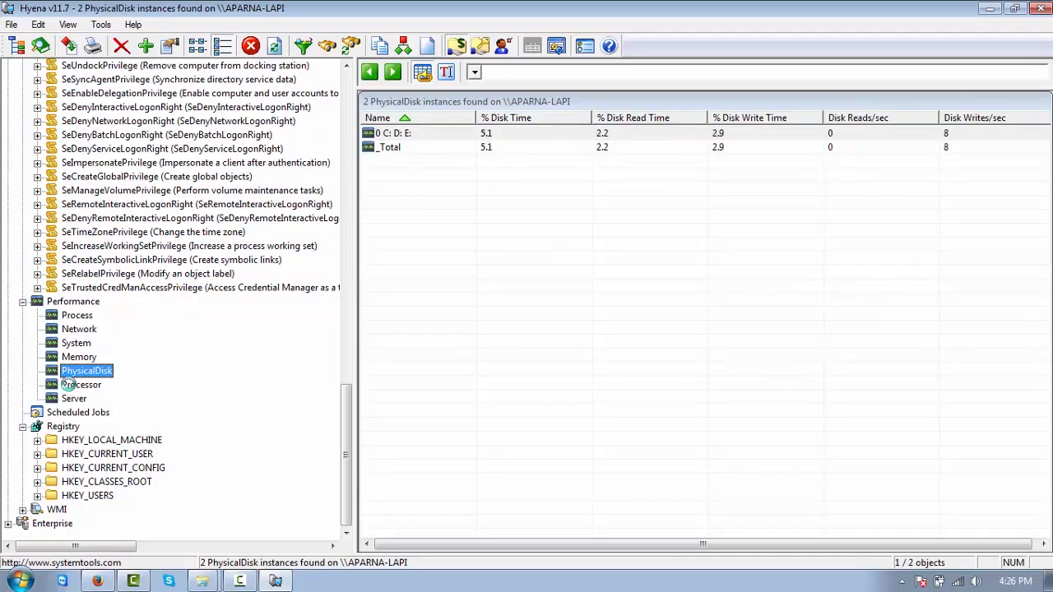
{"action": "left_click", "coordinate": [82, 385]}
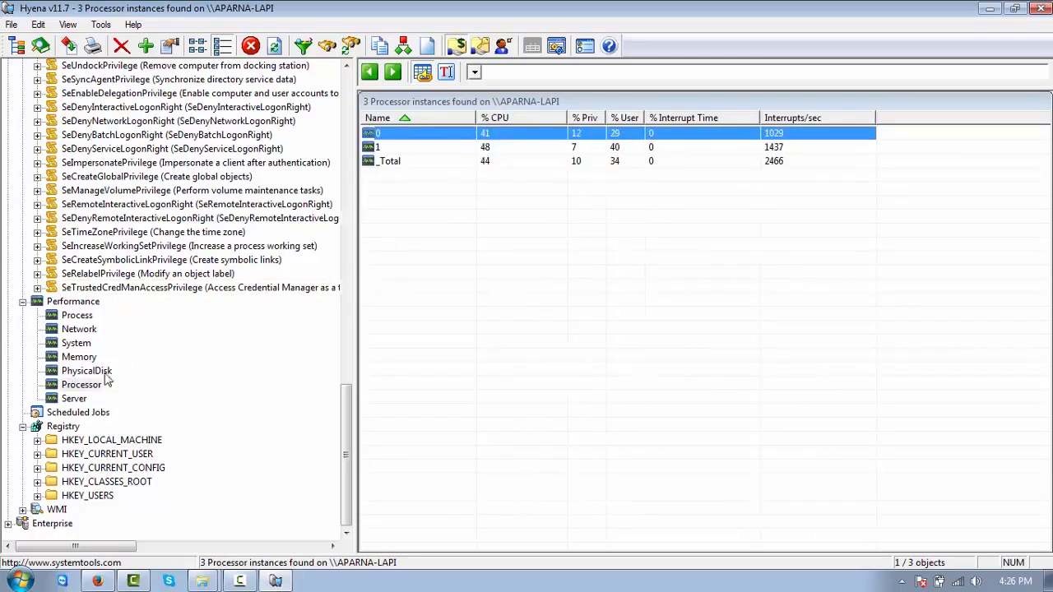
{"action": "left_click", "coordinate": [72, 398]}
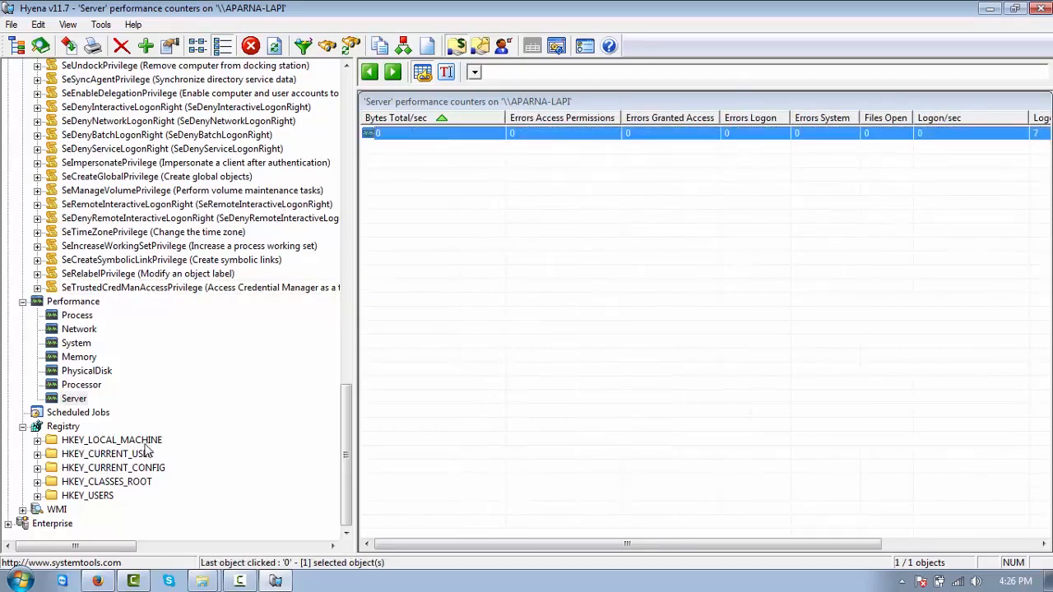
{"action": "mouse_move", "coordinate": [279, 438]}
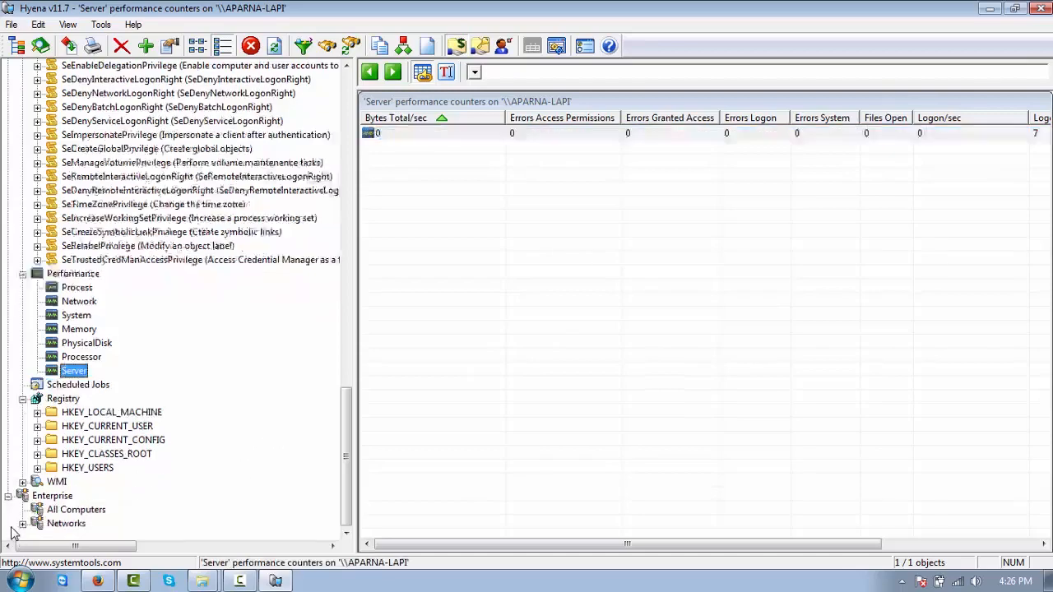
- List All Computers under Enterprise, which finds none, and expand Networks into its network types
{"action": "left_click", "coordinate": [76, 510]}
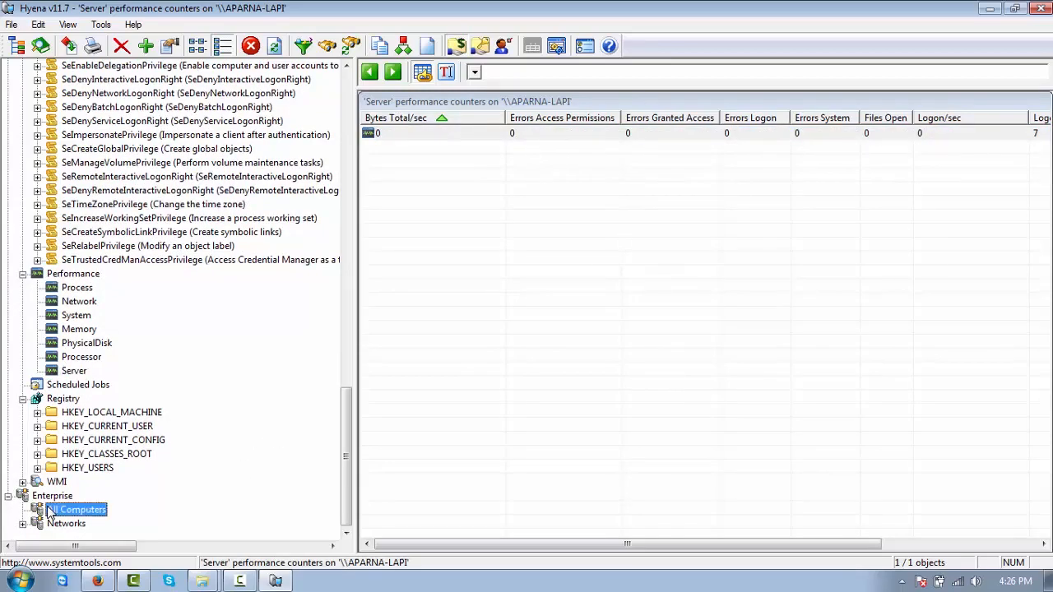
{"action": "left_click", "coordinate": [82, 510]}
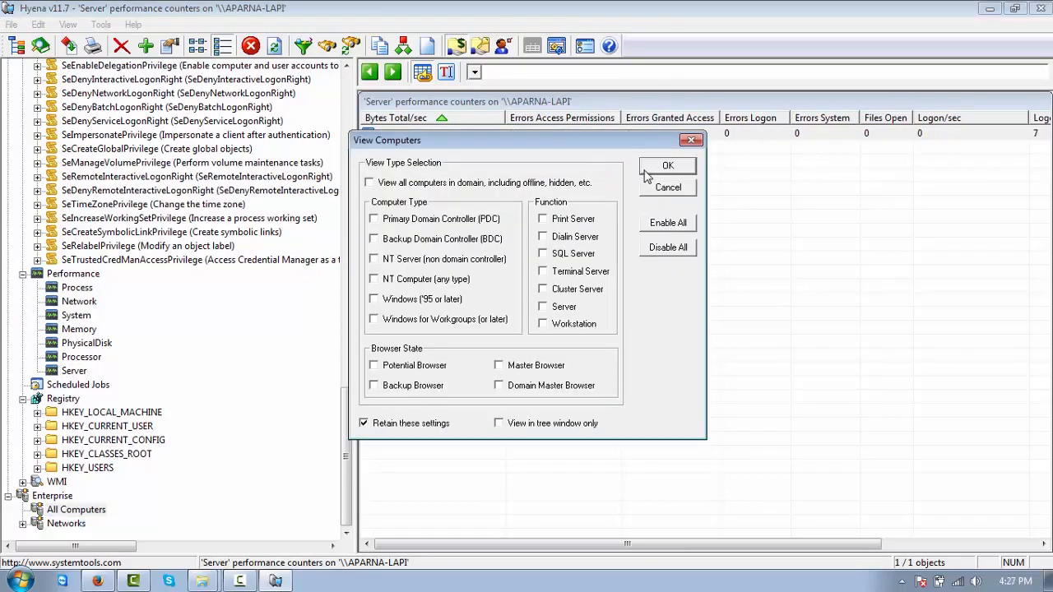
{"action": "left_click", "coordinate": [668, 164]}
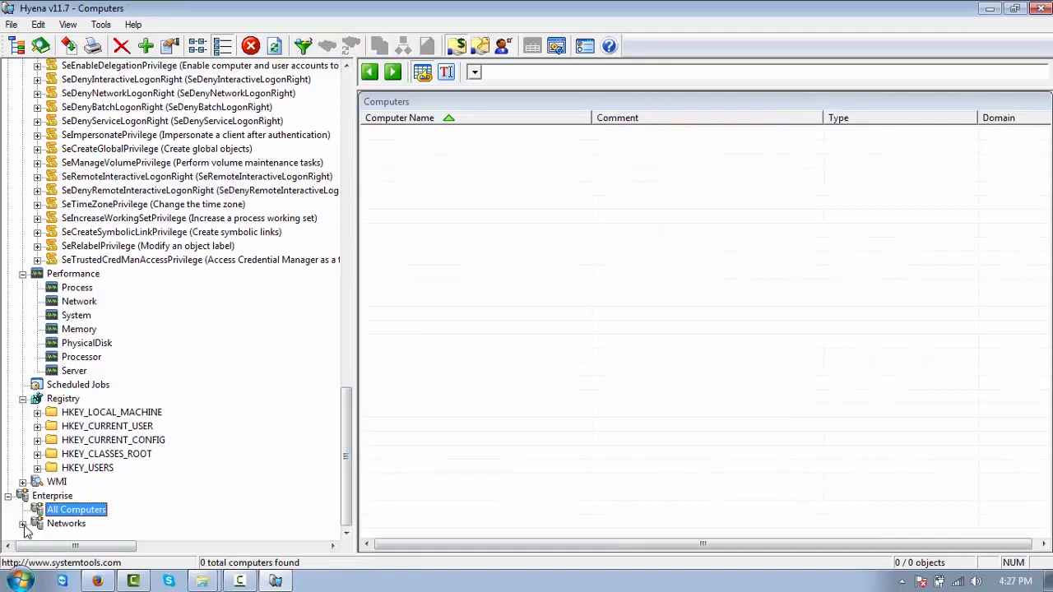
{"action": "left_click", "coordinate": [38, 523]}
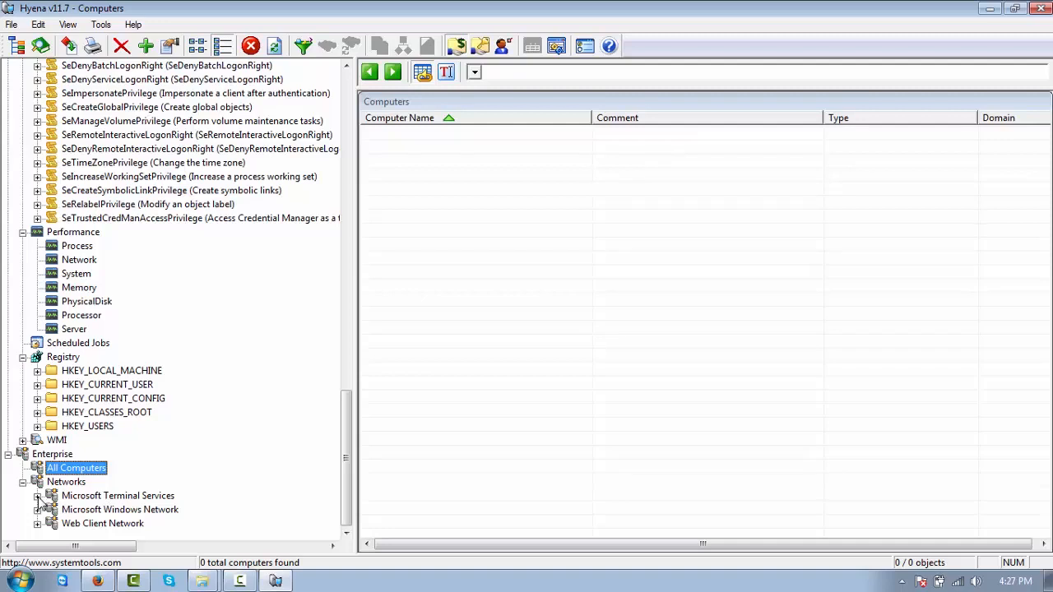
{"action": "mouse_move", "coordinate": [43, 529]}
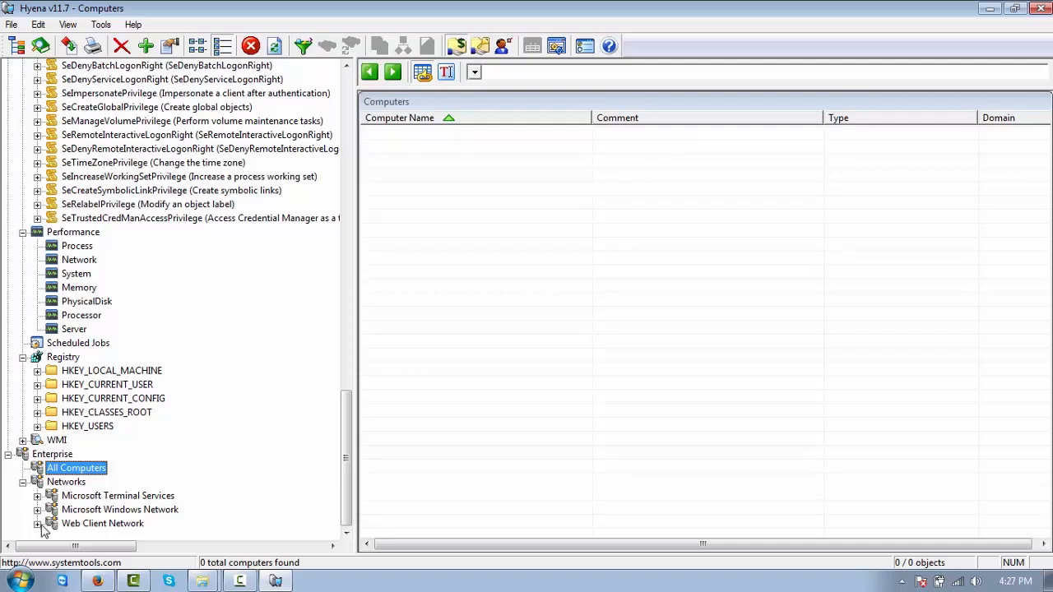
{"action": "mouse_move", "coordinate": [352, 241]}
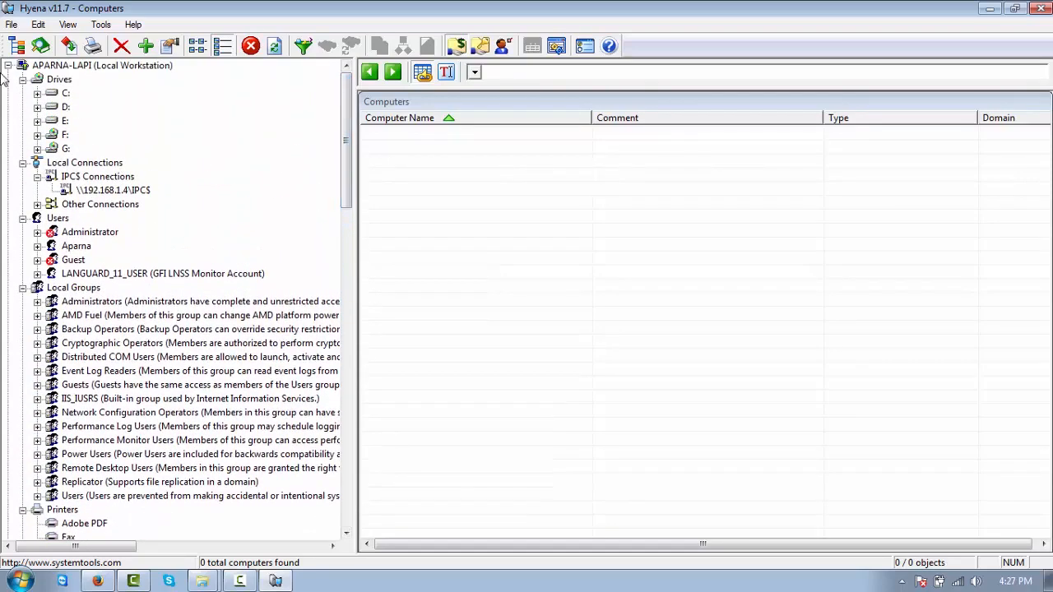
- Expand the local C: and D: drives into their folders and browse back down the tree
{"action": "left_click", "coordinate": [38, 92]}
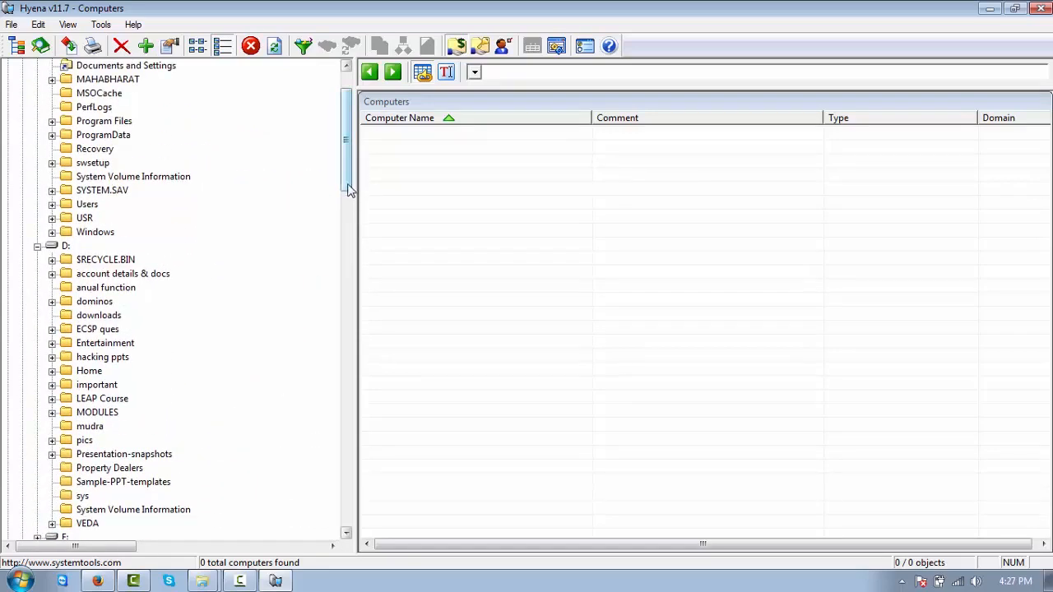
{"action": "scroll", "scroll_direction": "down", "scroll_amount": 3}
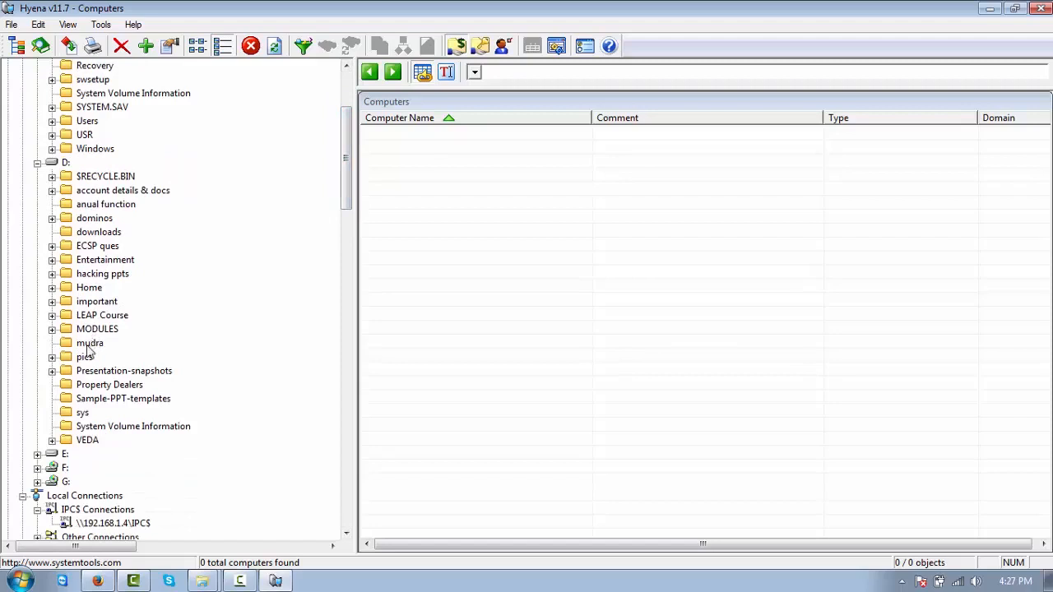
{"action": "mouse_move", "coordinate": [95, 363]}
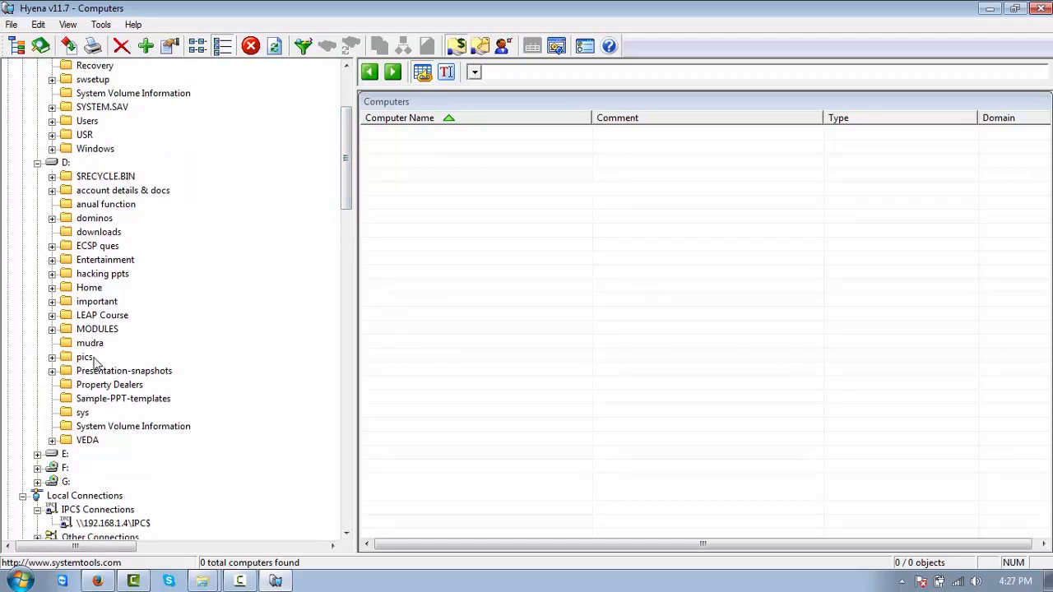
{"action": "mouse_move", "coordinate": [84, 440]}
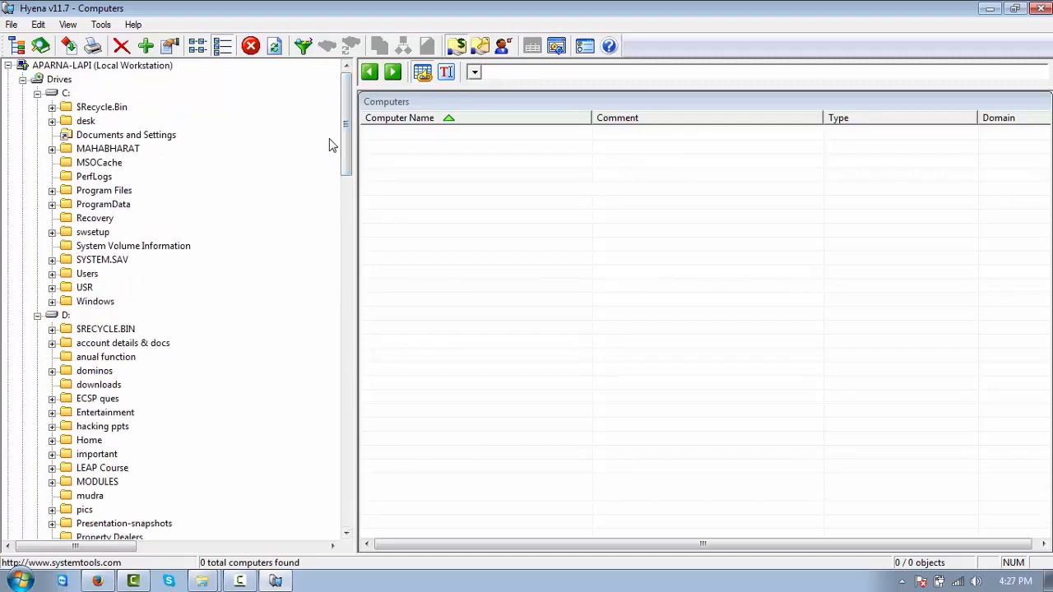
{"action": "scroll", "scroll_direction": "down", "scroll_amount": 3}
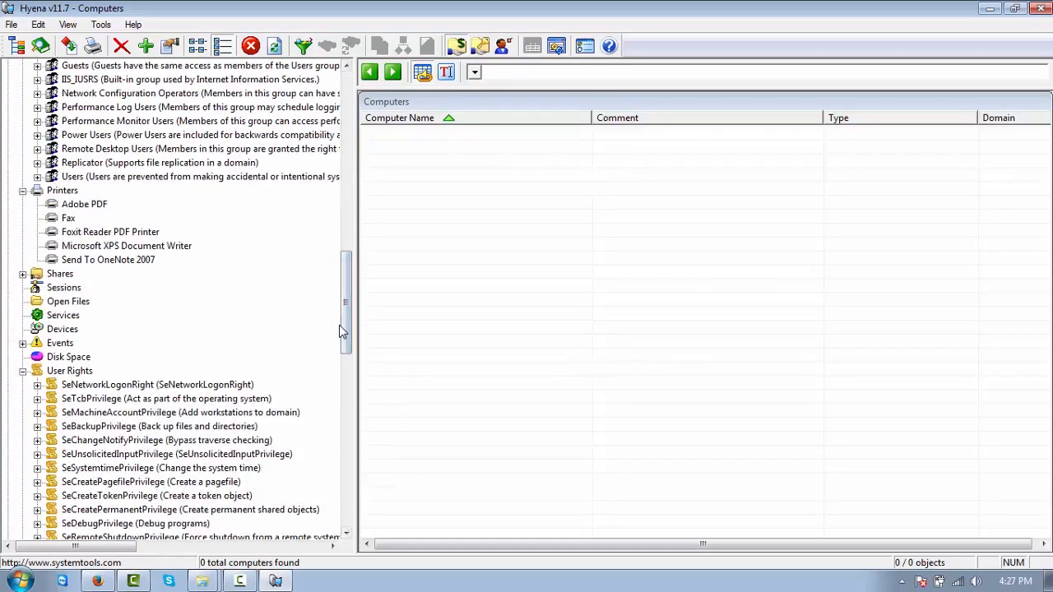
{"action": "scroll", "scroll_direction": "down", "scroll_amount": 3}
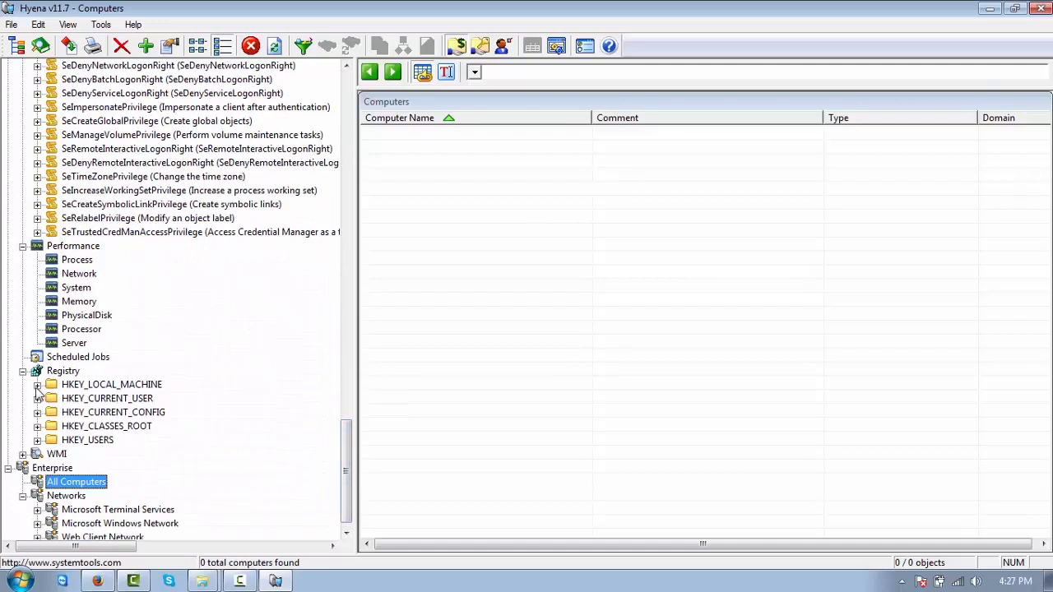
- Show the registry values of HKEY_LOCAL_MACHINE\HARDWARE\DESCRIPTION\System\CentralProcessor\0
{"action": "left_click", "coordinate": [36, 385]}
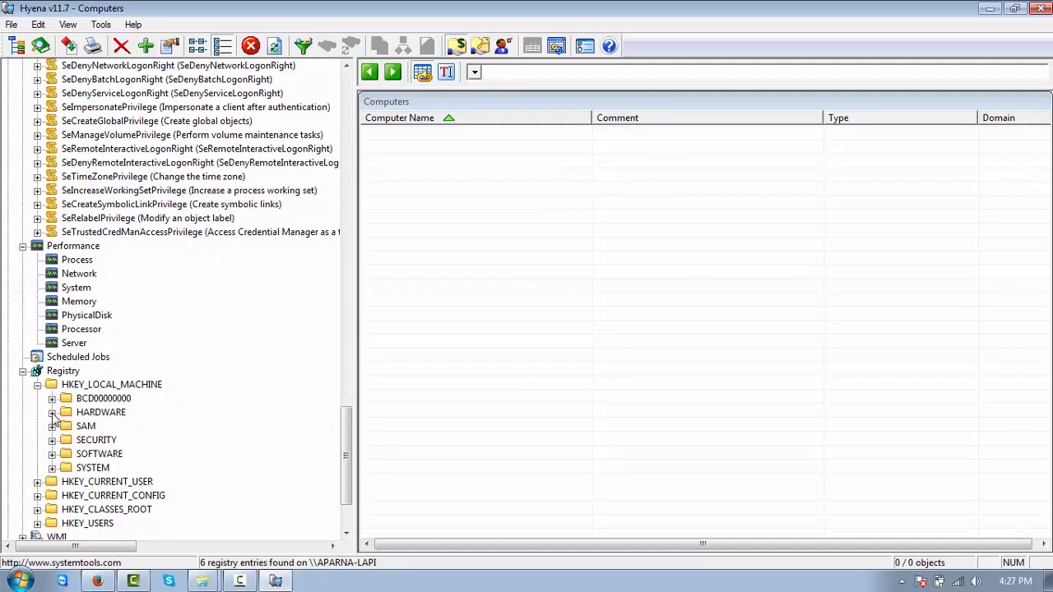
{"action": "left_click", "coordinate": [52, 411]}
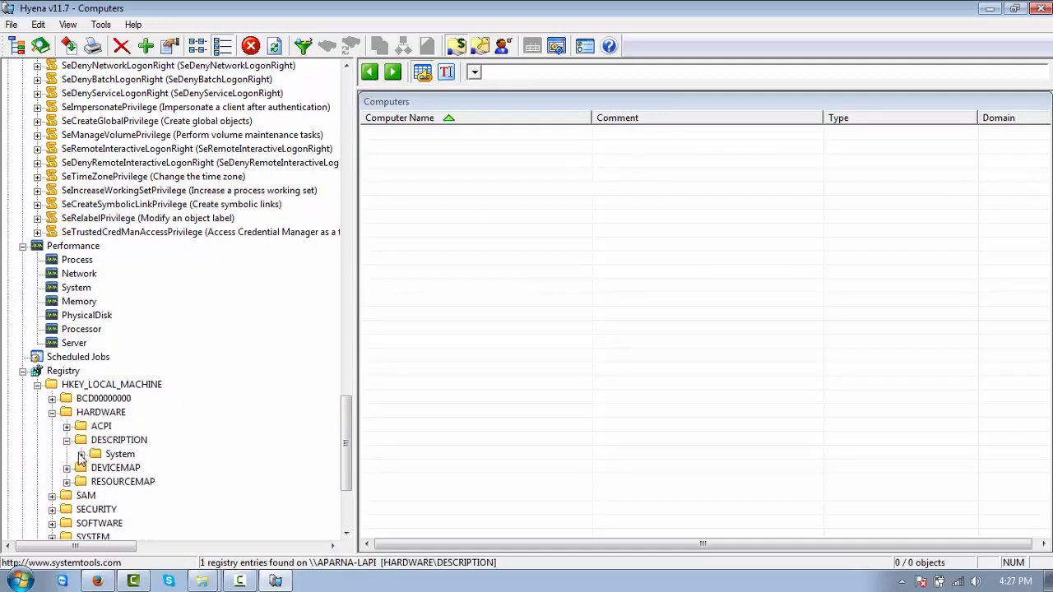
{"action": "left_click", "coordinate": [95, 454]}
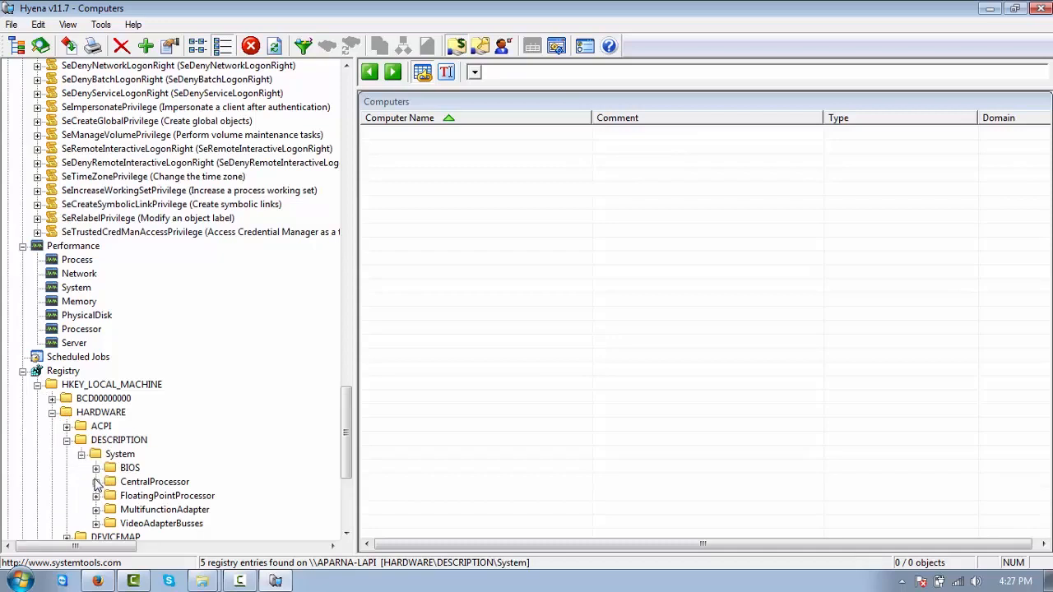
{"action": "left_click", "coordinate": [95, 480]}
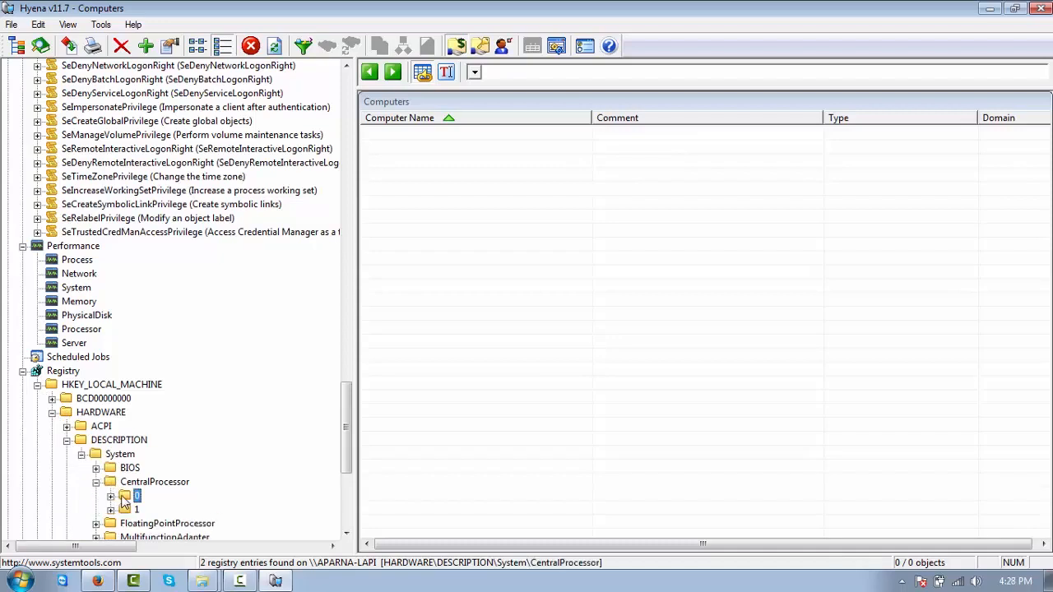
{"action": "left_click", "coordinate": [138, 495]}
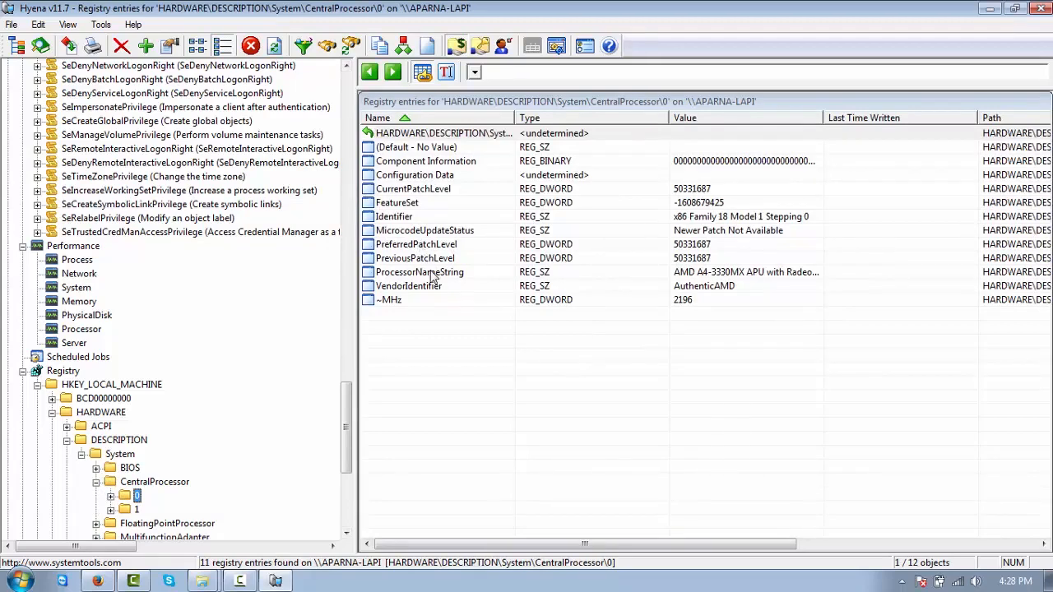
- Attempt to open ProcessorNameString and dismiss the access-denied message
{"action": "double_click", "coordinate": [420, 272]}
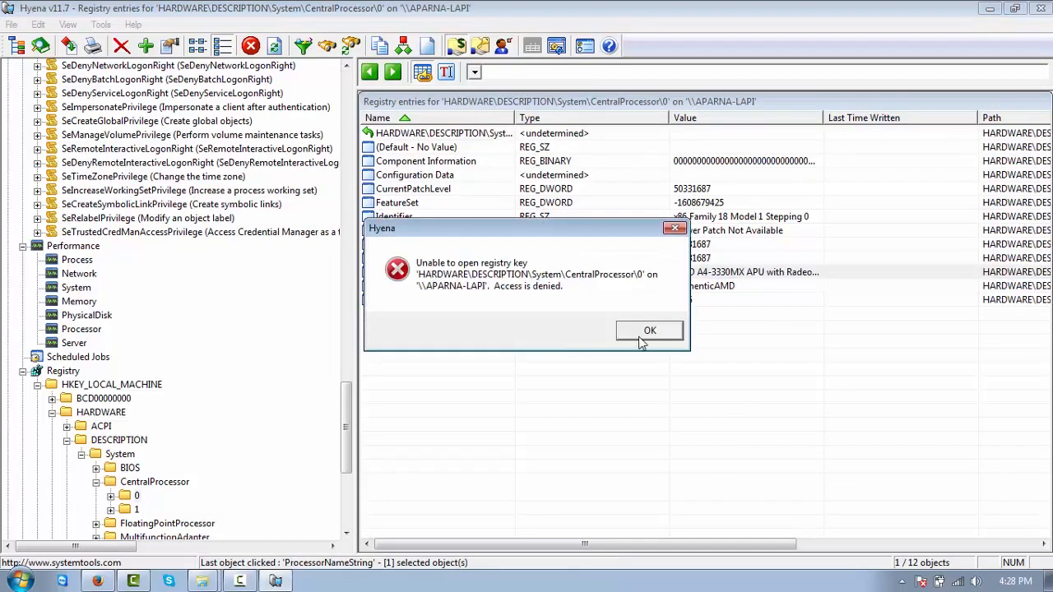
{"action": "left_click", "coordinate": [648, 329]}
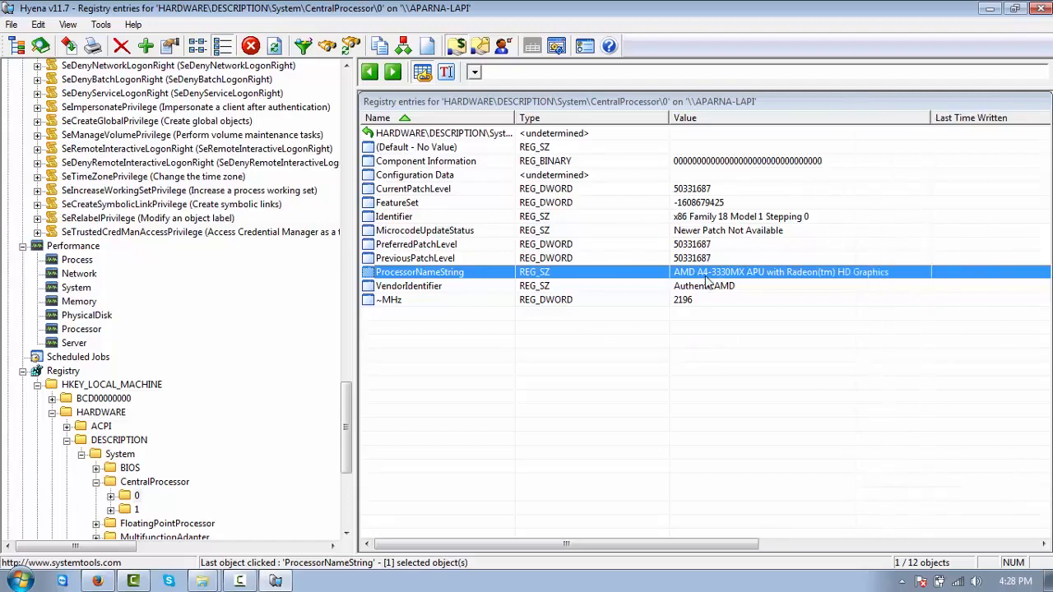
{"action": "mouse_move", "coordinate": [747, 278]}
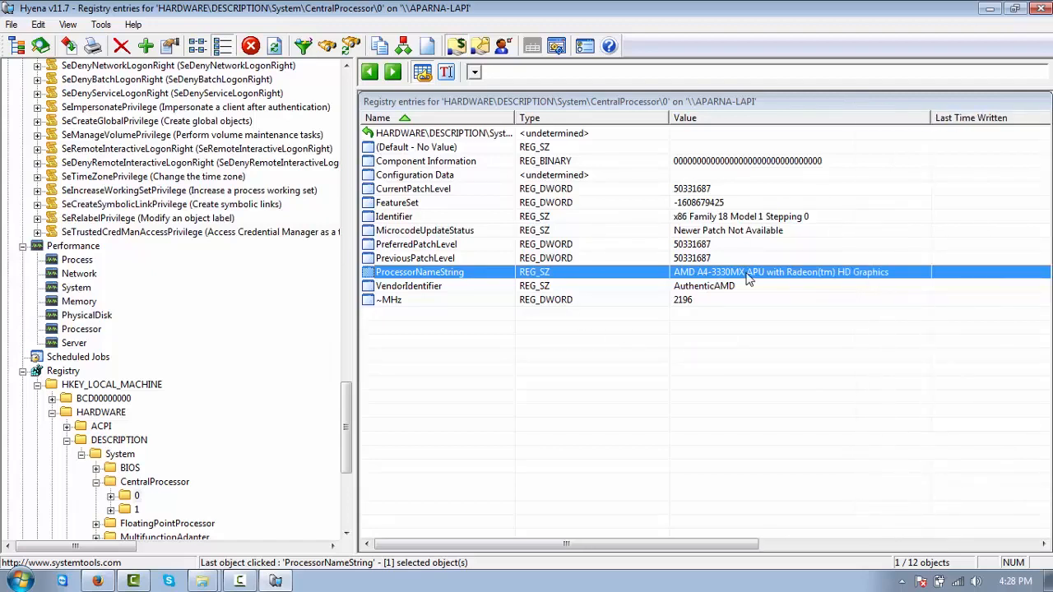
{"action": "mouse_move", "coordinate": [821, 299]}
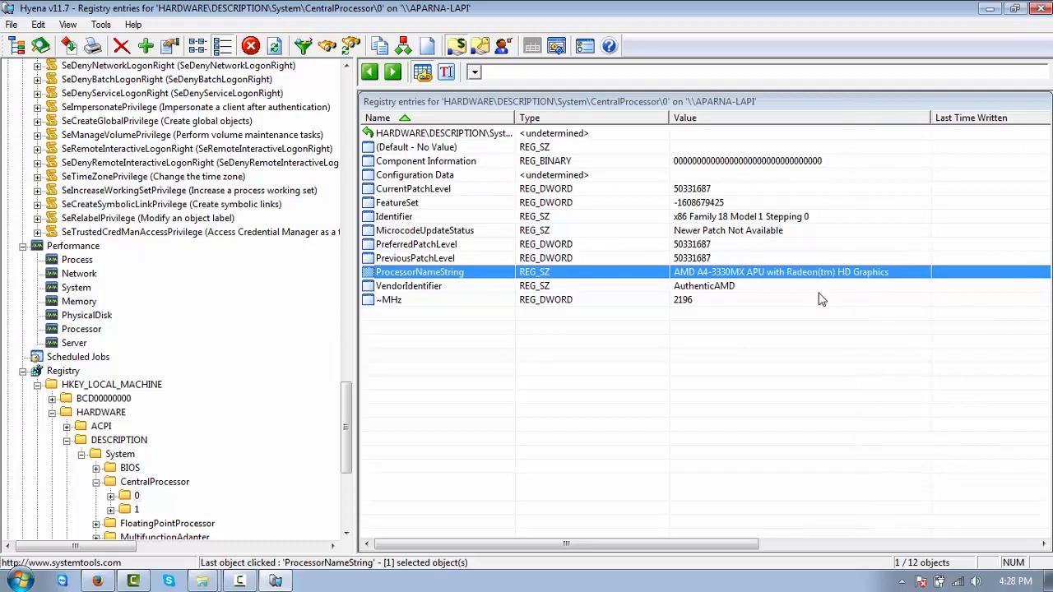
{"action": "mouse_move", "coordinate": [738, 299]}
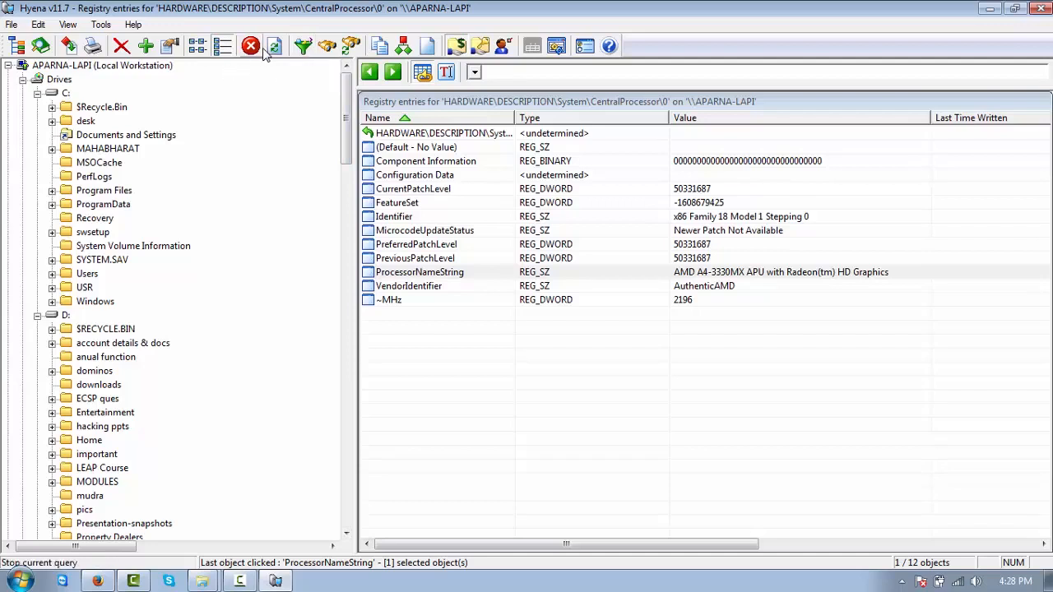
{"action": "mouse_move", "coordinate": [325, 46]}
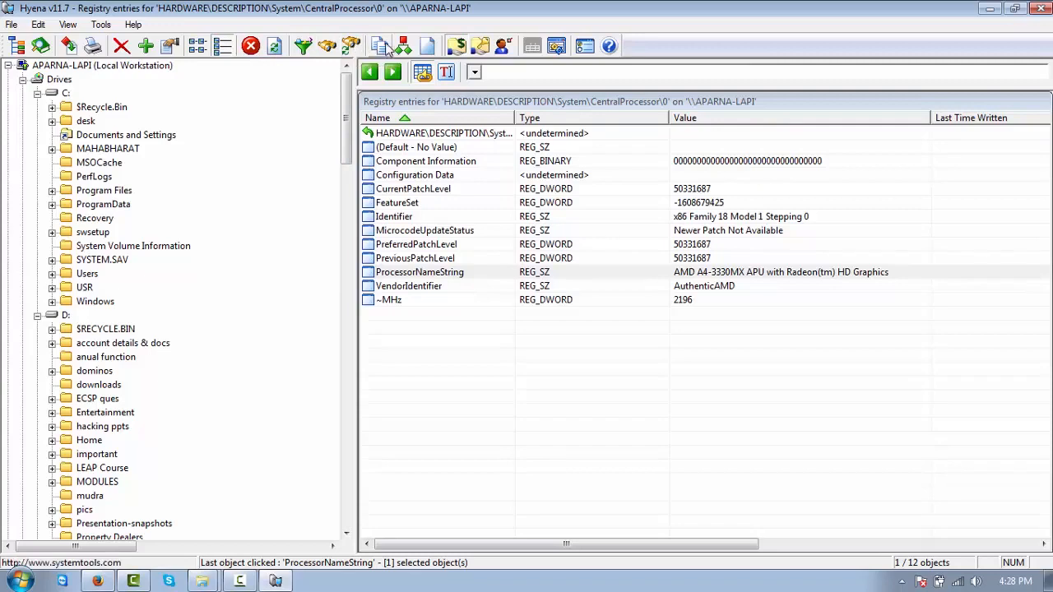
{"action": "mouse_move", "coordinate": [393, 73]}
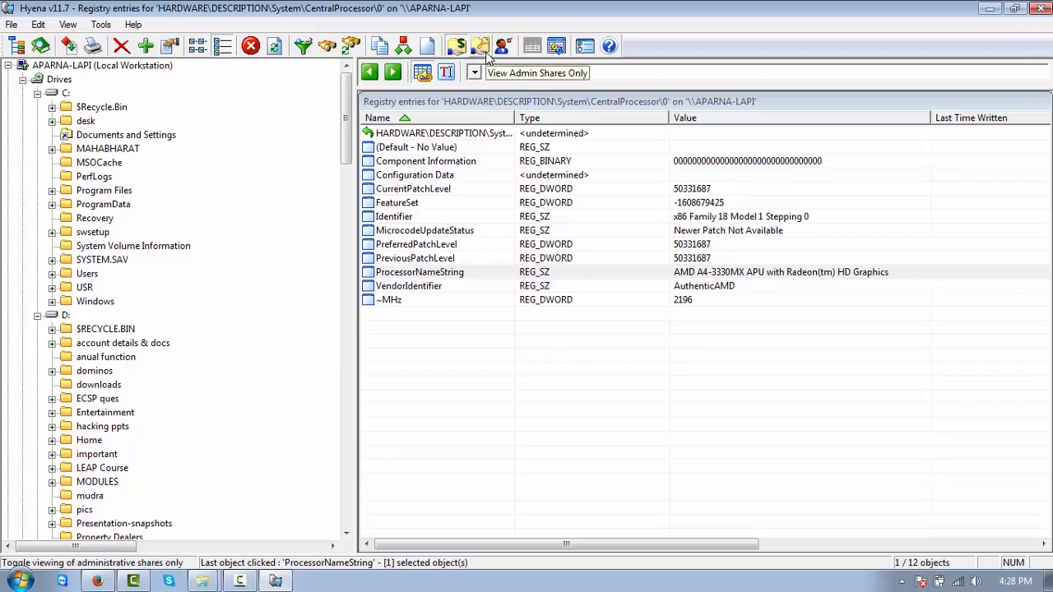
{"action": "mouse_move", "coordinate": [480, 46]}
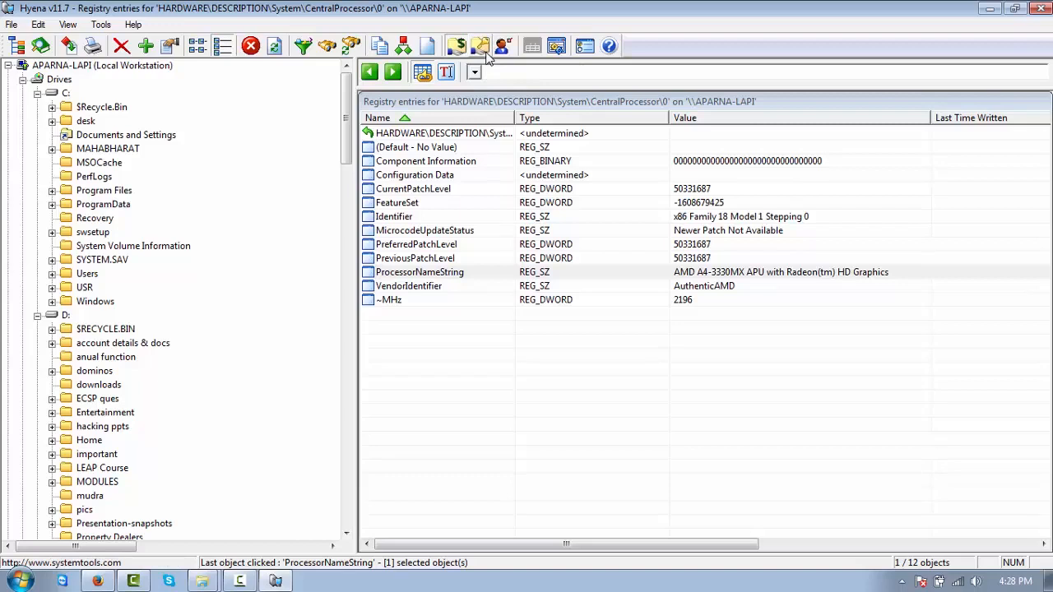
{"action": "mouse_move", "coordinate": [502, 54]}
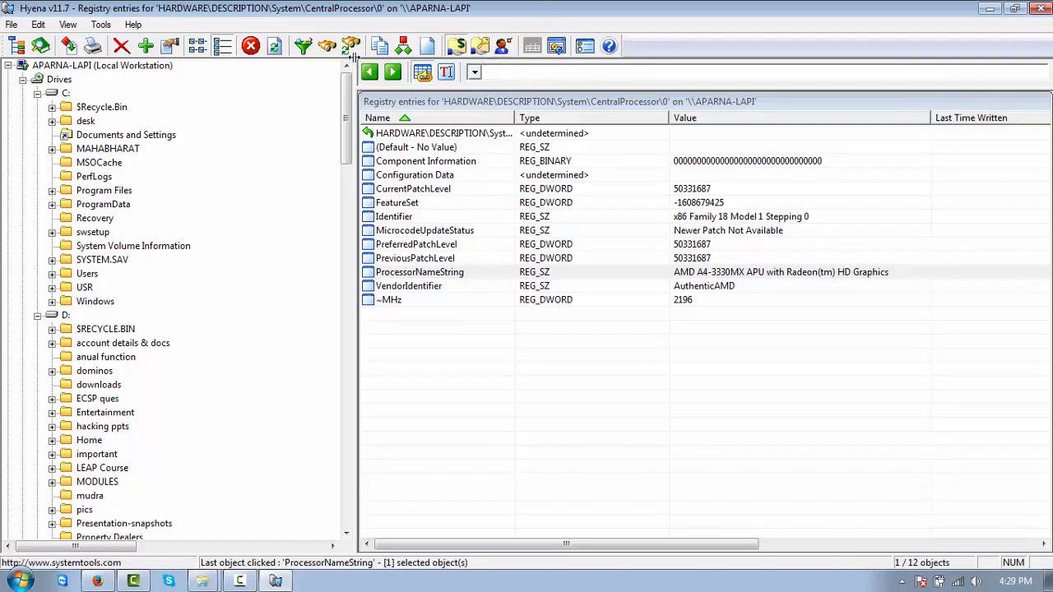
- Browse the File, Edit and View menus, ending on the Tools menu with its export commands
{"action": "left_click", "coordinate": [12, 24]}
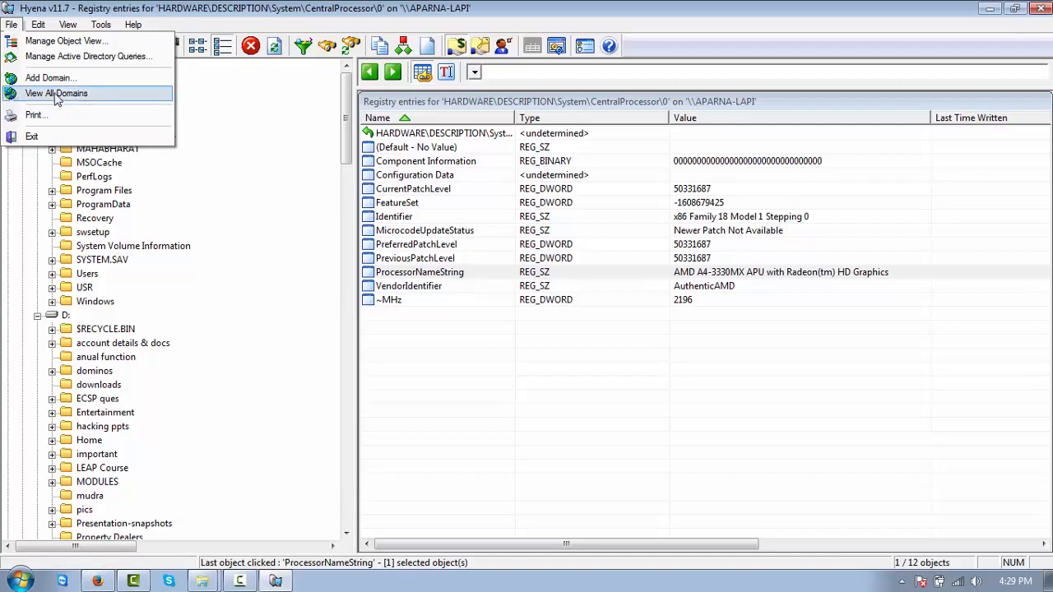
{"action": "left_click", "coordinate": [38, 24]}
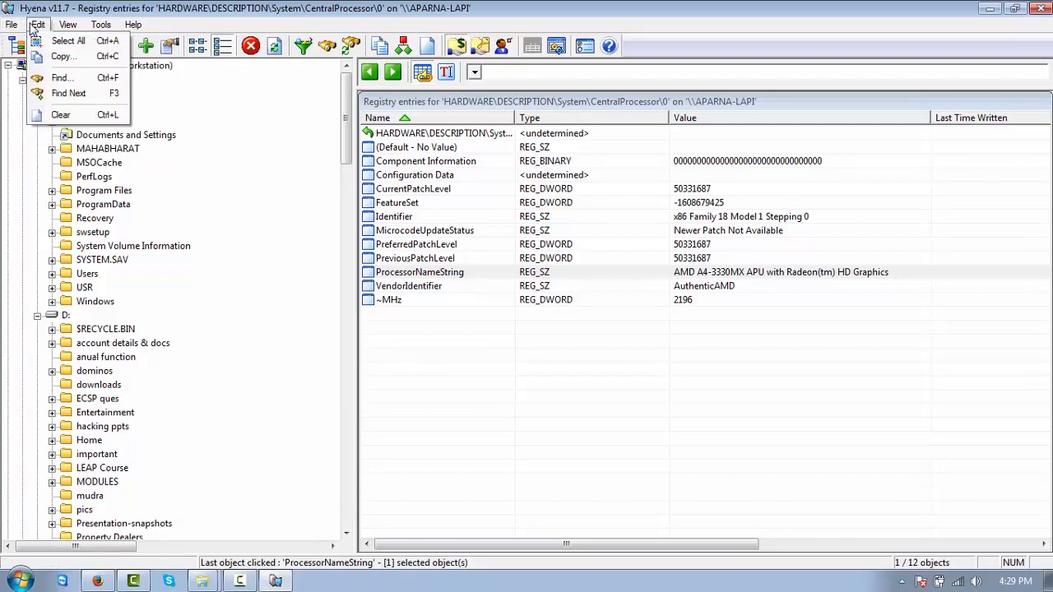
{"action": "mouse_move", "coordinate": [63, 56]}
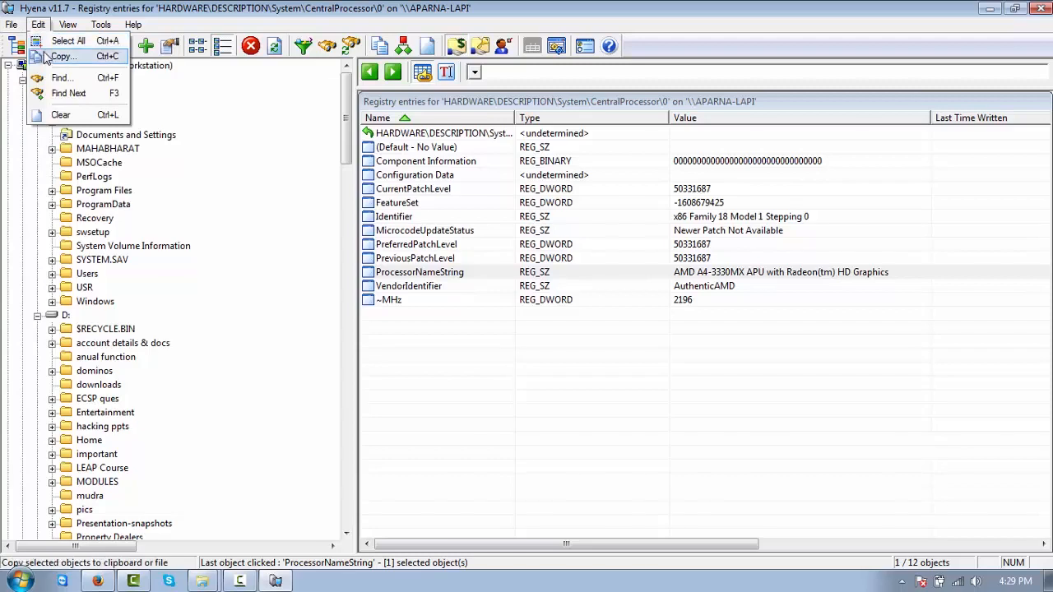
{"action": "left_click", "coordinate": [68, 25]}
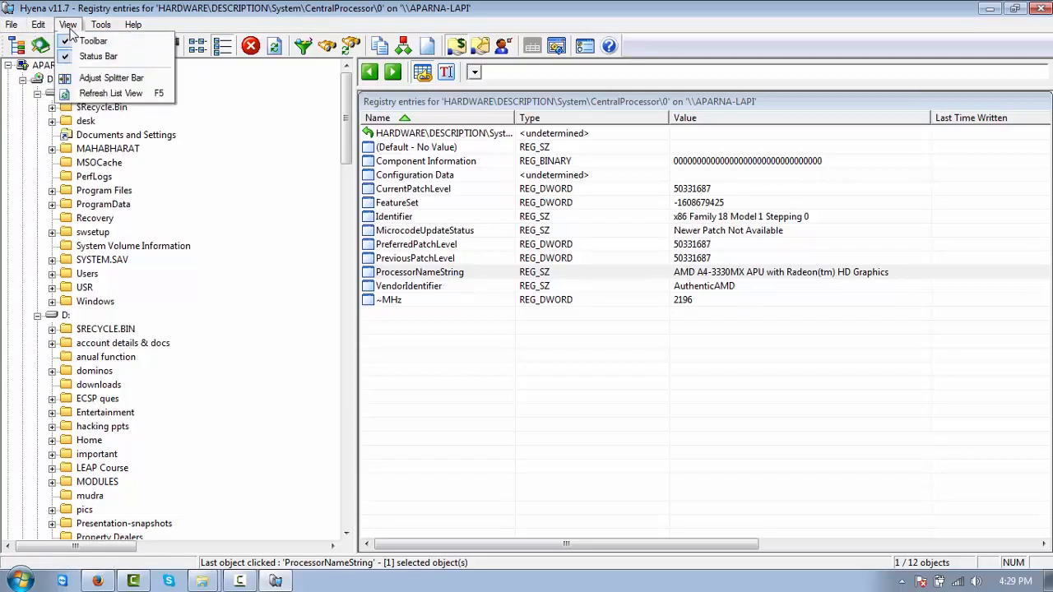
{"action": "left_click", "coordinate": [101, 24]}
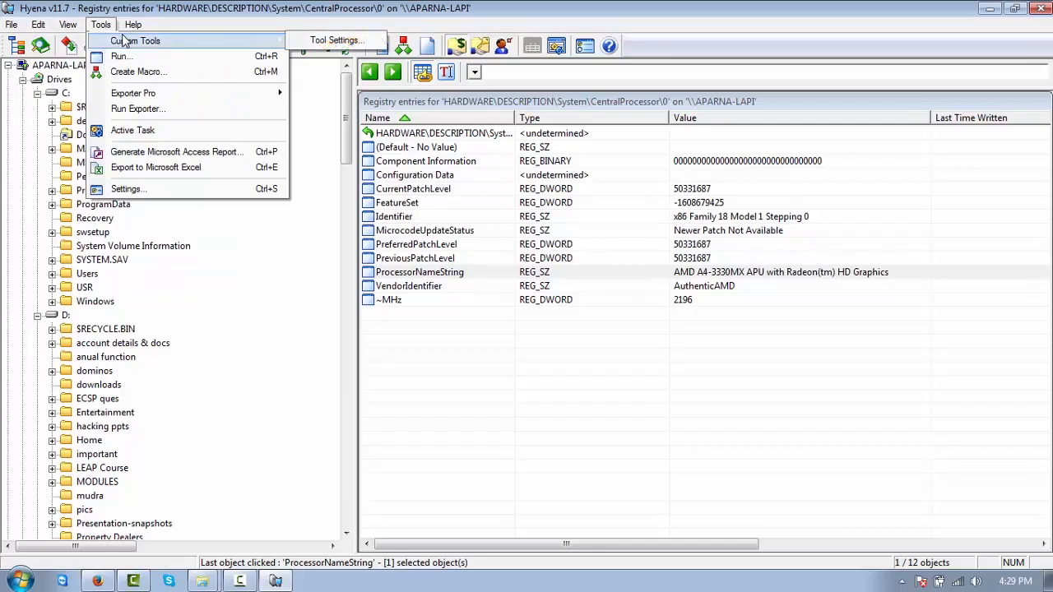
{"action": "mouse_move", "coordinate": [122, 56]}
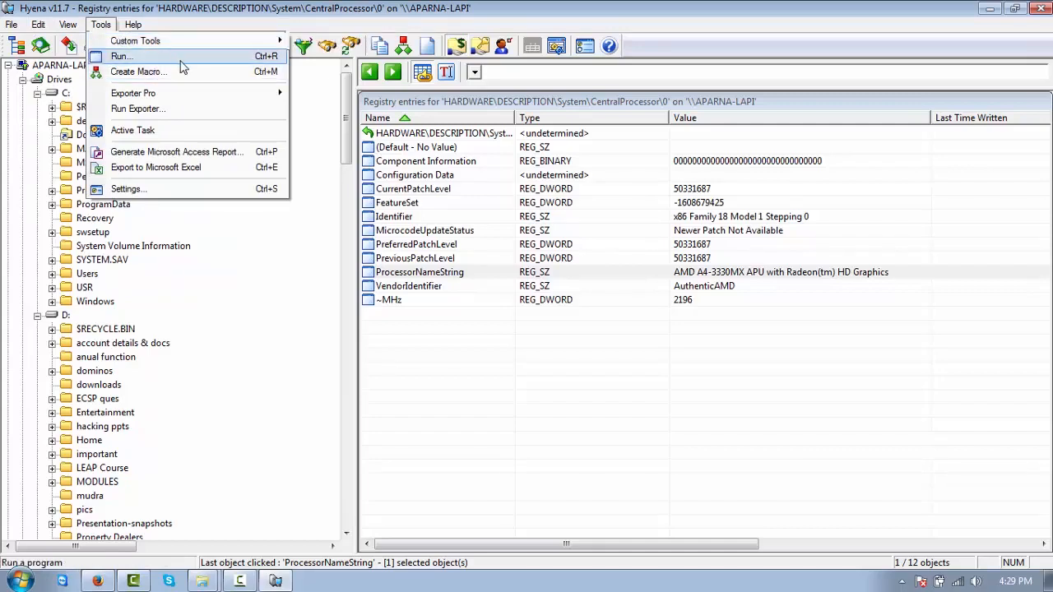
{"action": "mouse_move", "coordinate": [189, 189]}
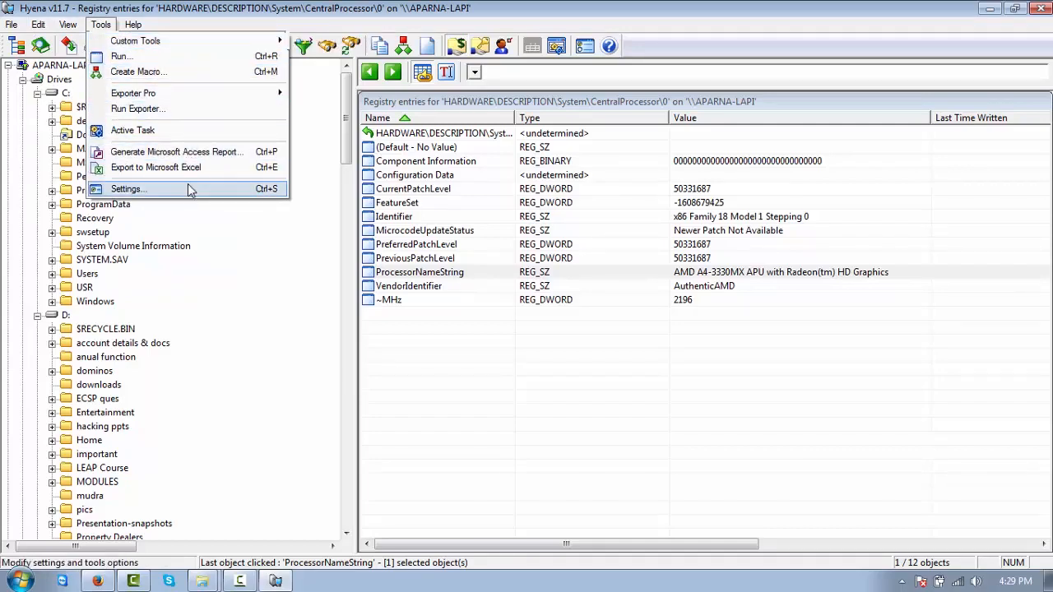
{"action": "mouse_move", "coordinate": [154, 168]}
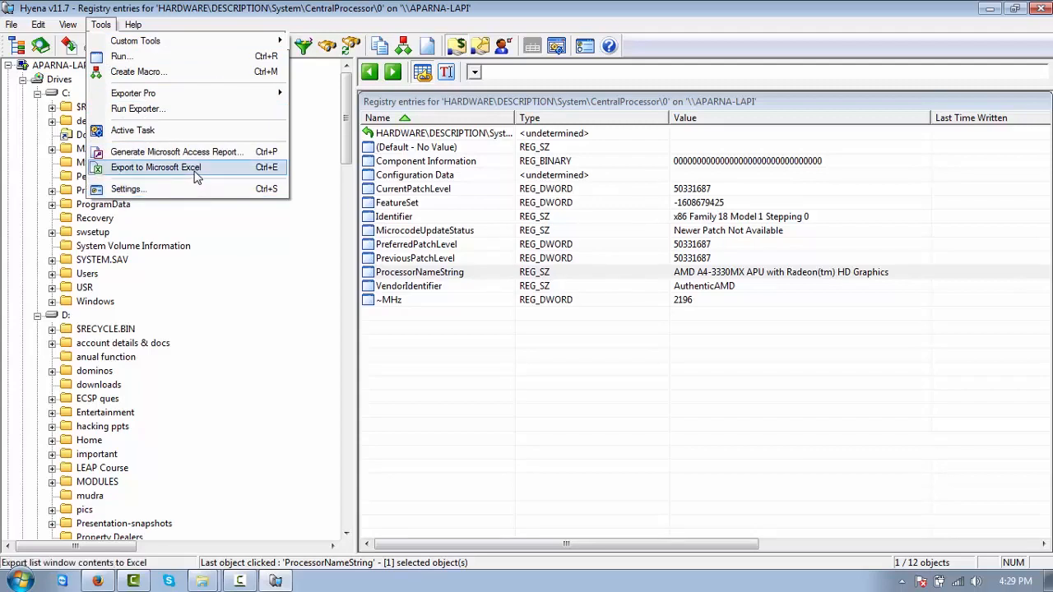
{"action": "mouse_move", "coordinate": [176, 151]}
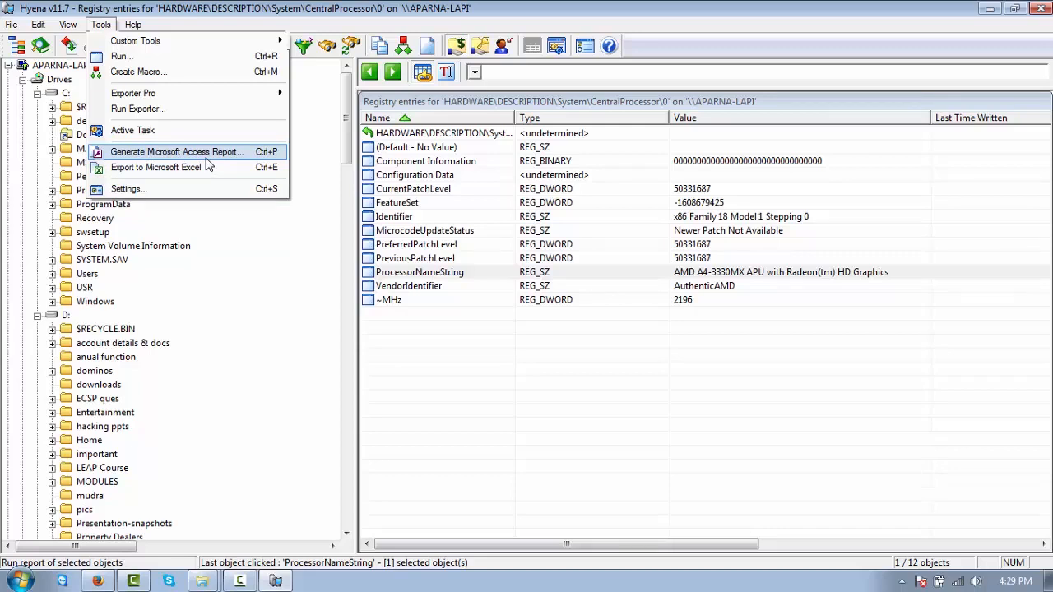
- Generate a Microsoft Access report of the registry list named 'ducara'
{"action": "left_click", "coordinate": [176, 152]}
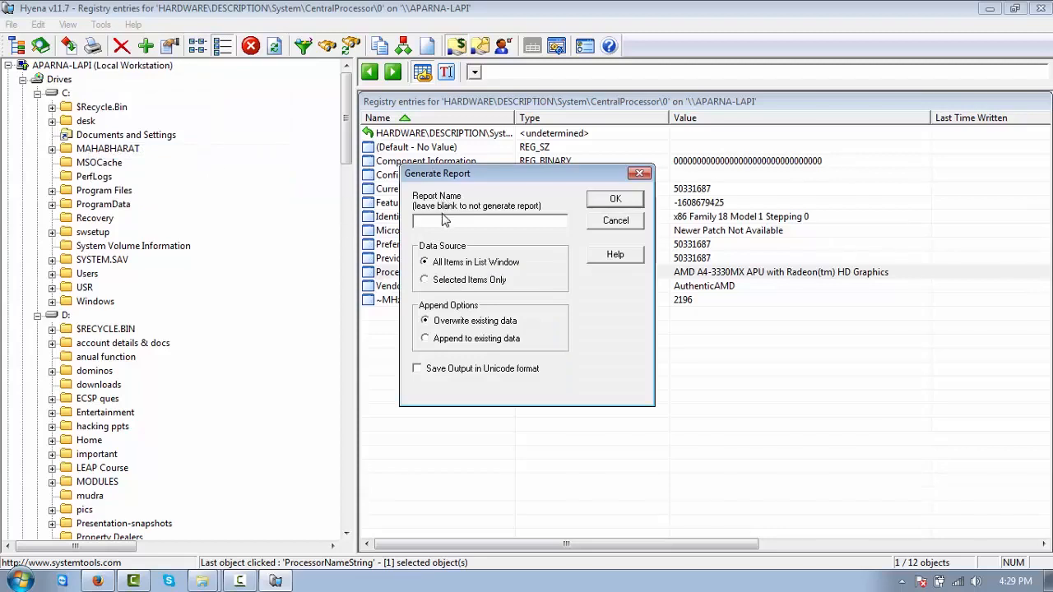
{"action": "left_click", "coordinate": [491, 220]}
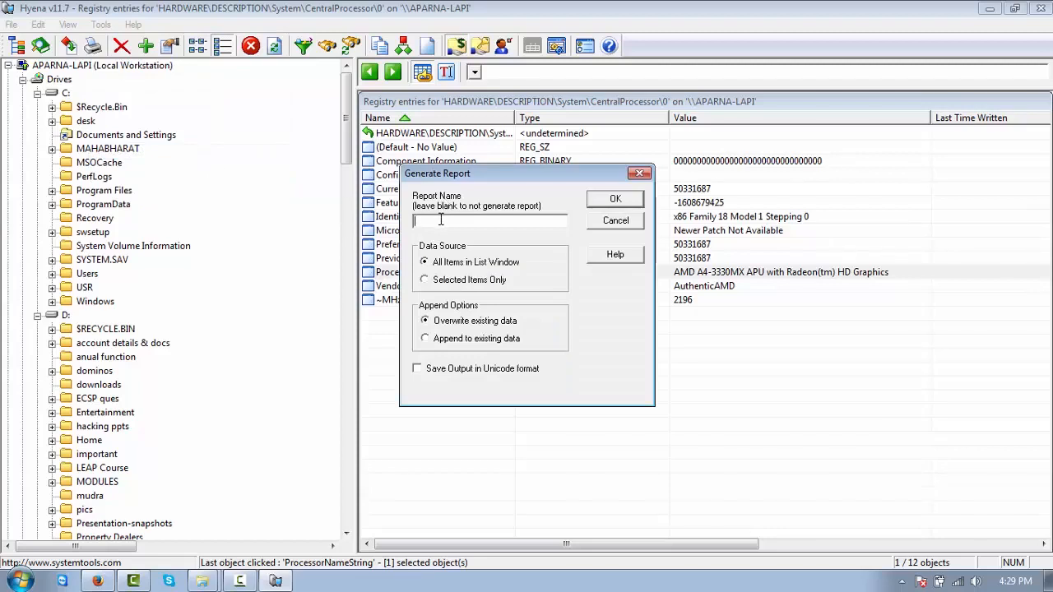
{"action": "type", "text": "duca"}
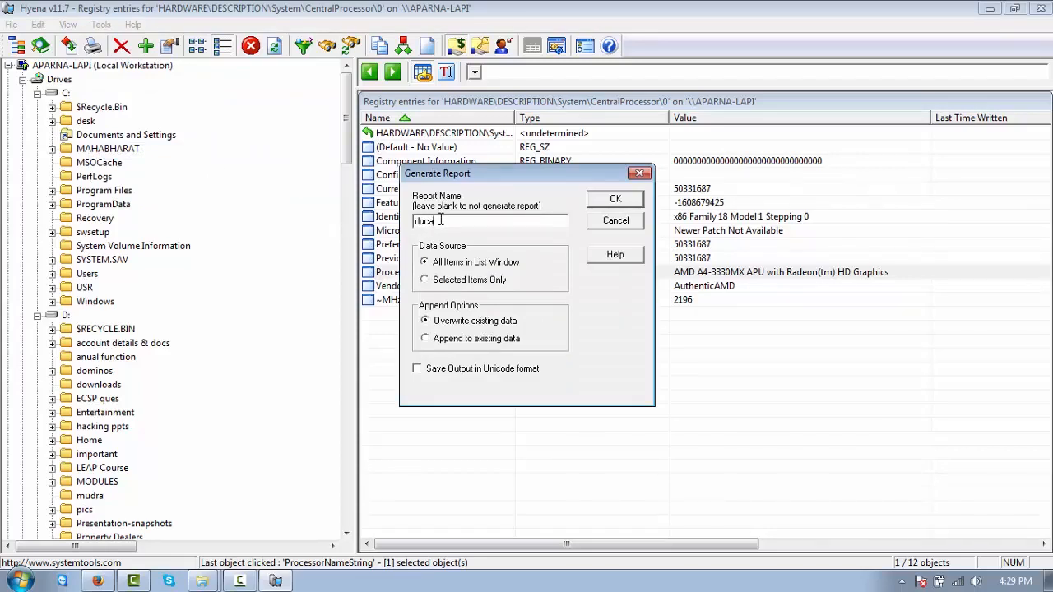
{"action": "type", "text": "ra"}
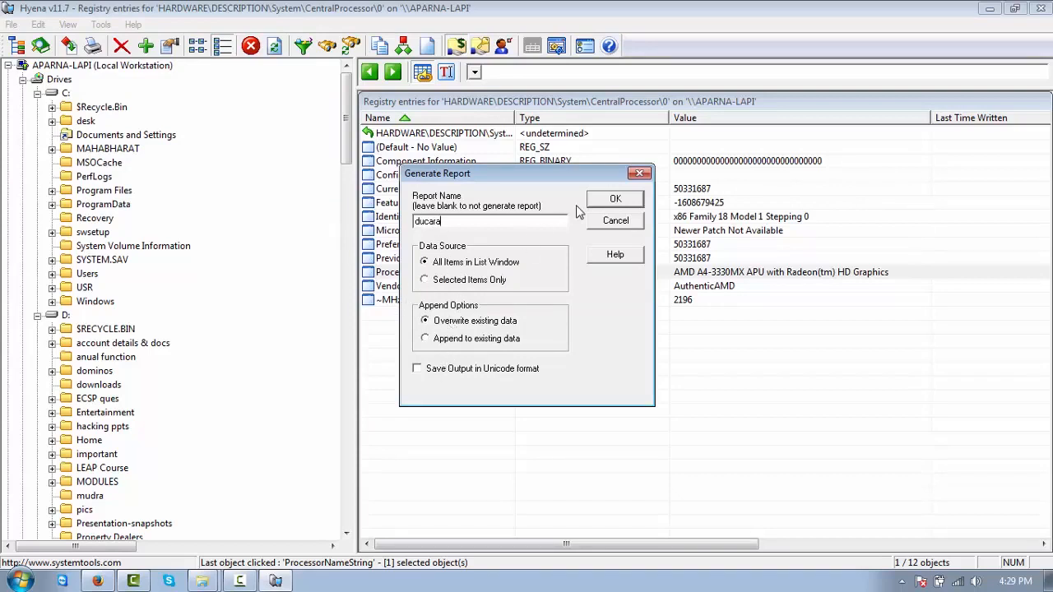
{"action": "left_click", "coordinate": [615, 198]}
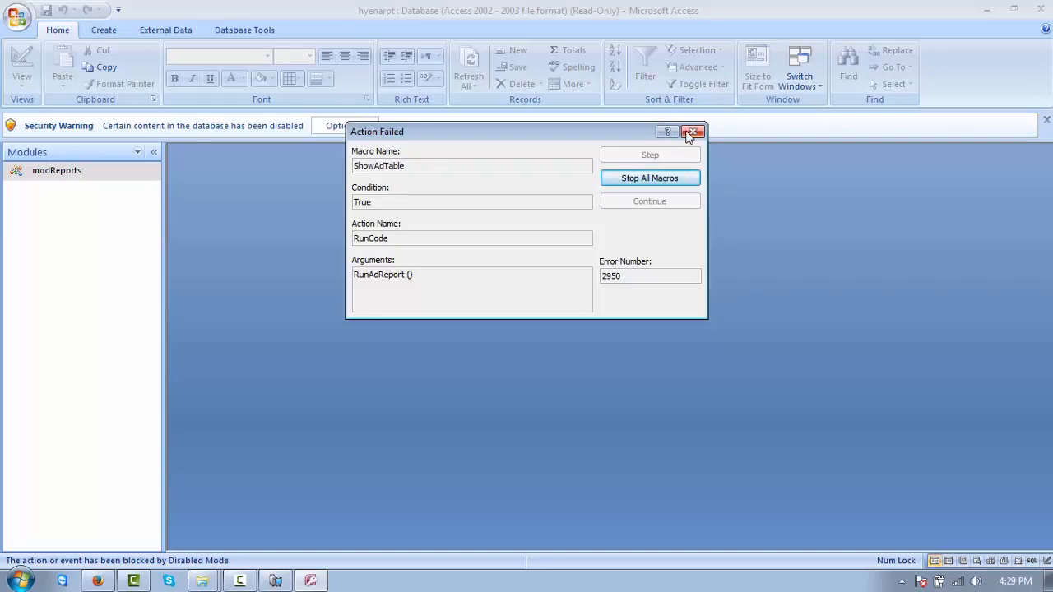
- Dismiss the Action Failed macro error and open modReports' RunReport code maximized in the VBA editor
{"action": "left_click", "coordinate": [691, 132]}
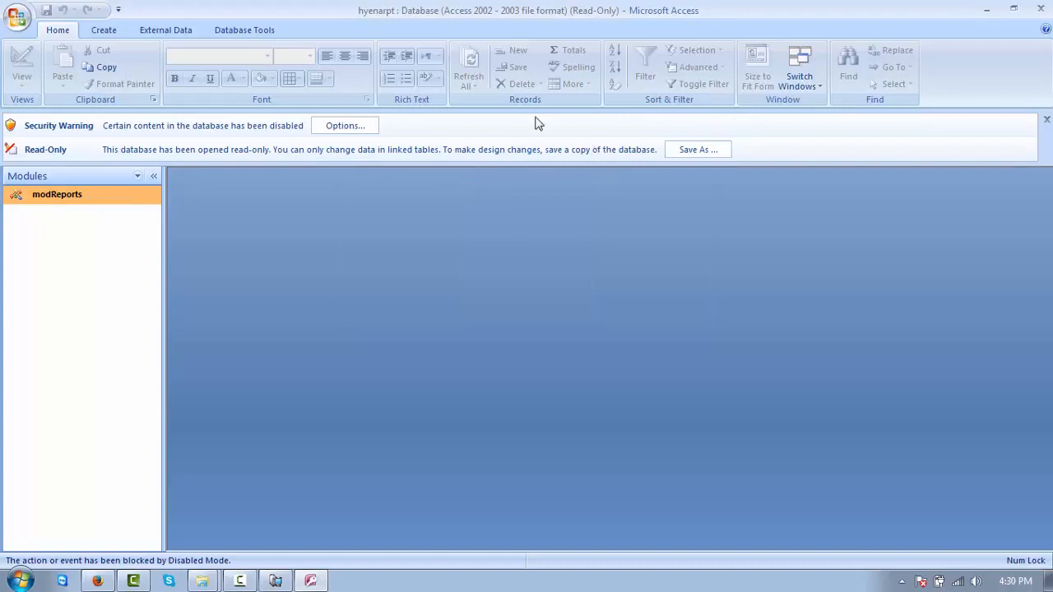
{"action": "left_click", "coordinate": [56, 194]}
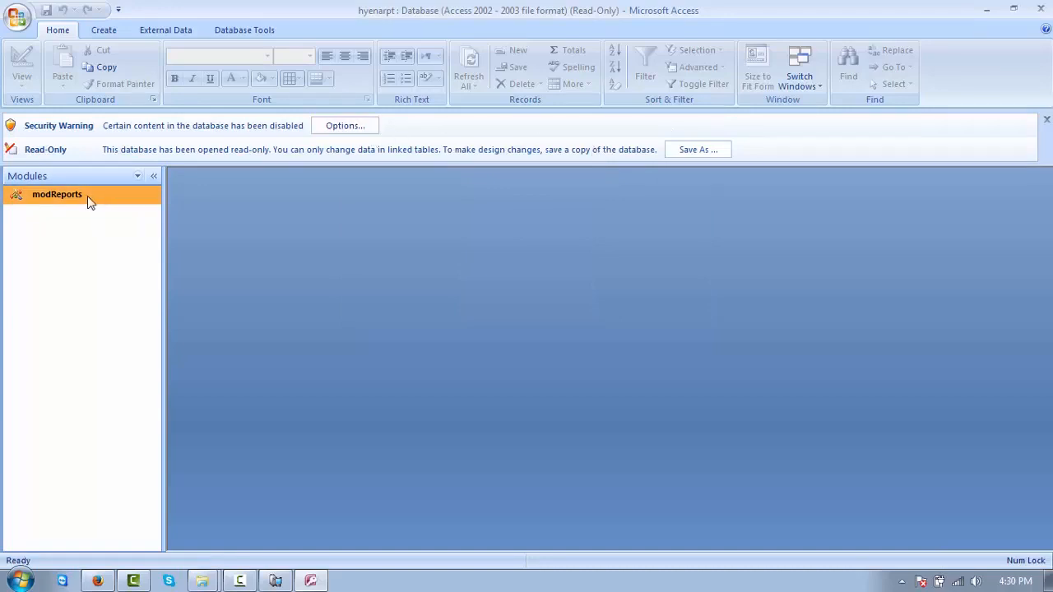
{"action": "double_click", "coordinate": [55, 194]}
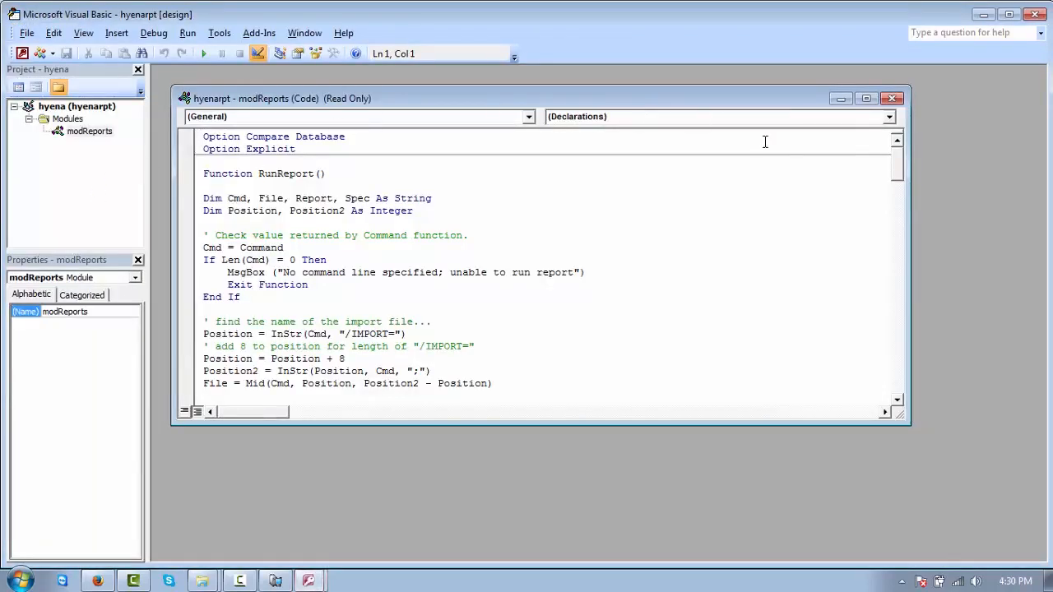
{"action": "left_click", "coordinate": [865, 98]}
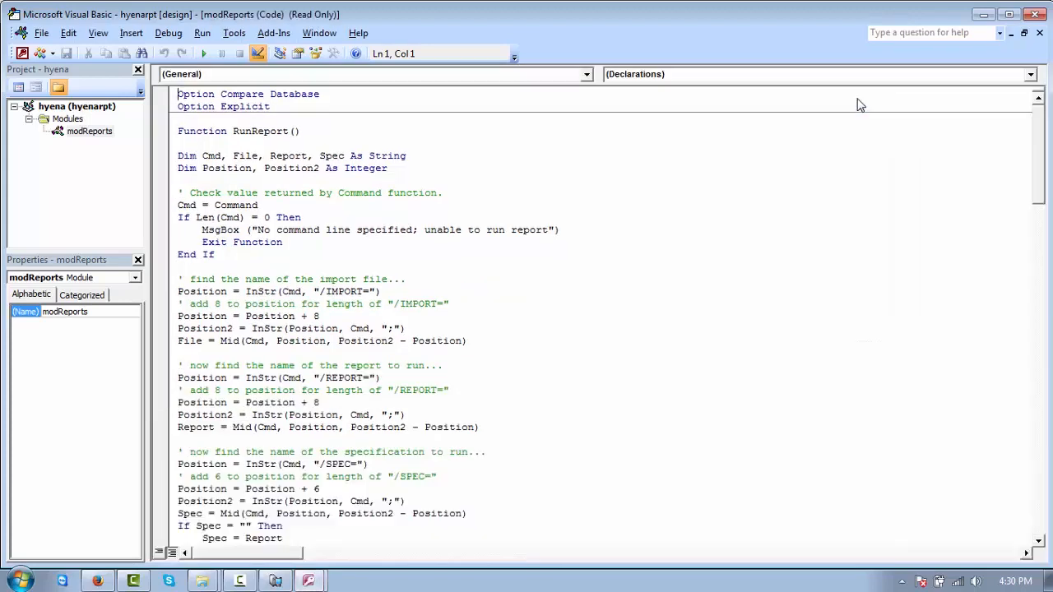
{"action": "mouse_move", "coordinate": [504, 264]}
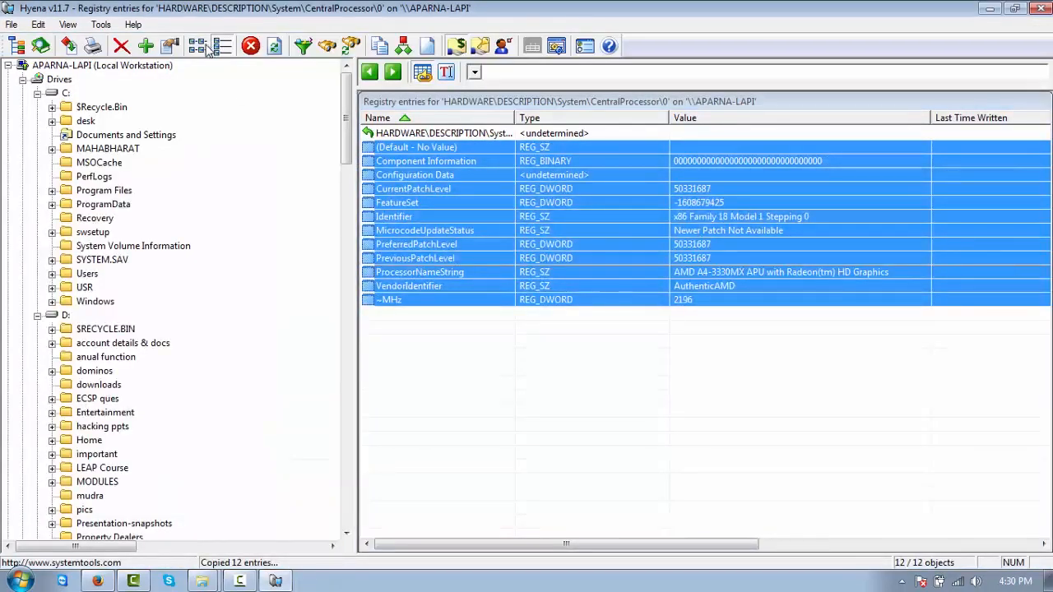
- Export the twelve CentralProcessor registry entries to Excel with the Path column included
{"action": "left_click", "coordinate": [101, 24]}
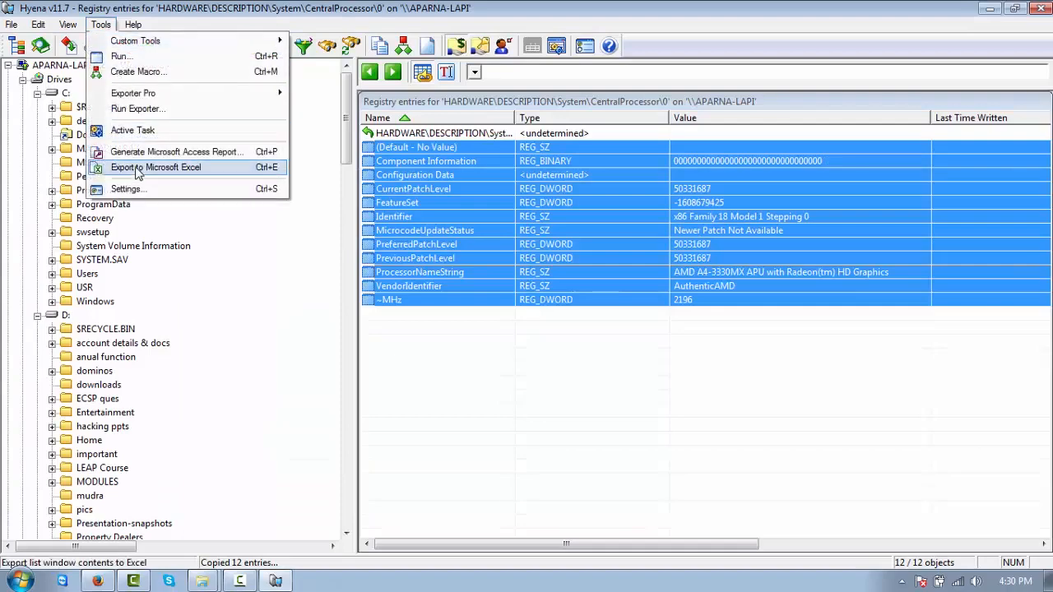
{"action": "left_click", "coordinate": [155, 167]}
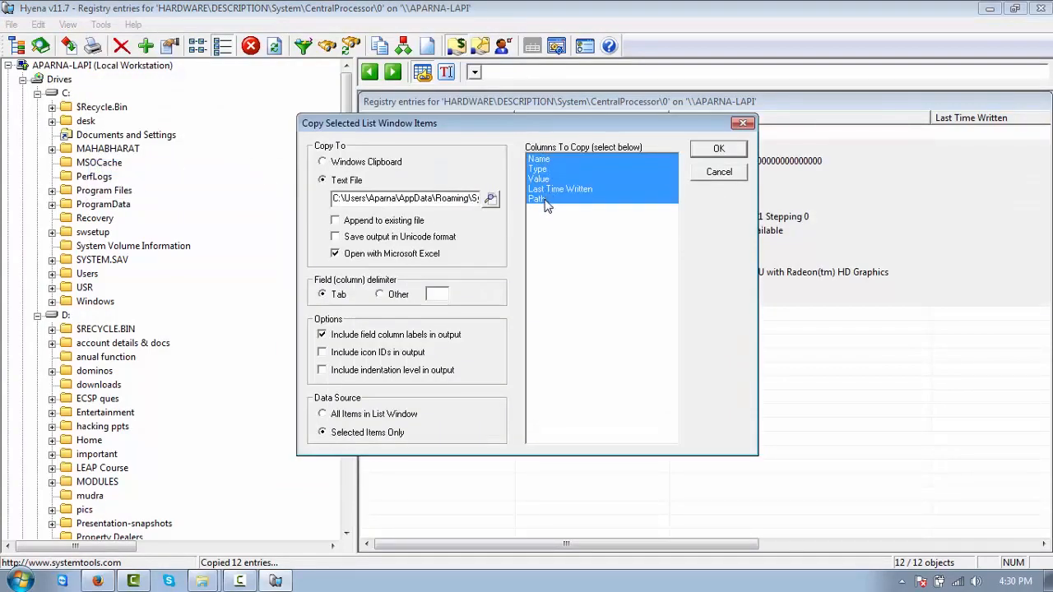
{"action": "left_click", "coordinate": [717, 148]}
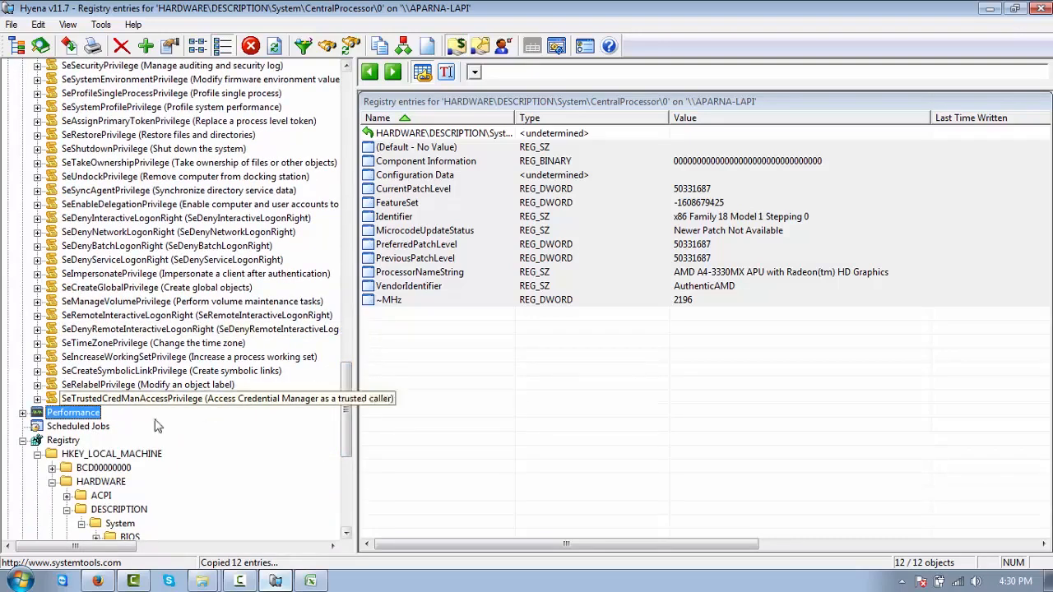
- Attempt the Scheduled Jobs list, dismiss the access error, and show the running process counters
{"action": "left_click", "coordinate": [79, 424]}
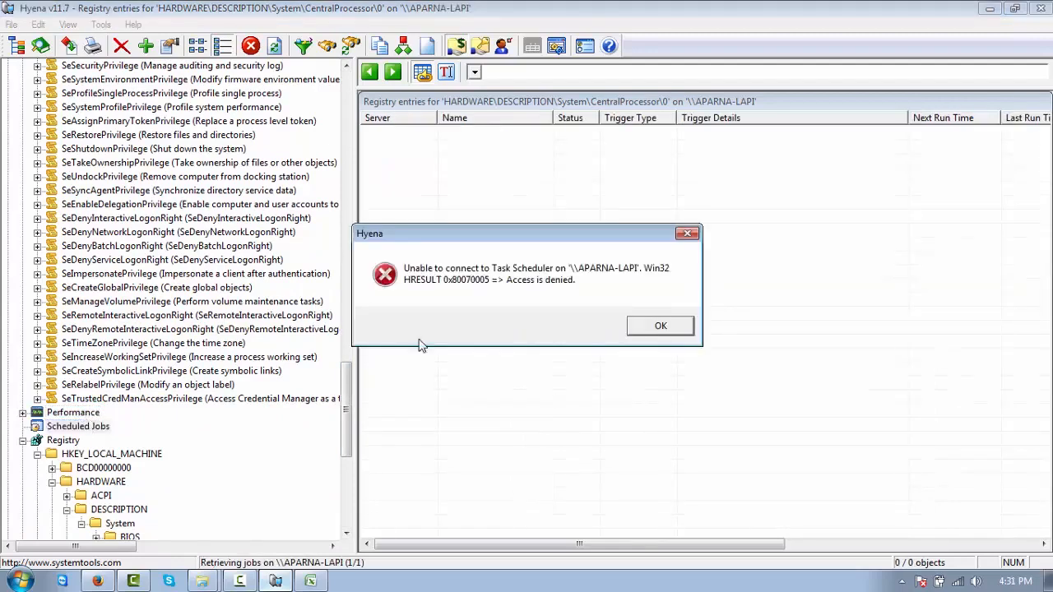
{"action": "left_click", "coordinate": [657, 325]}
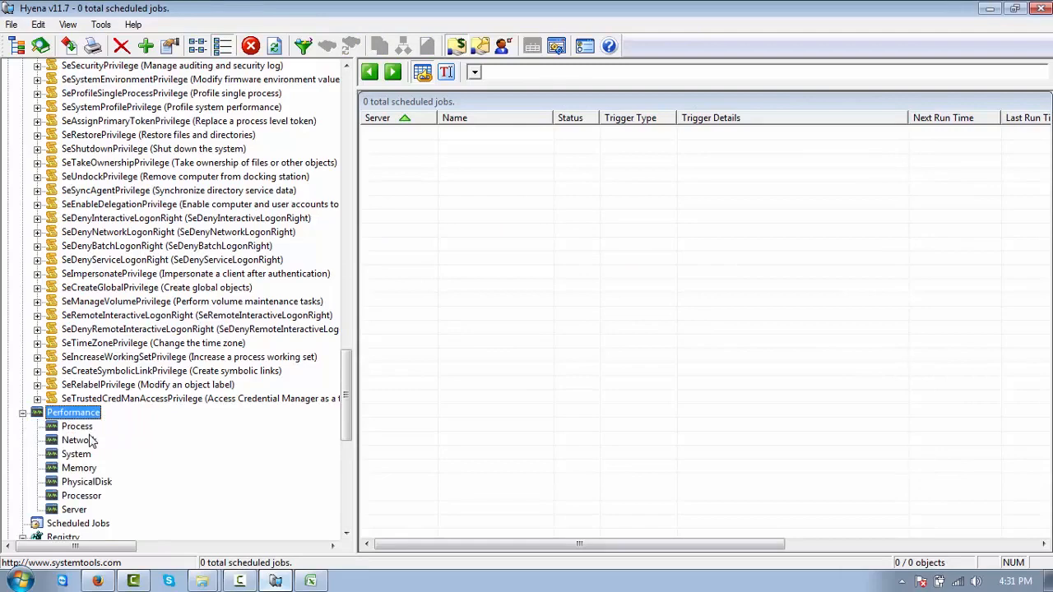
{"action": "left_click", "coordinate": [76, 426]}
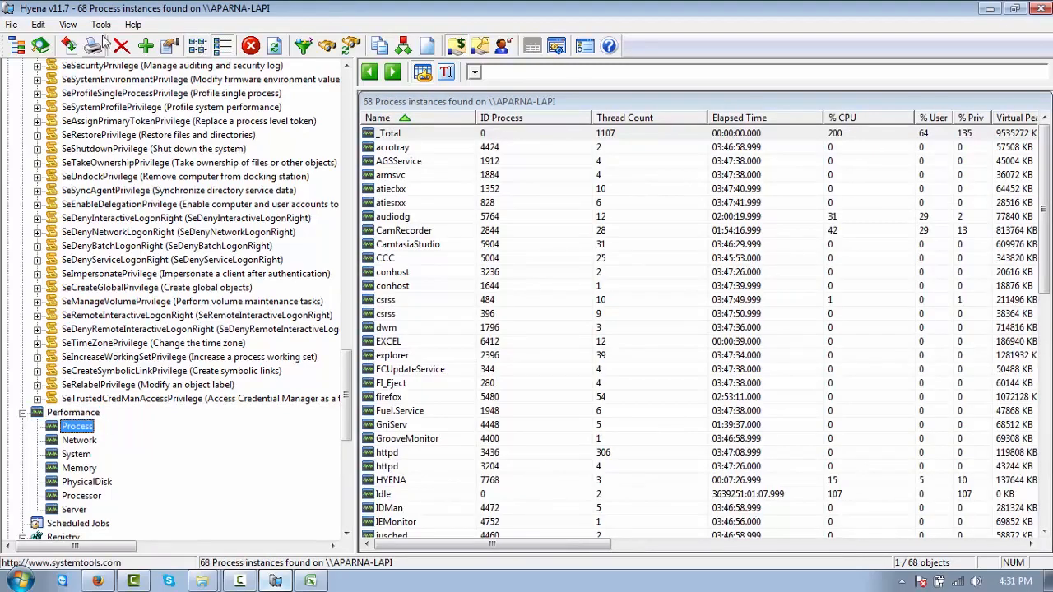
- Export the 68 process instances to Excel with the chosen columns
{"action": "left_click", "coordinate": [100, 25]}
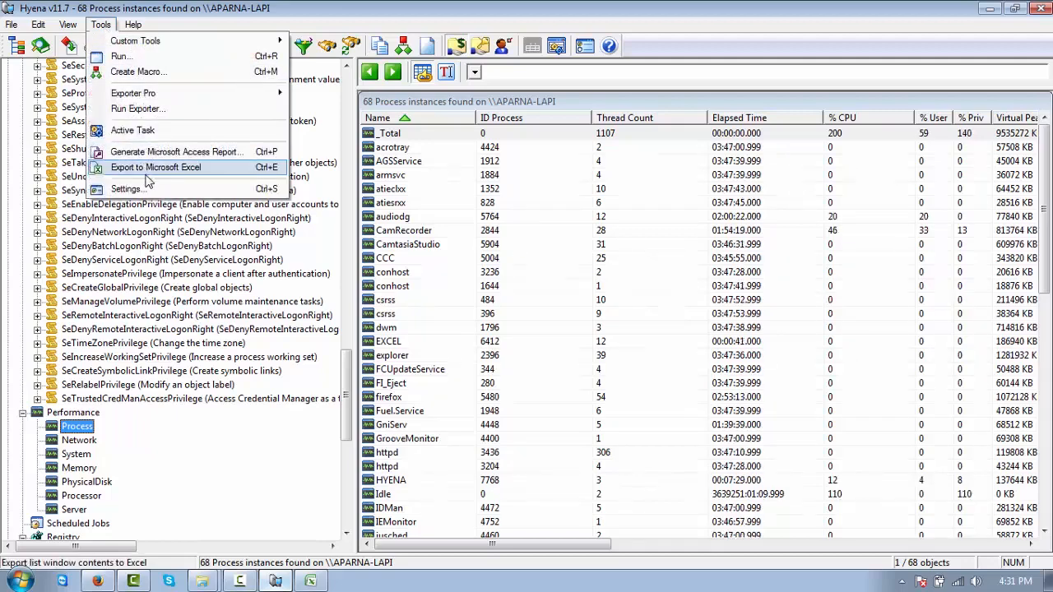
{"action": "left_click", "coordinate": [154, 168]}
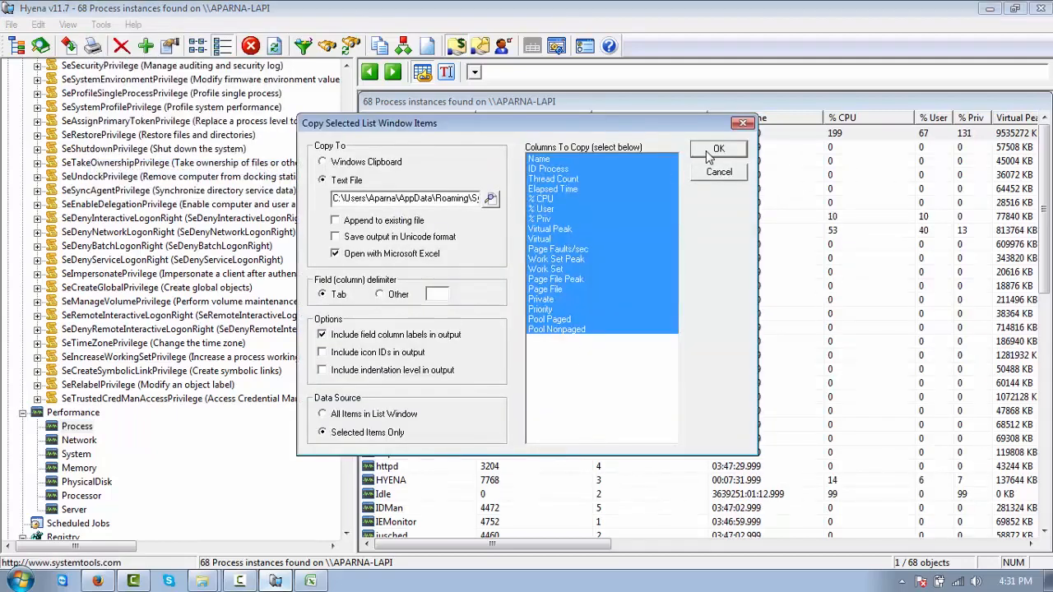
{"action": "left_click", "coordinate": [717, 148]}
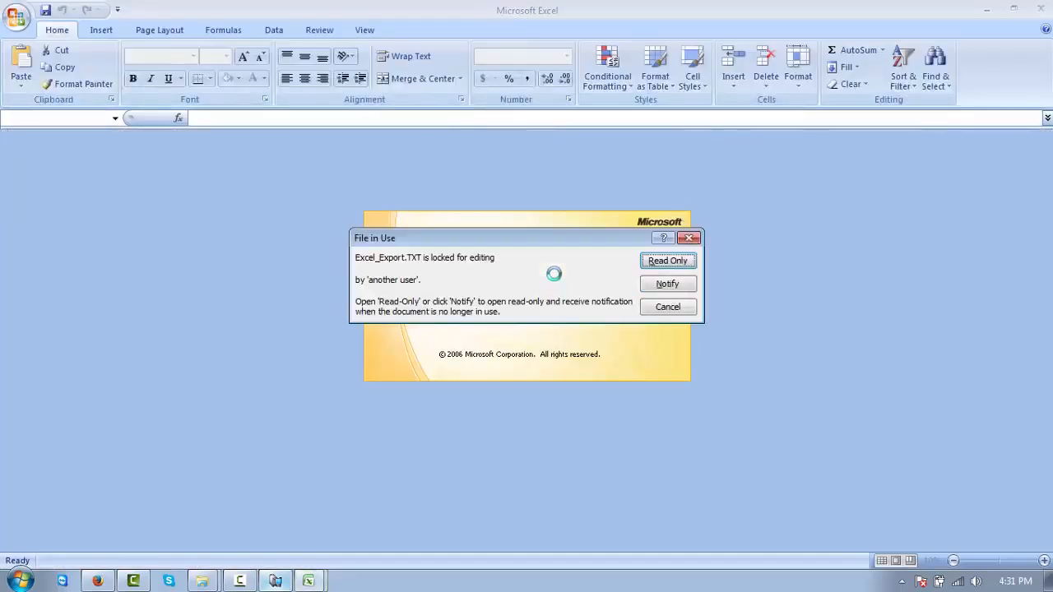
- View Excel_Export.TXT read-only, review the registry entries, and close Excel to return to Hyena
{"action": "left_click", "coordinate": [668, 260]}
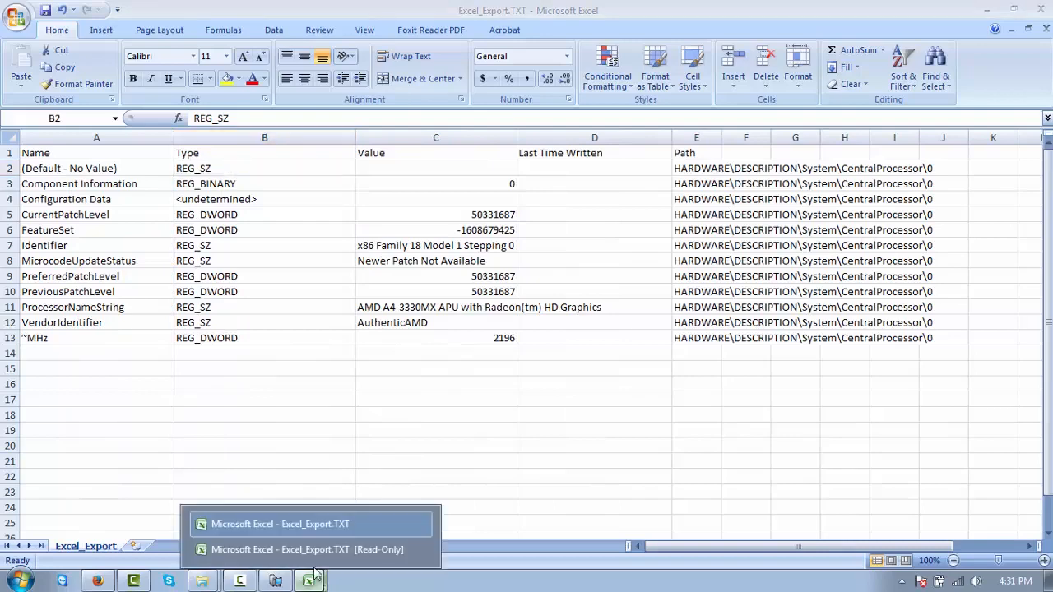
{"action": "left_click", "coordinate": [306, 549]}
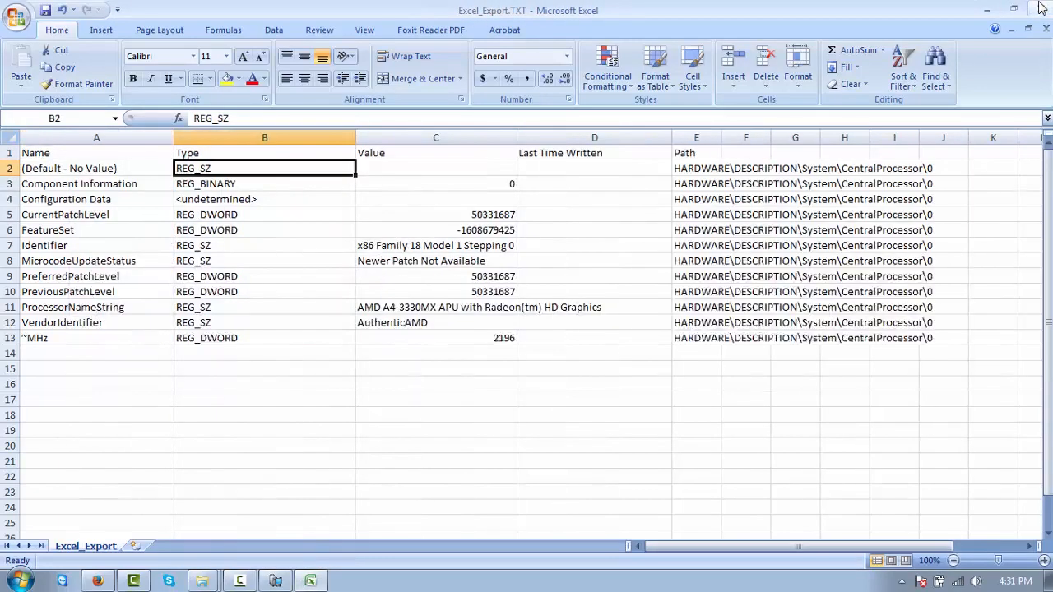
{"action": "left_click", "coordinate": [1043, 9]}
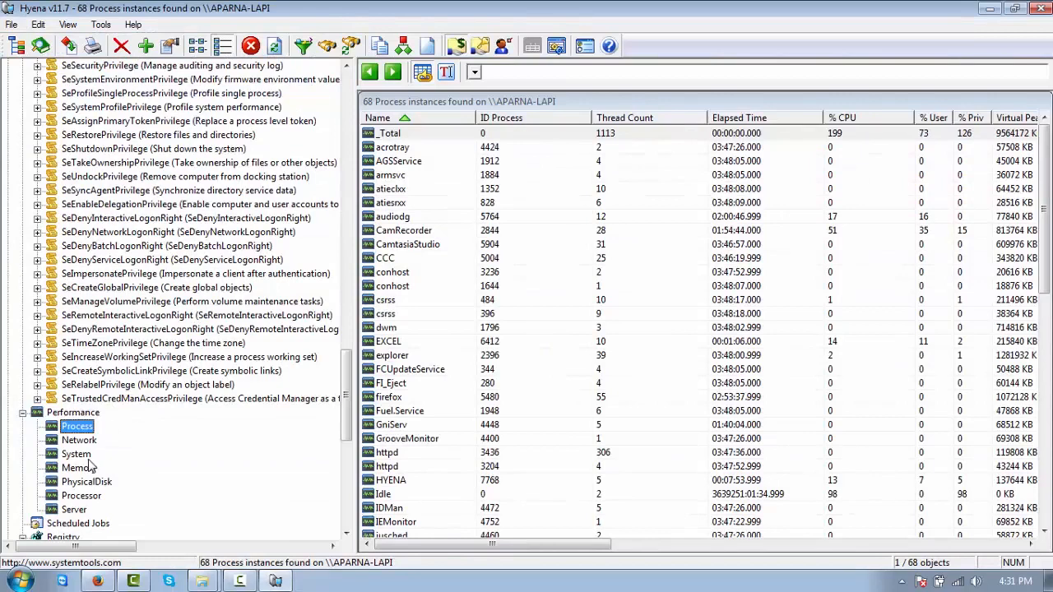
- Show the System performance counters for the workstation
{"action": "left_click", "coordinate": [75, 454]}
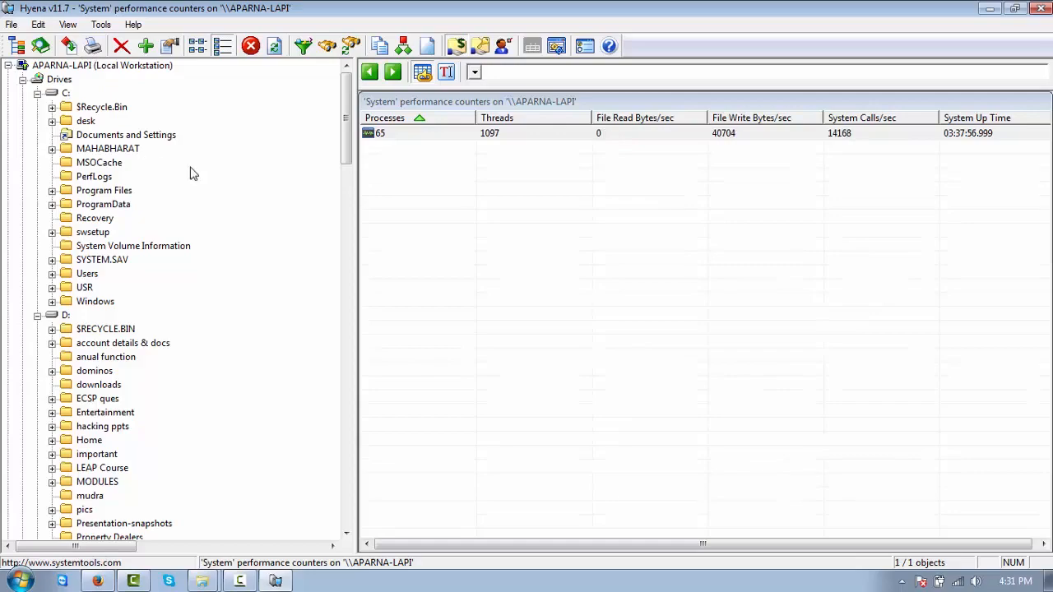
{"action": "scroll", "scroll_direction": "down", "scroll_amount": 3}
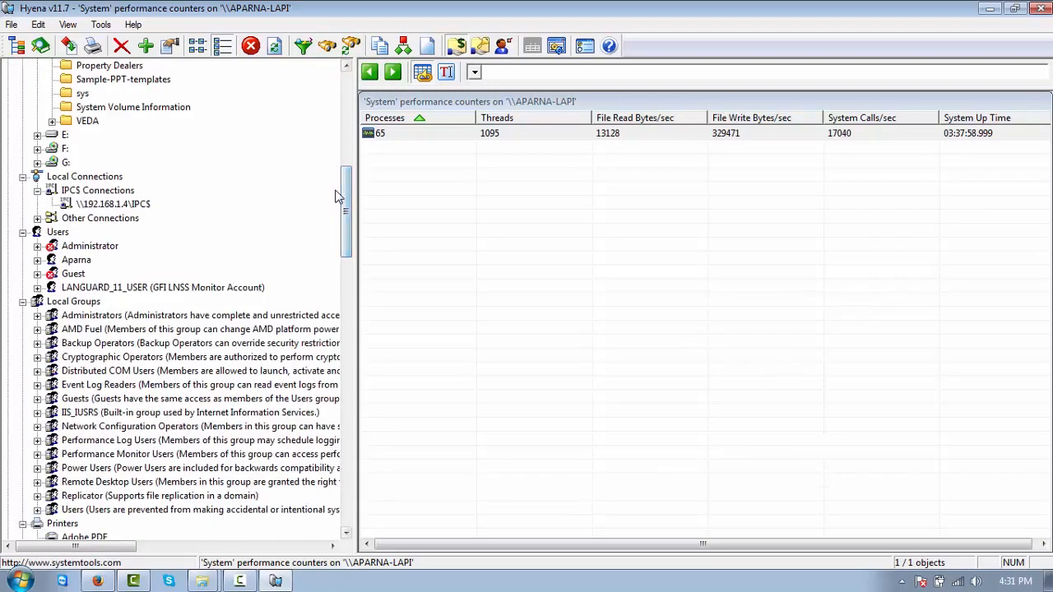
{"action": "scroll", "scroll_direction": "down", "scroll_amount": 3}
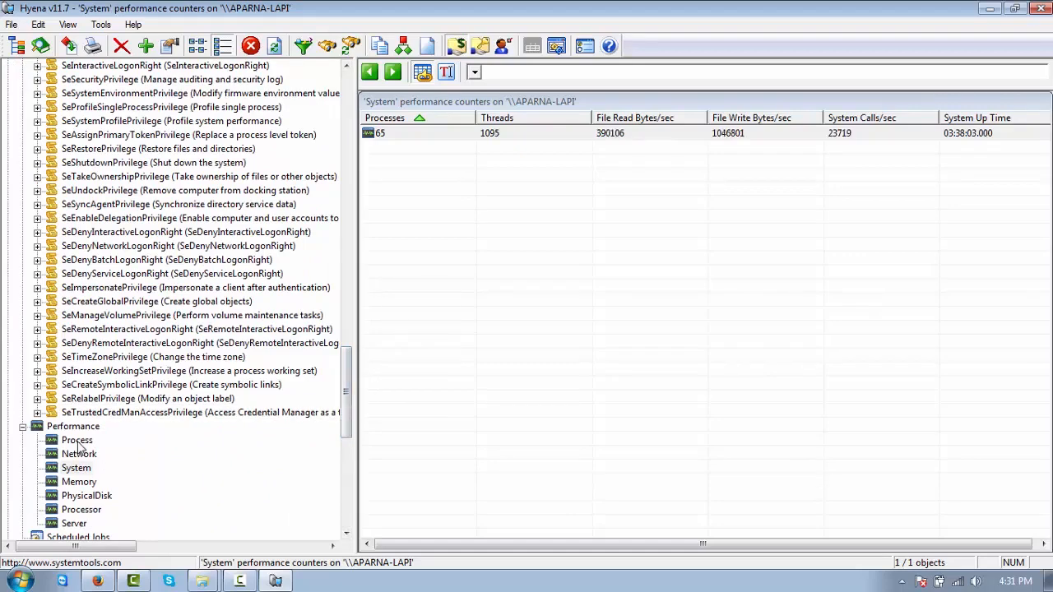
- Show the process counters, select AGSService, then display the counters for each processor
{"action": "left_click", "coordinate": [76, 441]}
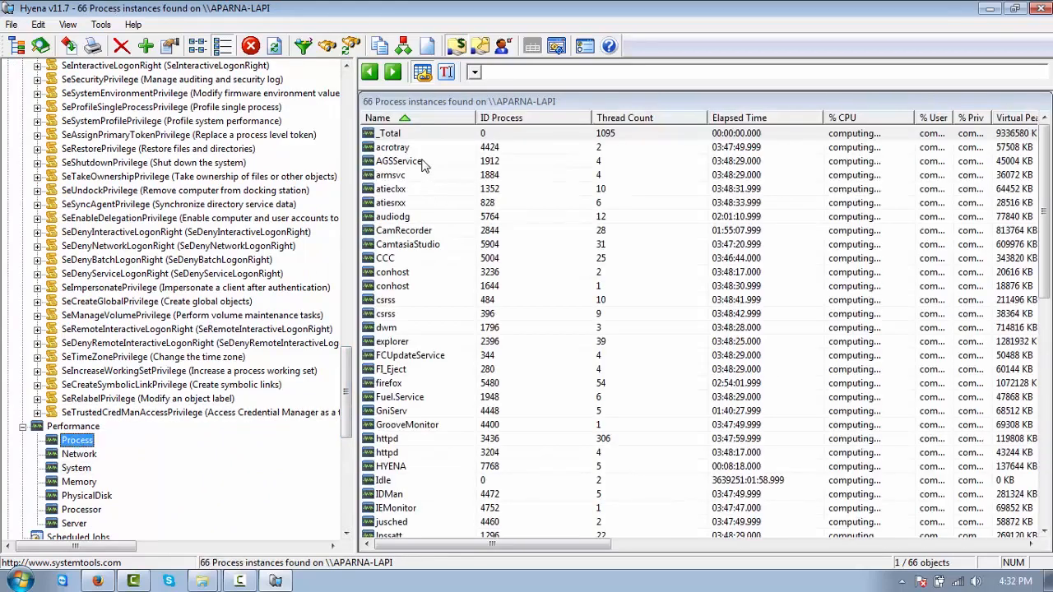
{"action": "left_click", "coordinate": [398, 161]}
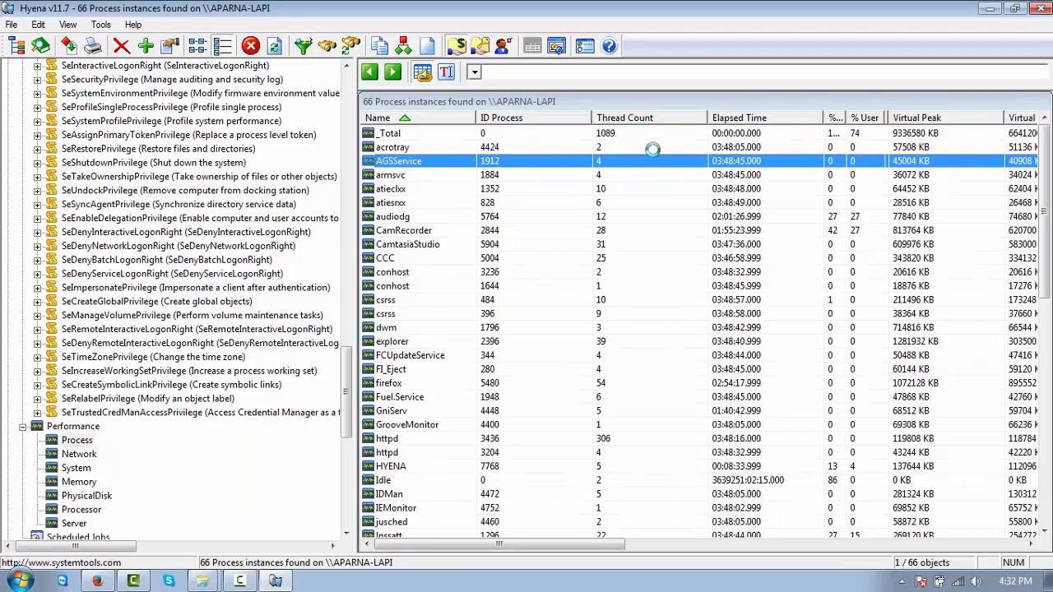
{"action": "mouse_move", "coordinate": [510, 184]}
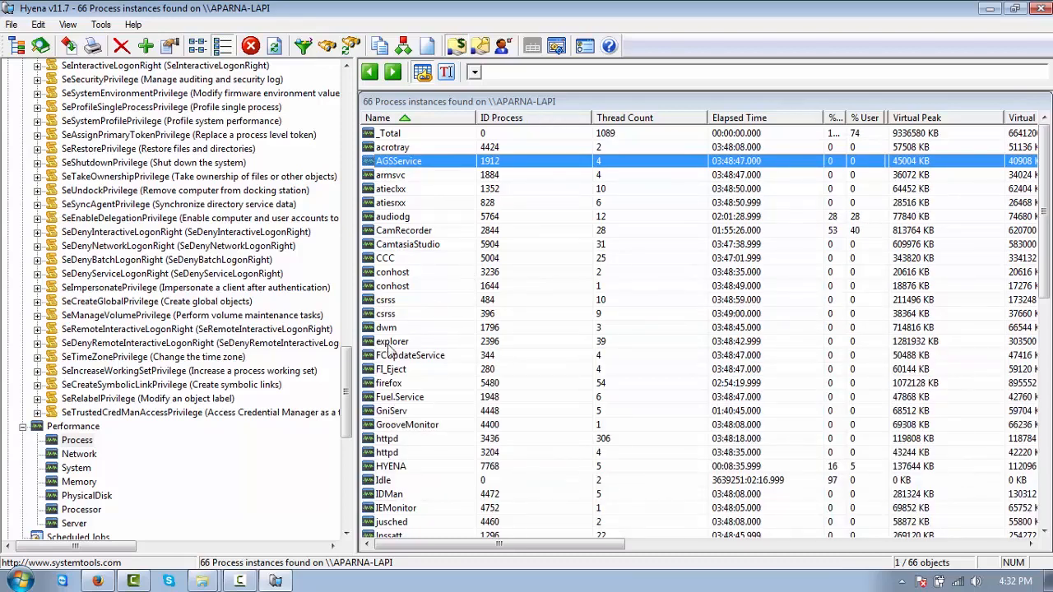
{"action": "left_click", "coordinate": [82, 510]}
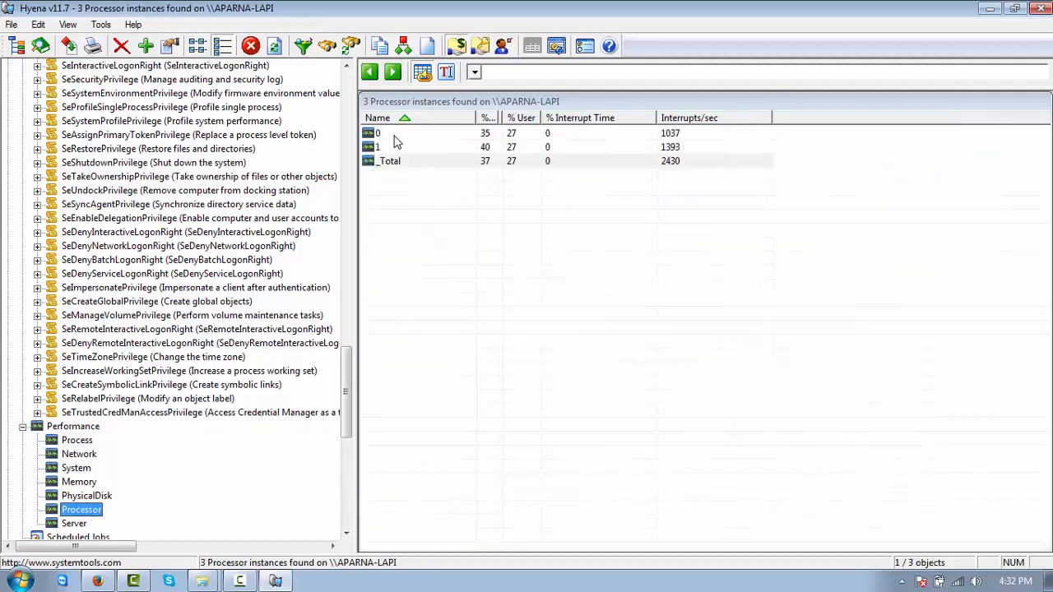
- Reveal the % Priv column beside user and interrupt counters for each processor and total
{"action": "left_click", "coordinate": [388, 161]}
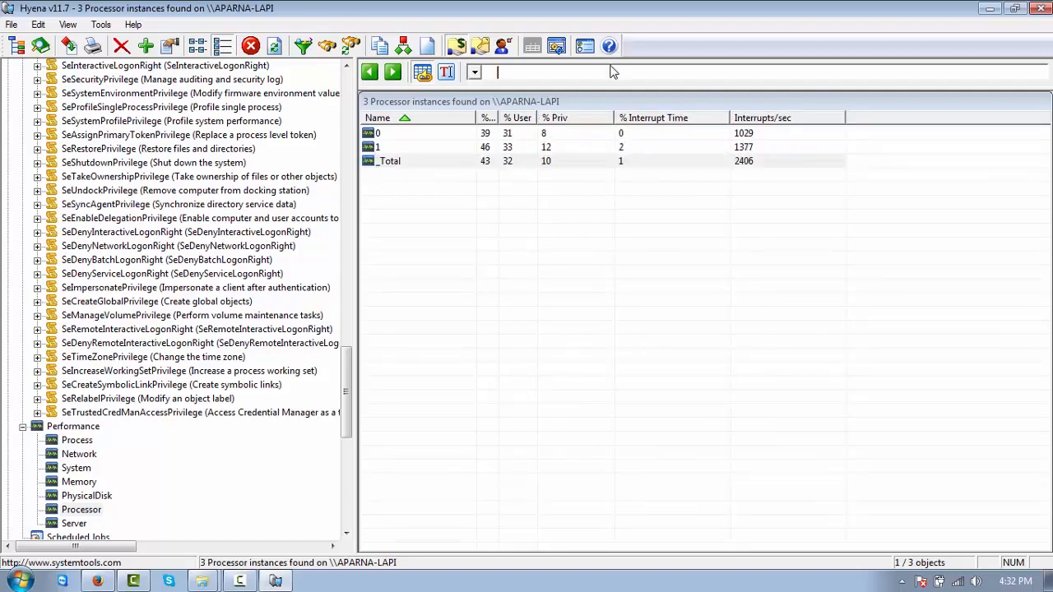
{"action": "left_click", "coordinate": [473, 73]}
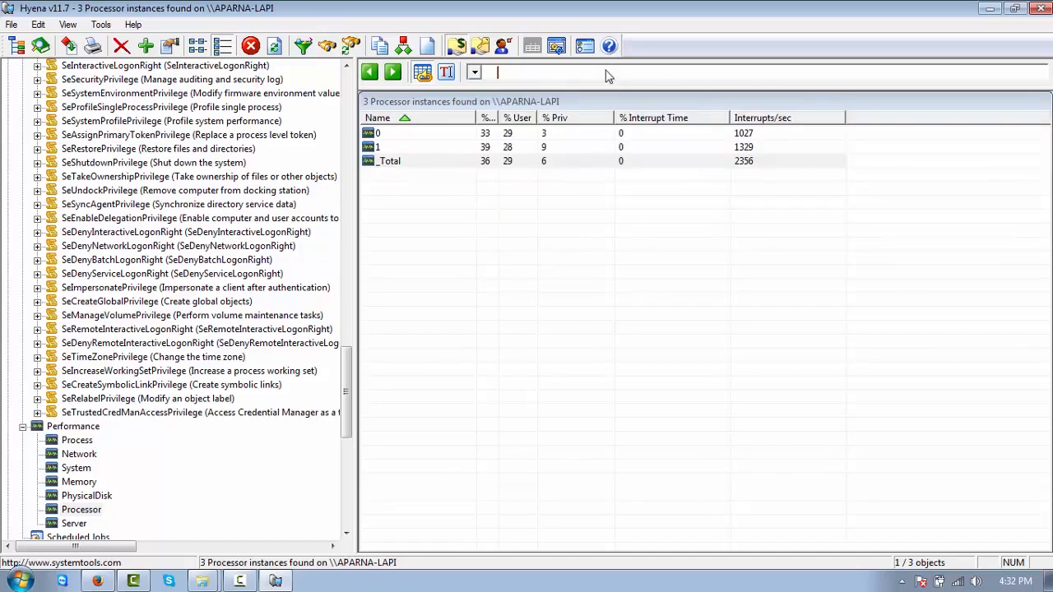
{"action": "left_click", "coordinate": [474, 72]}
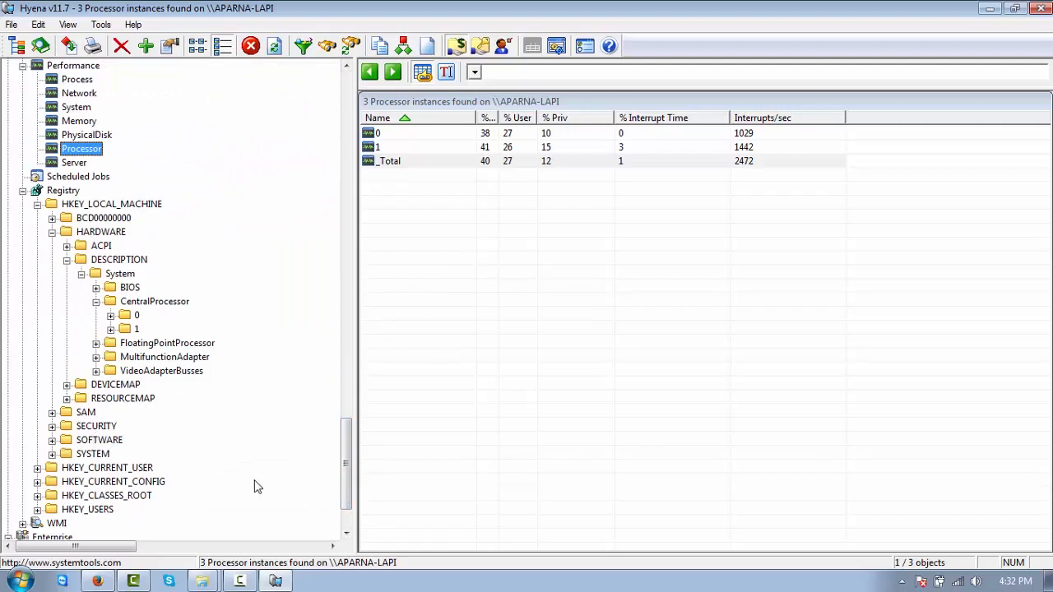
{"action": "scroll", "scroll_direction": "down", "scroll_amount": 3}
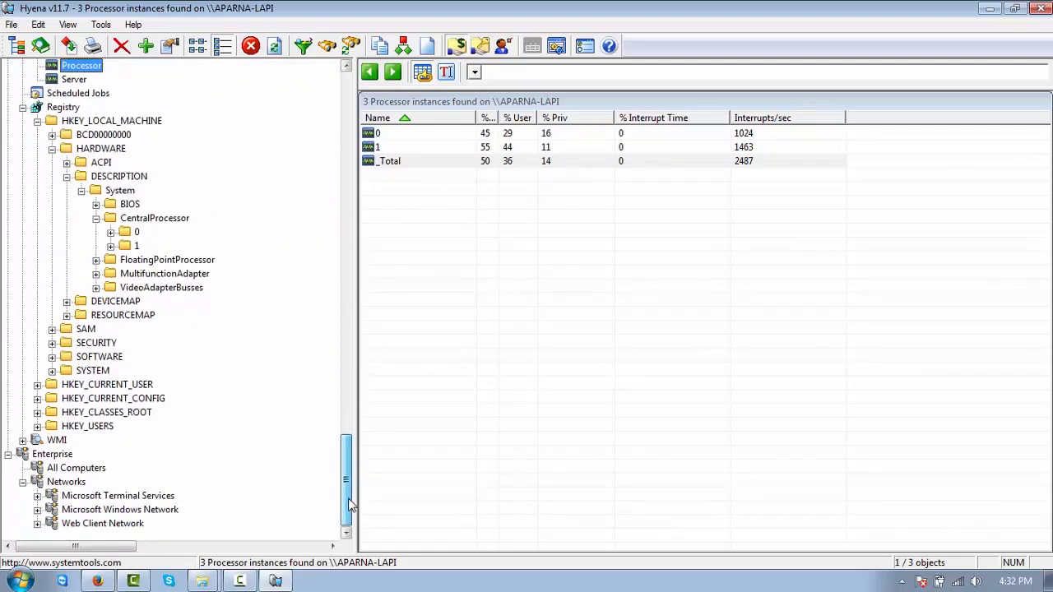